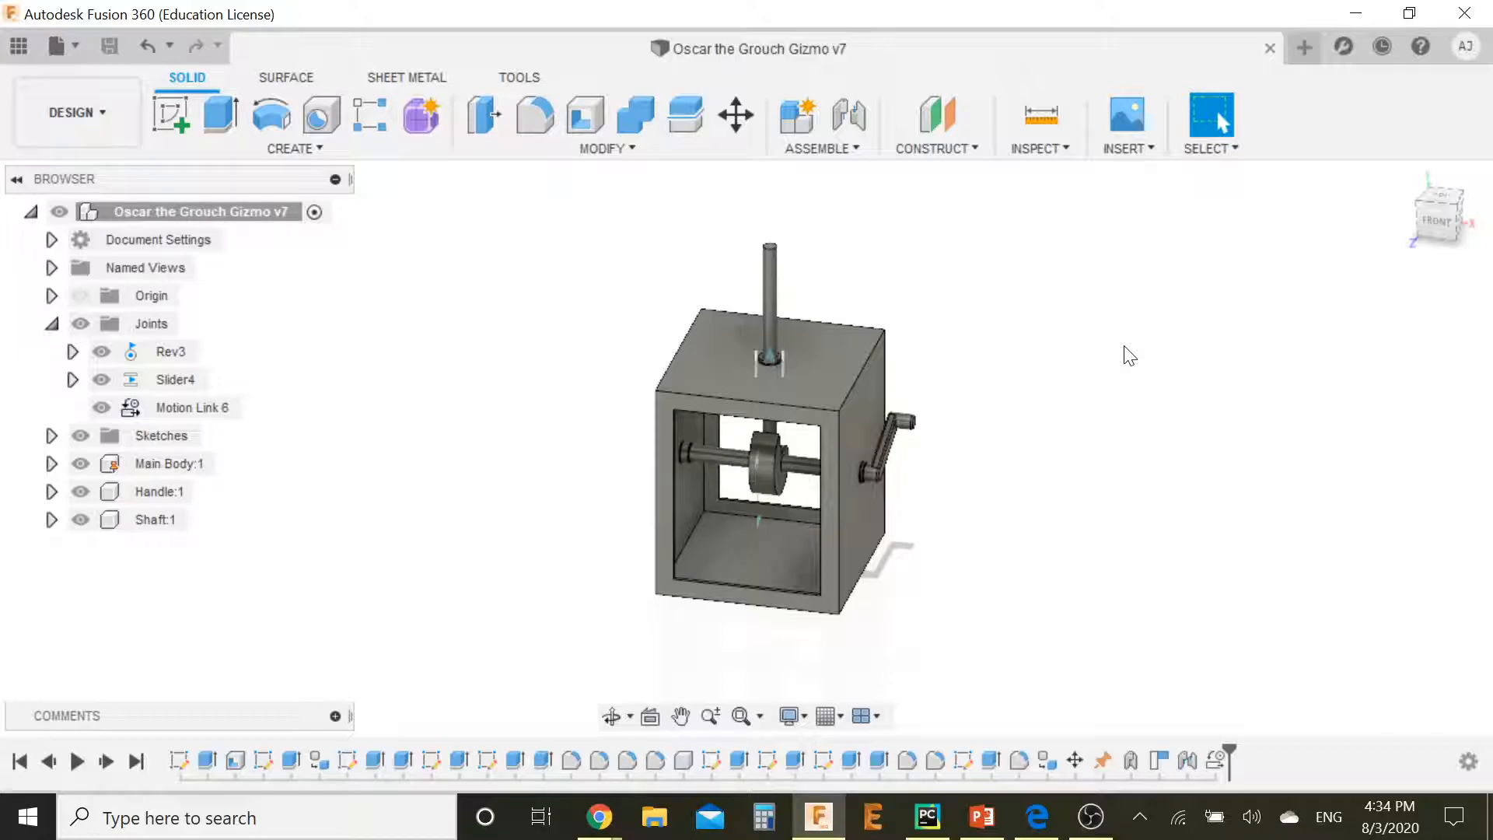
mouse_move(841, 381)
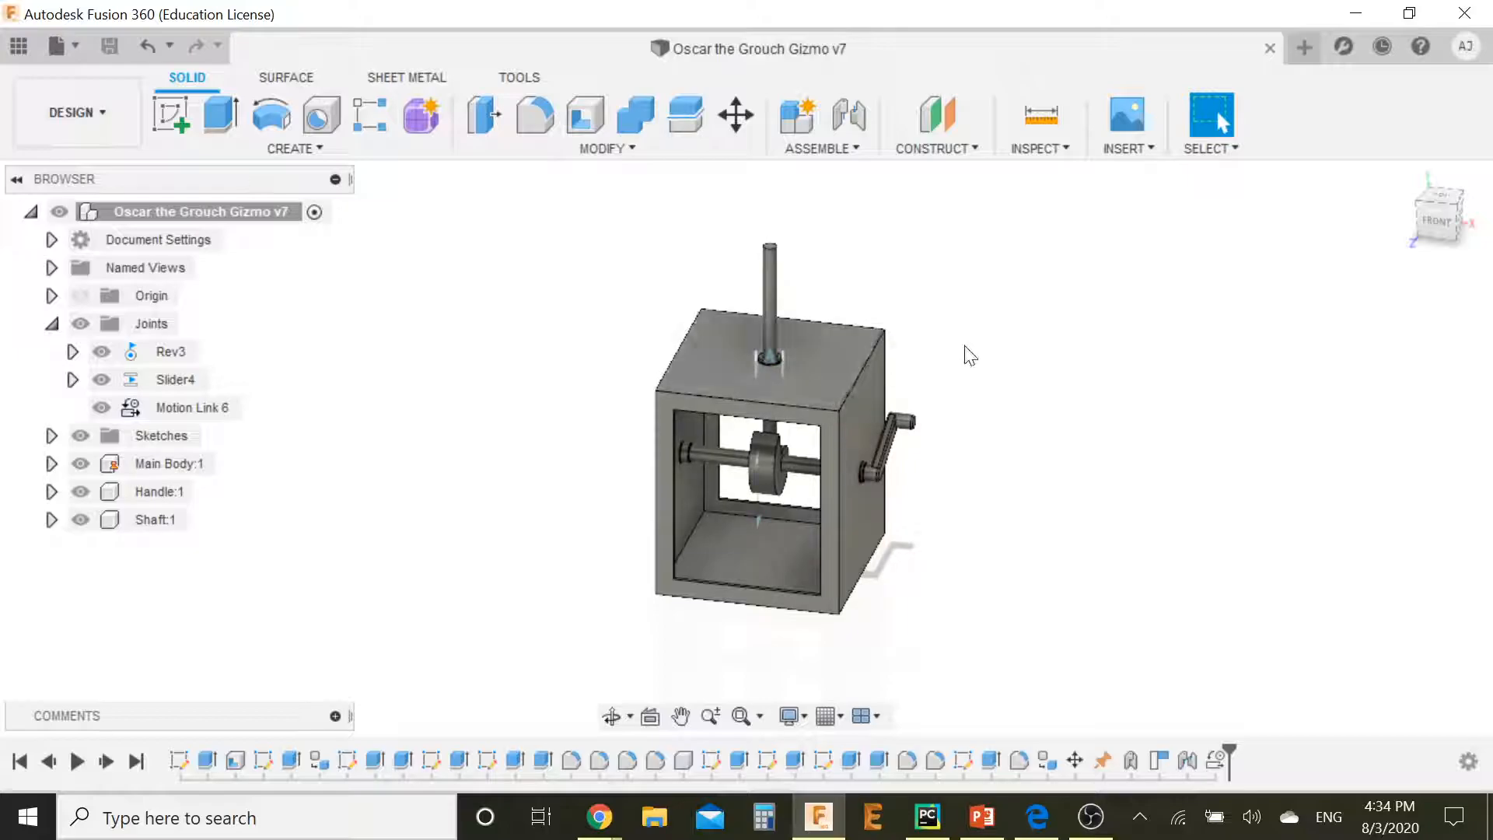
Step: Zoom into the trash can's front view and scroll down to the Ø64–Ø80 top-view rings
left_click_drag(969, 355, 949, 426)
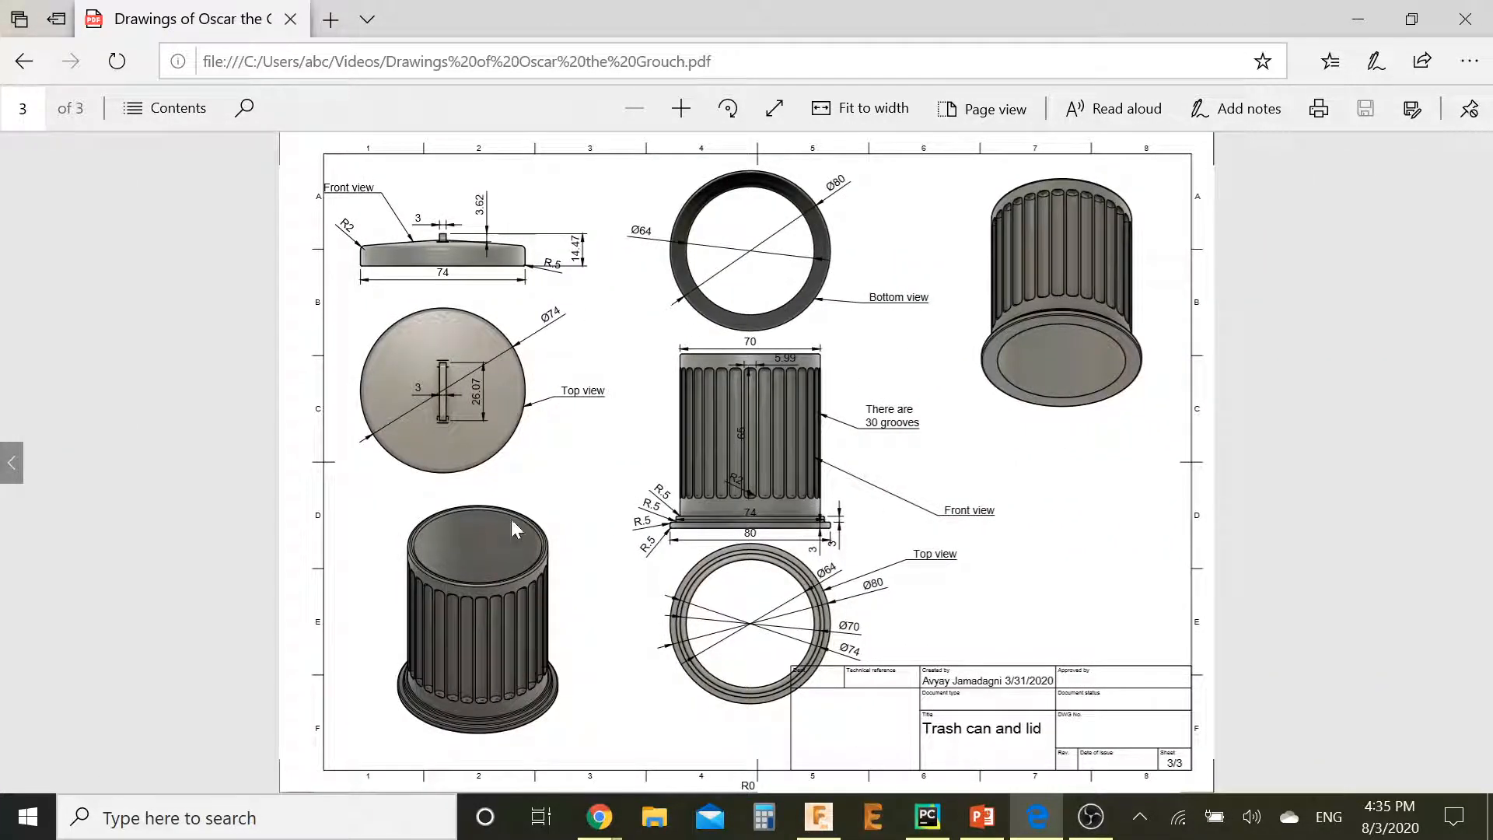
mouse_move(998, 536)
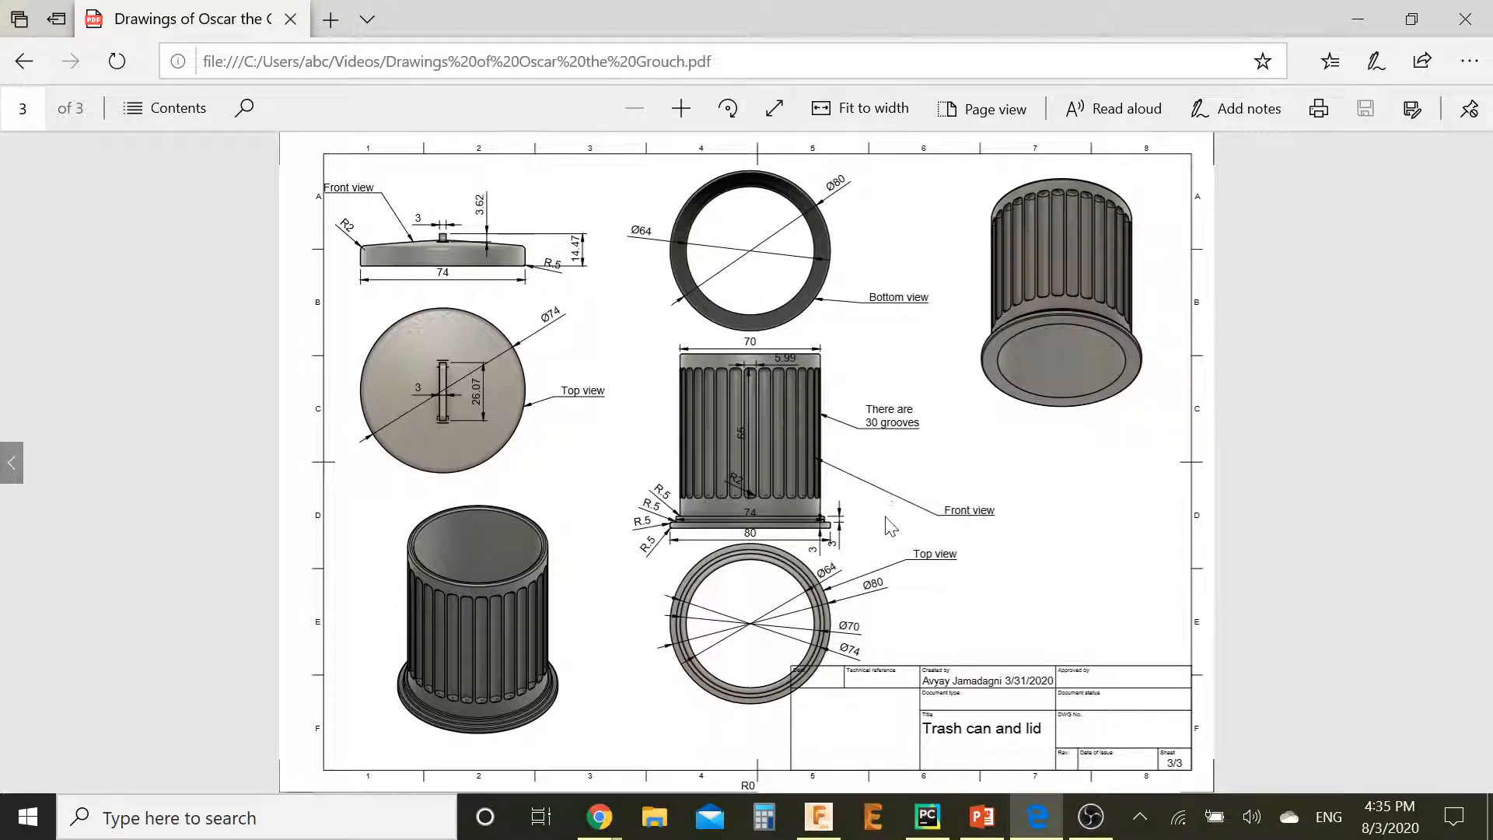
mouse_move(885, 611)
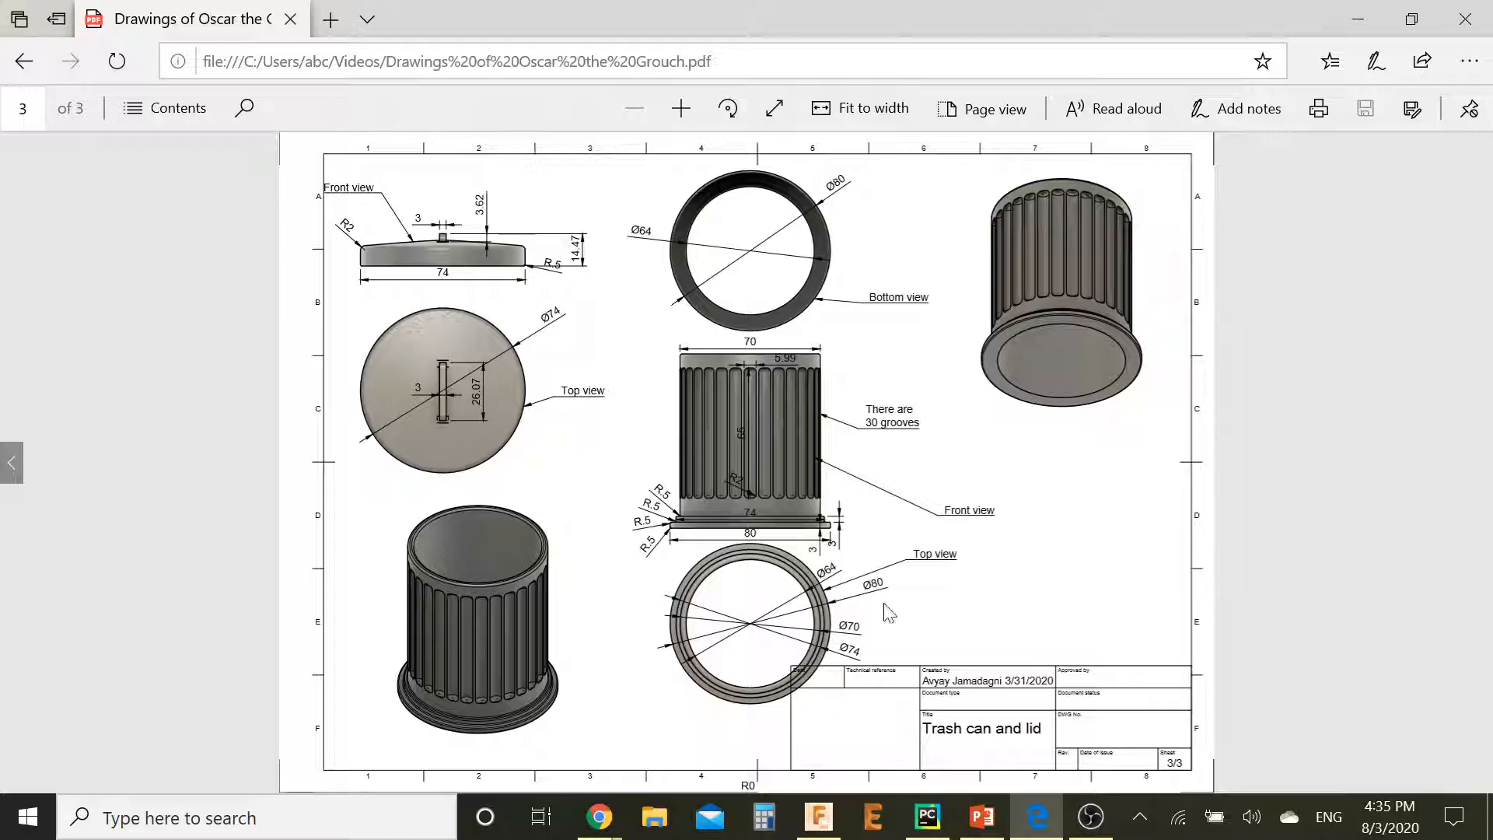
mouse_move(900, 610)
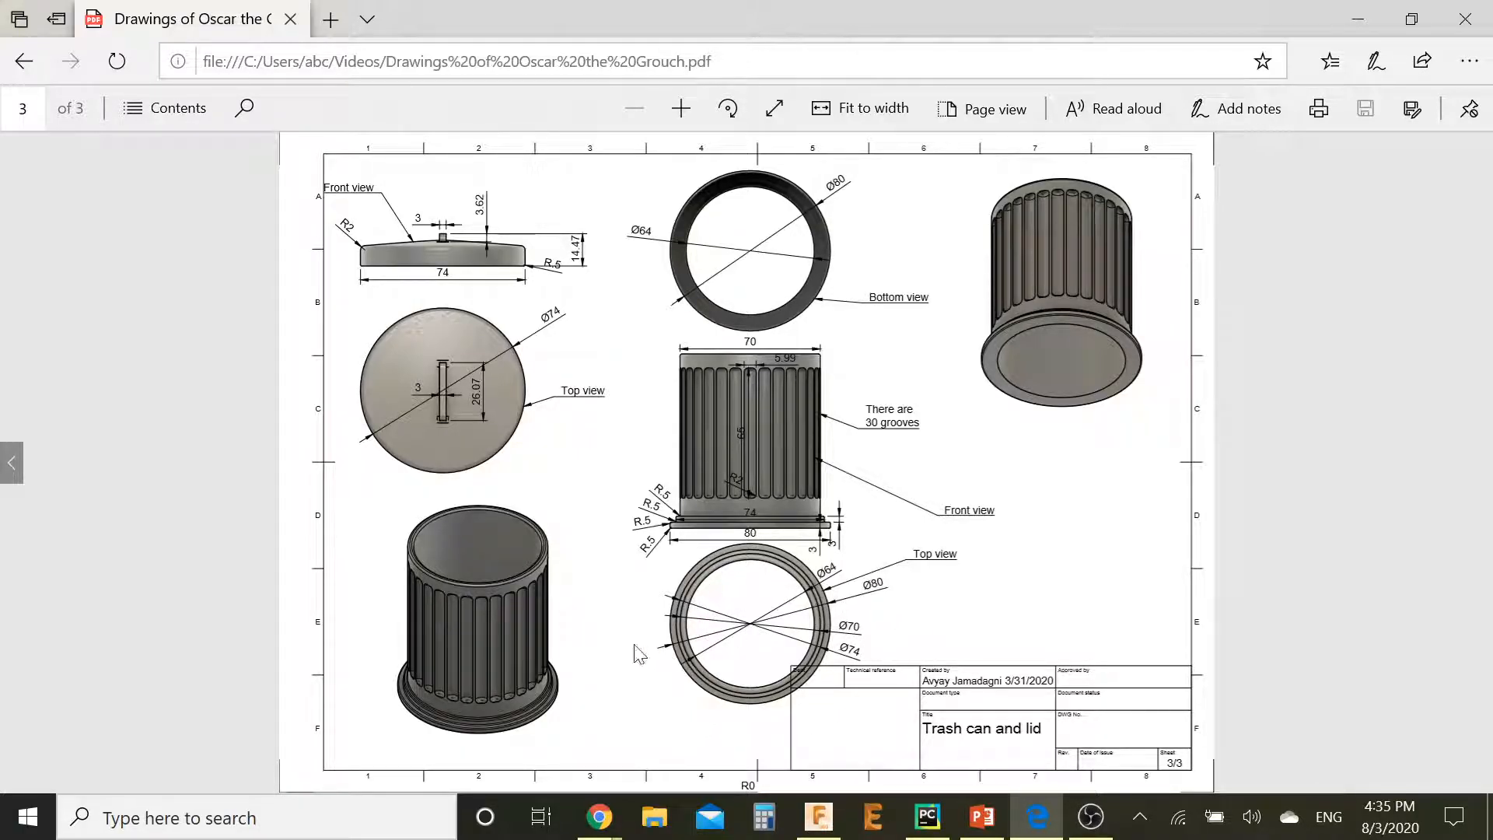
mouse_move(776, 578)
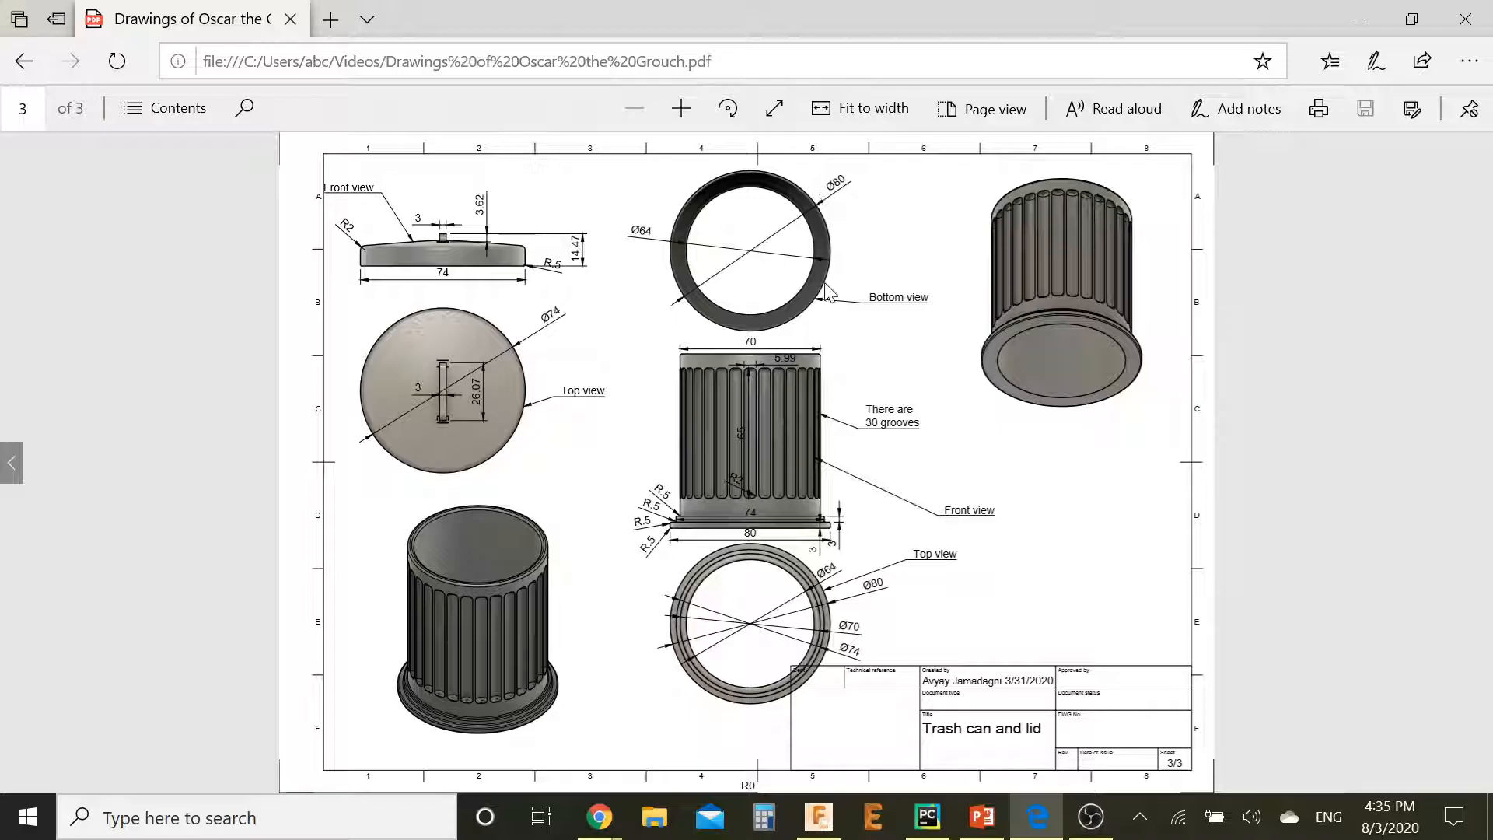
mouse_move(830, 542)
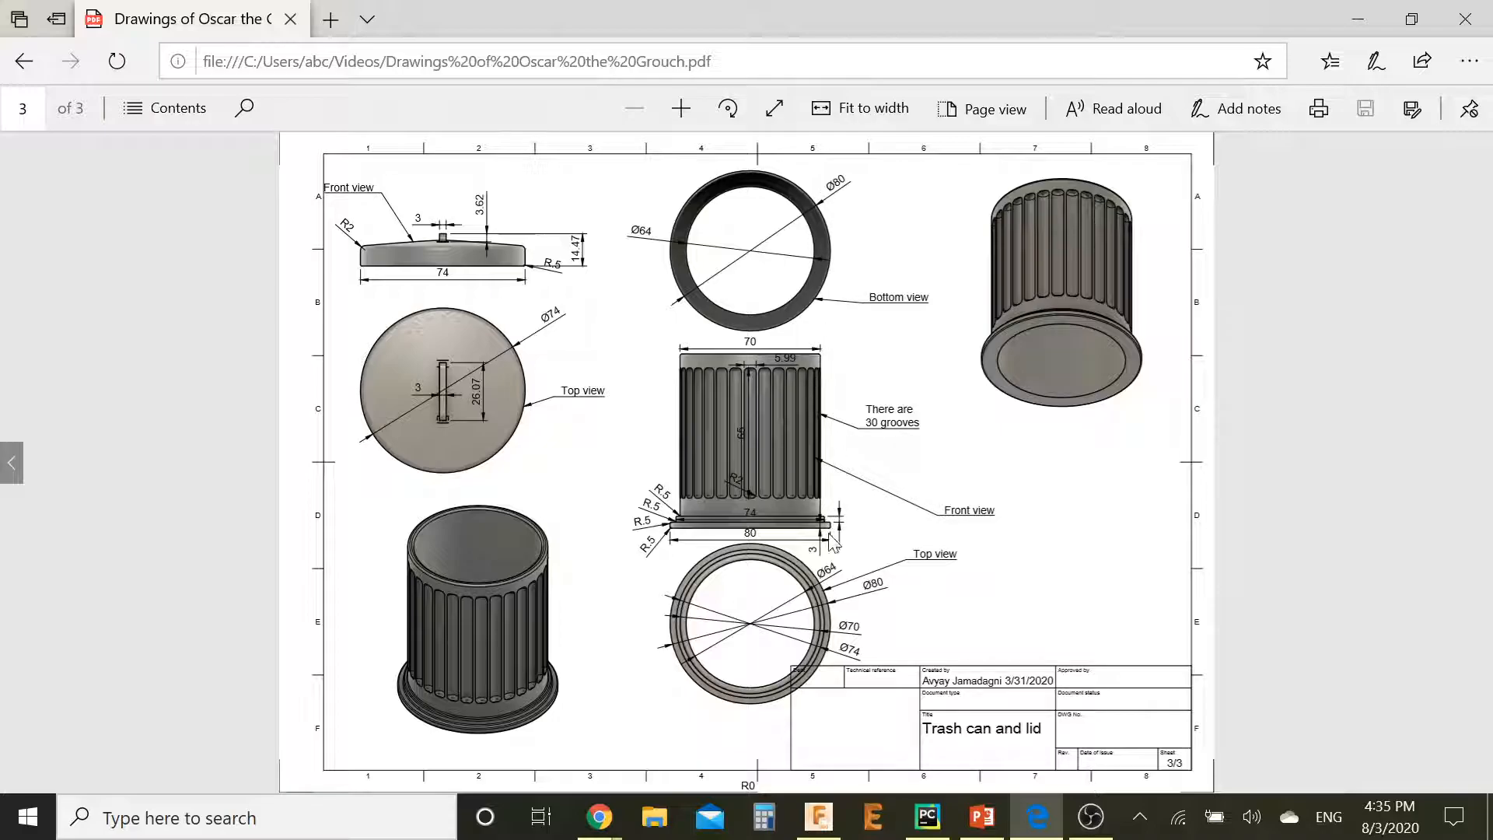
mouse_move(829, 542)
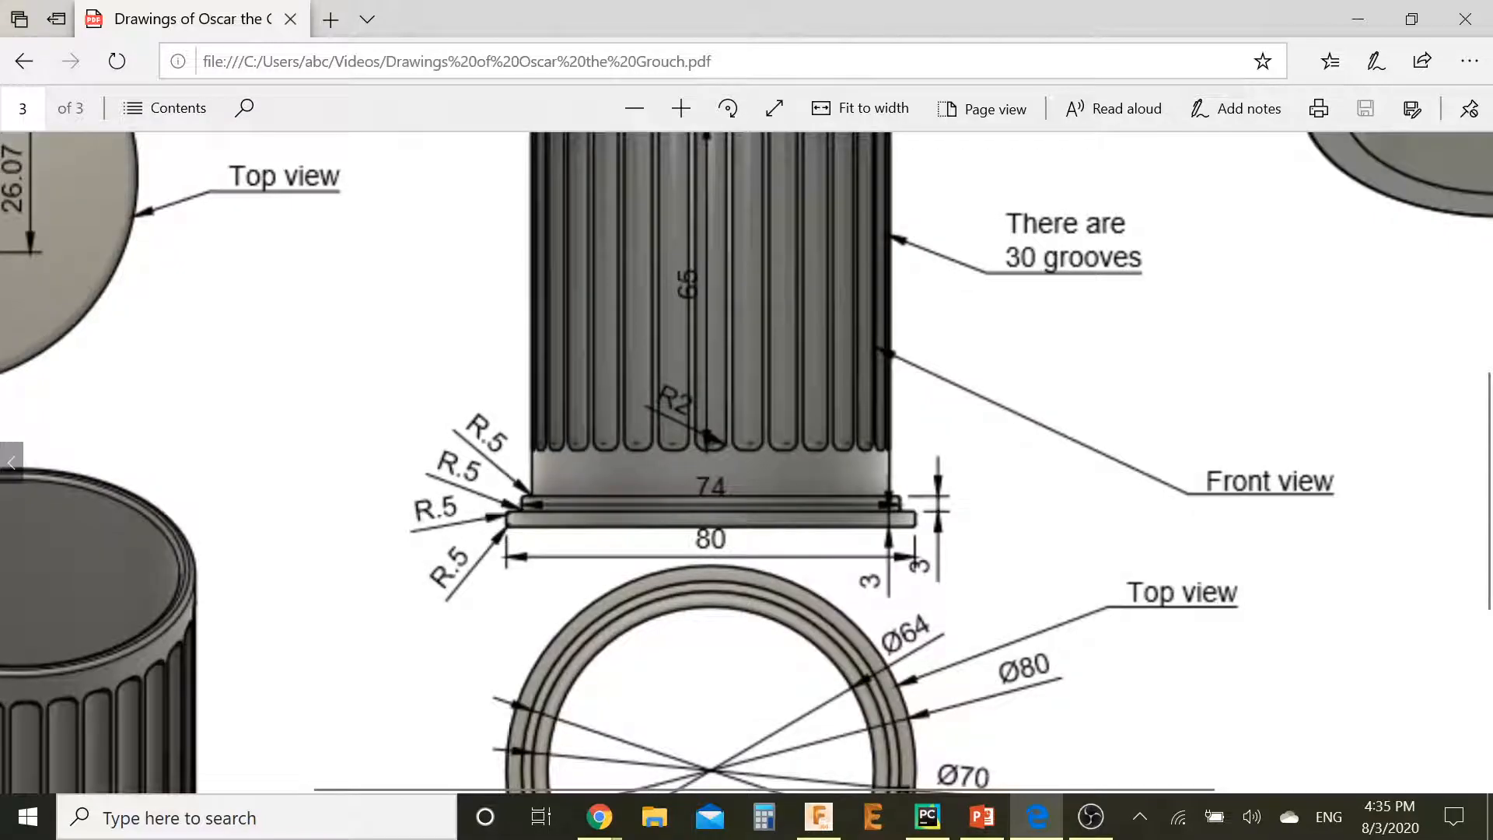
scroll("down", 3)
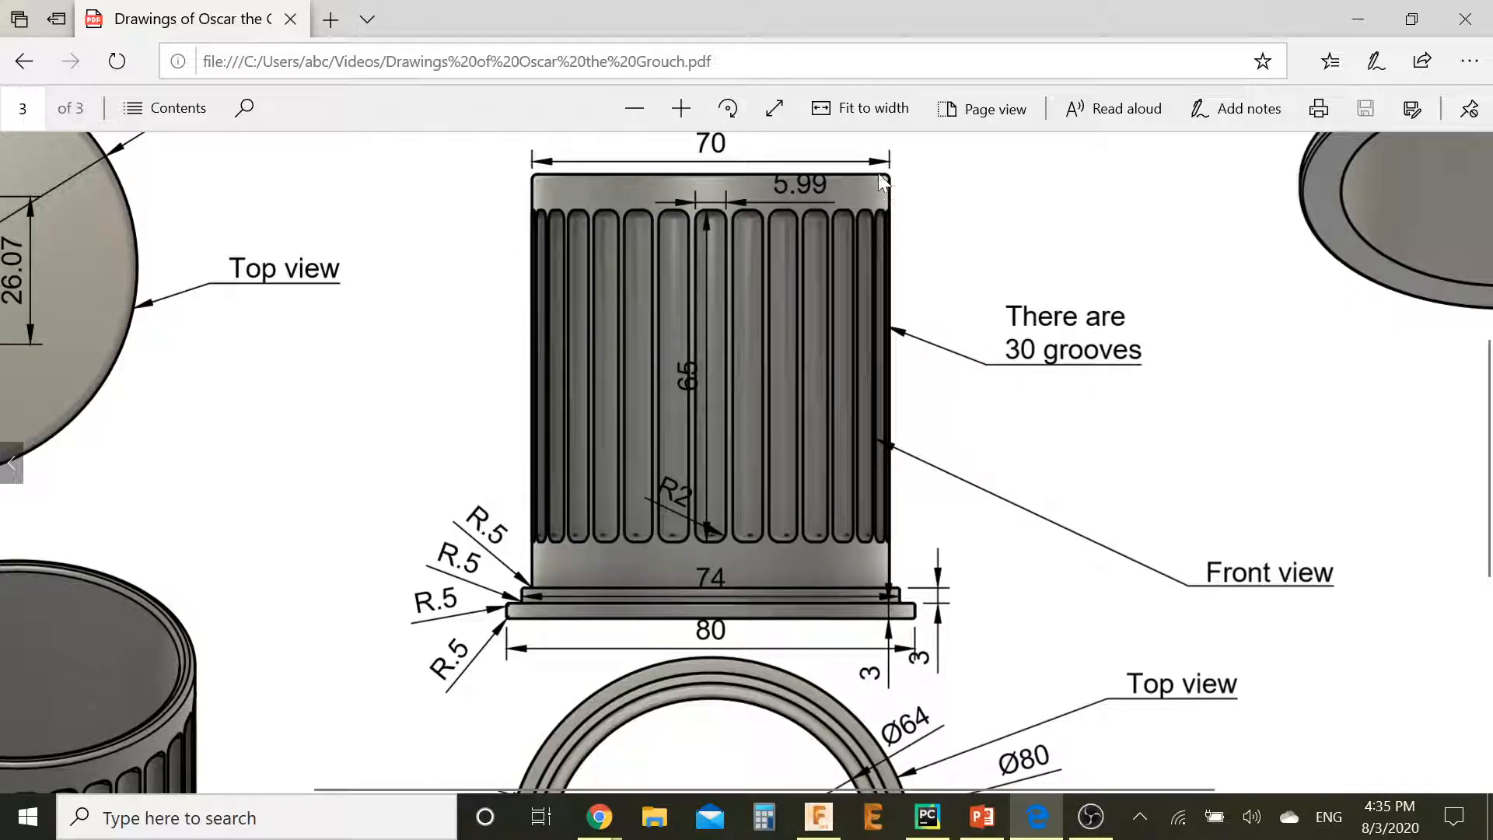
mouse_move(842, 569)
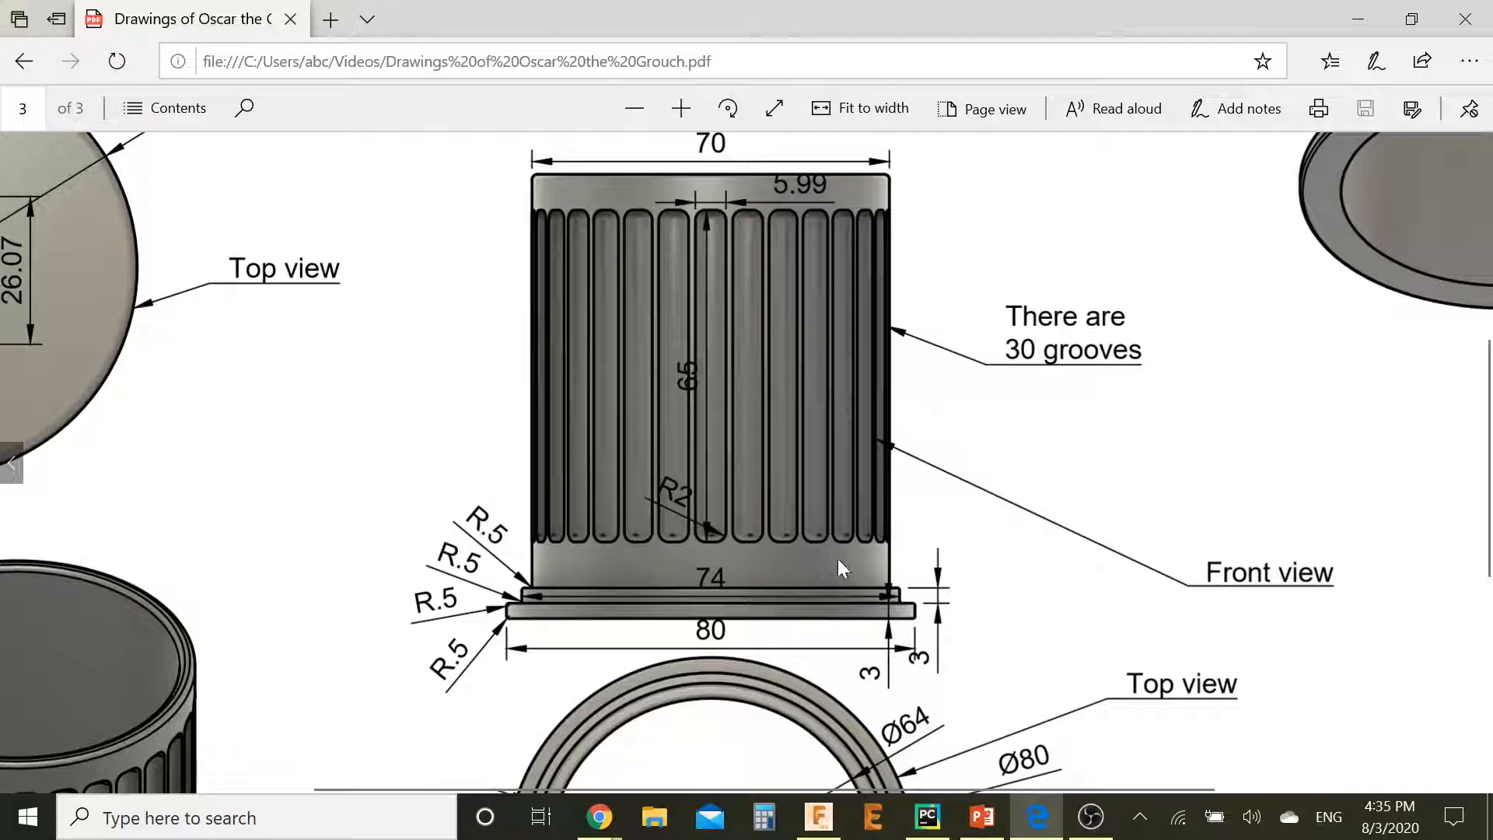
mouse_move(790, 571)
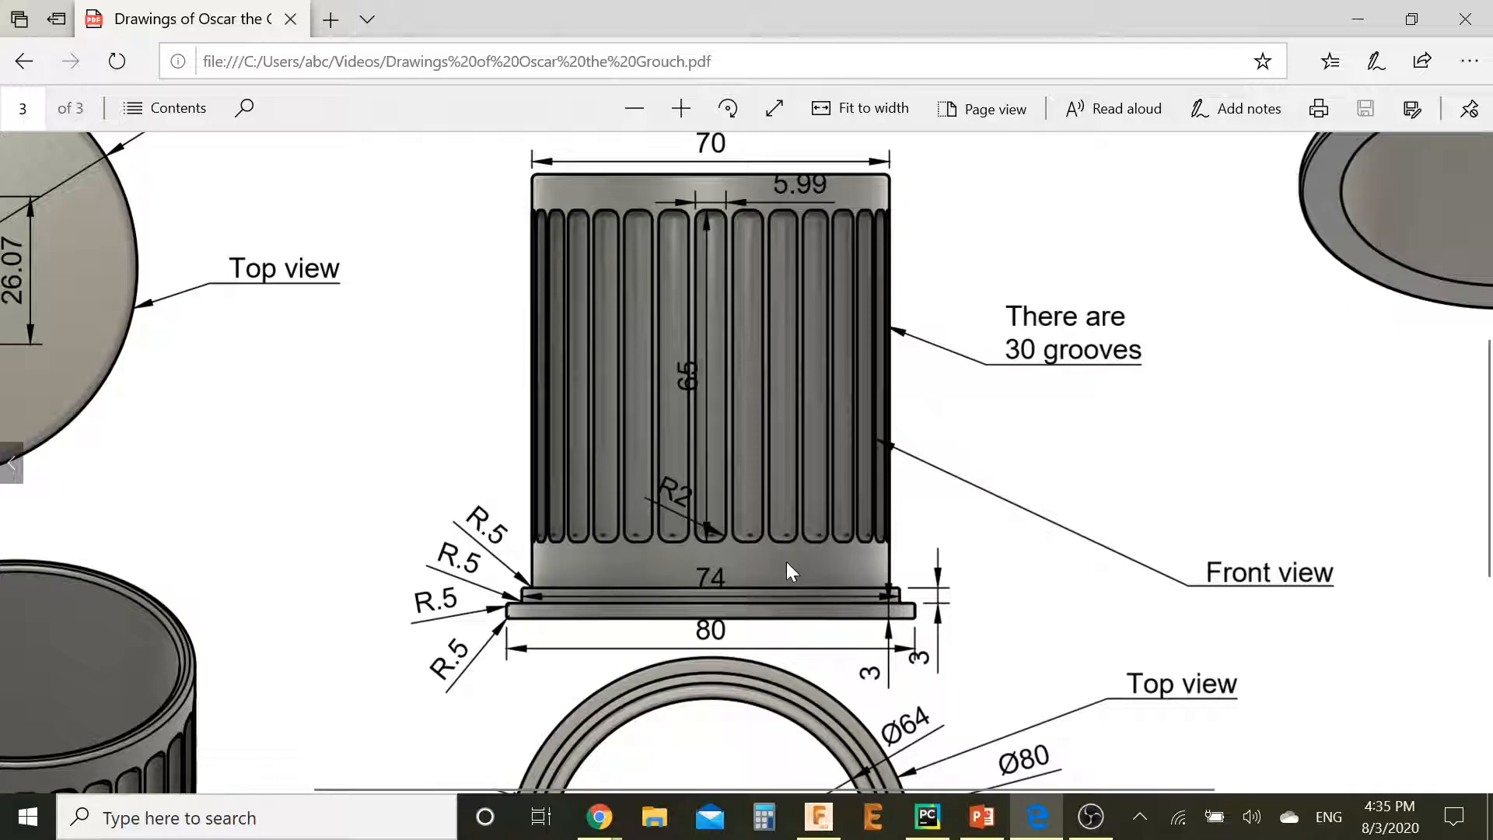
scroll("down", 3)
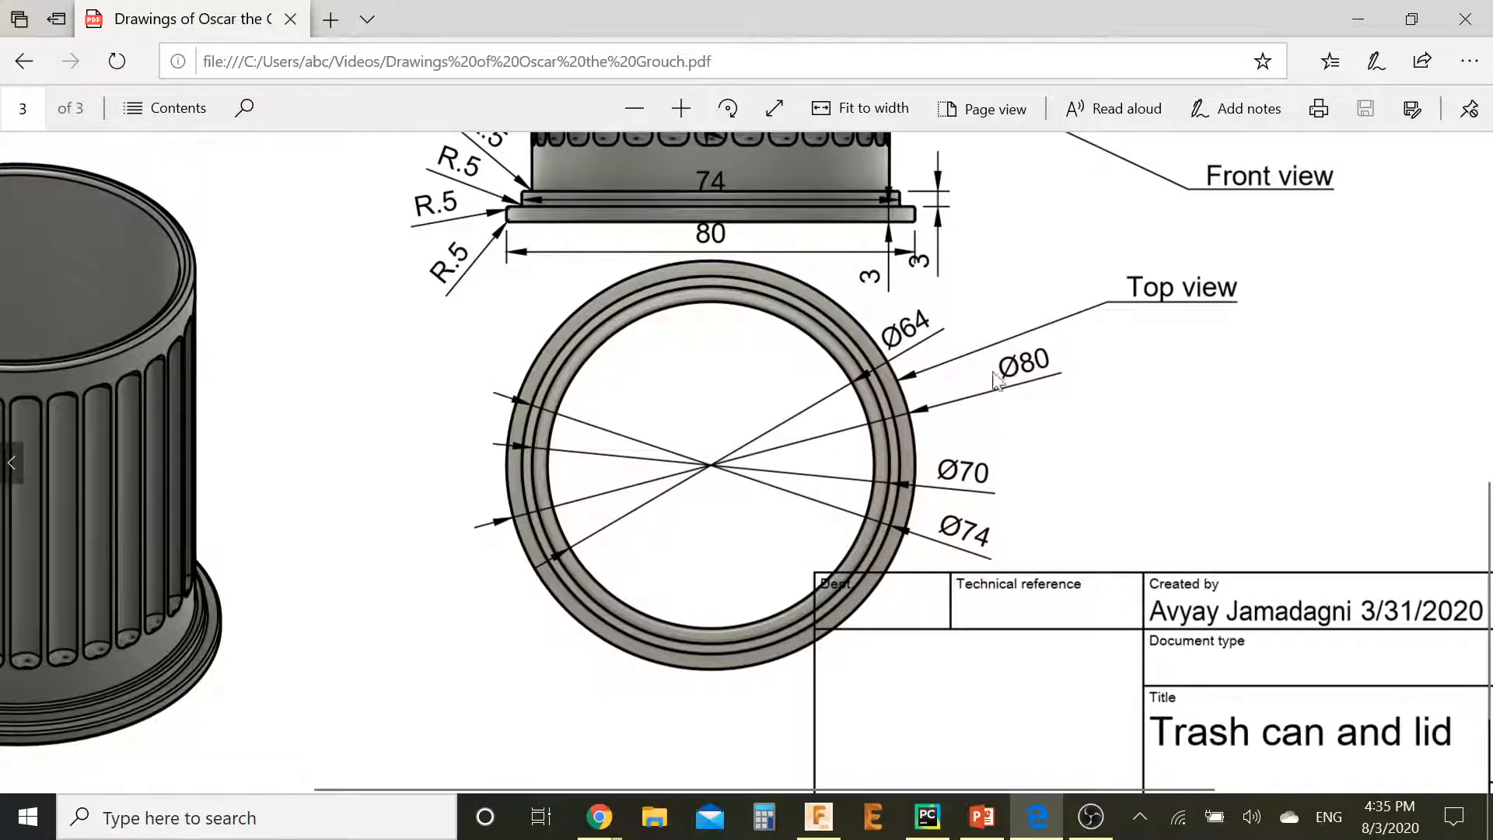
mouse_move(610, 295)
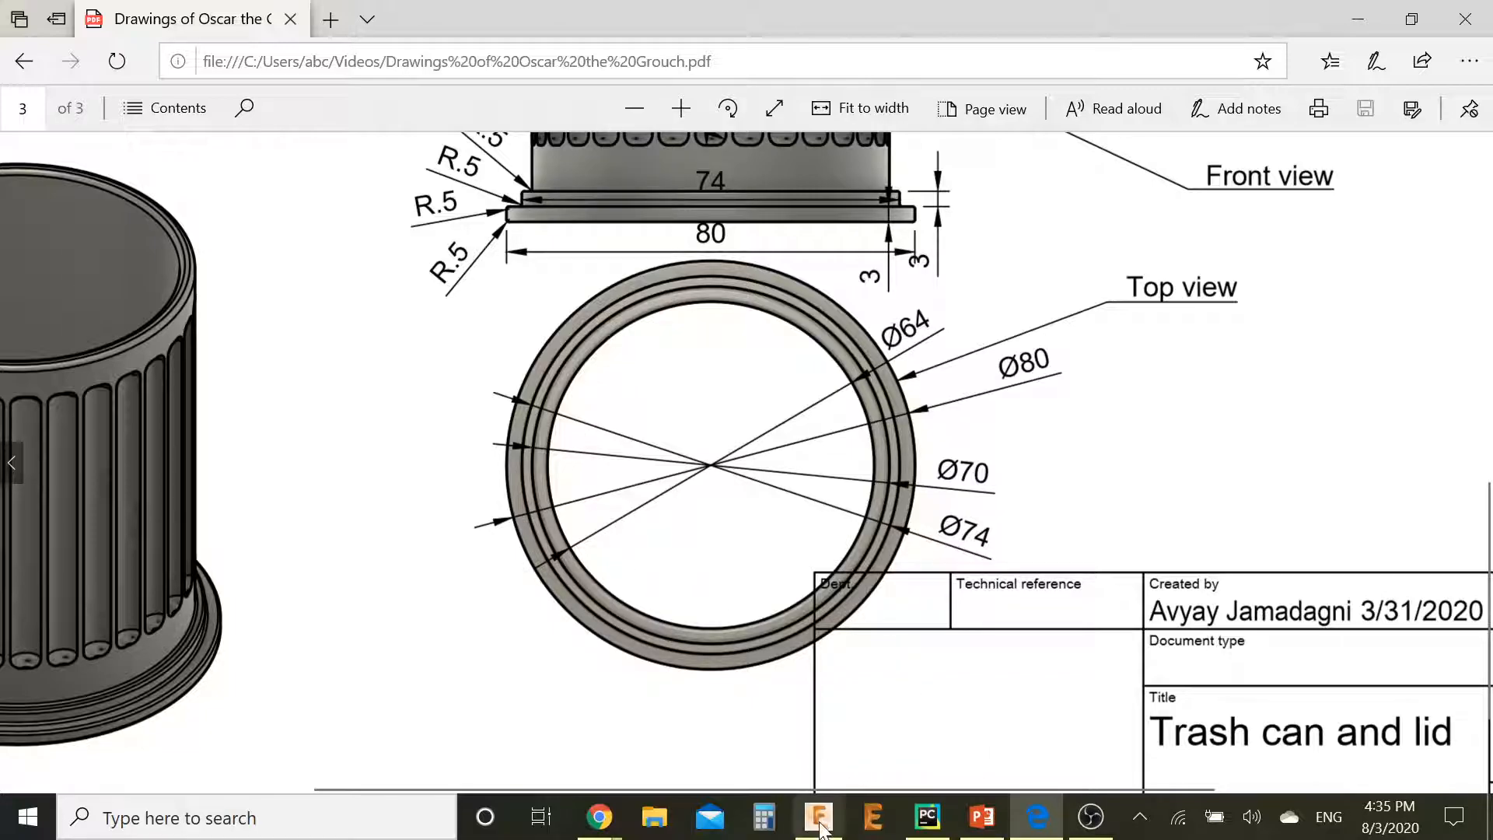
Step: Sketch a circle on the gizmo box's top face, centred on the shaft
left_click(817, 816)
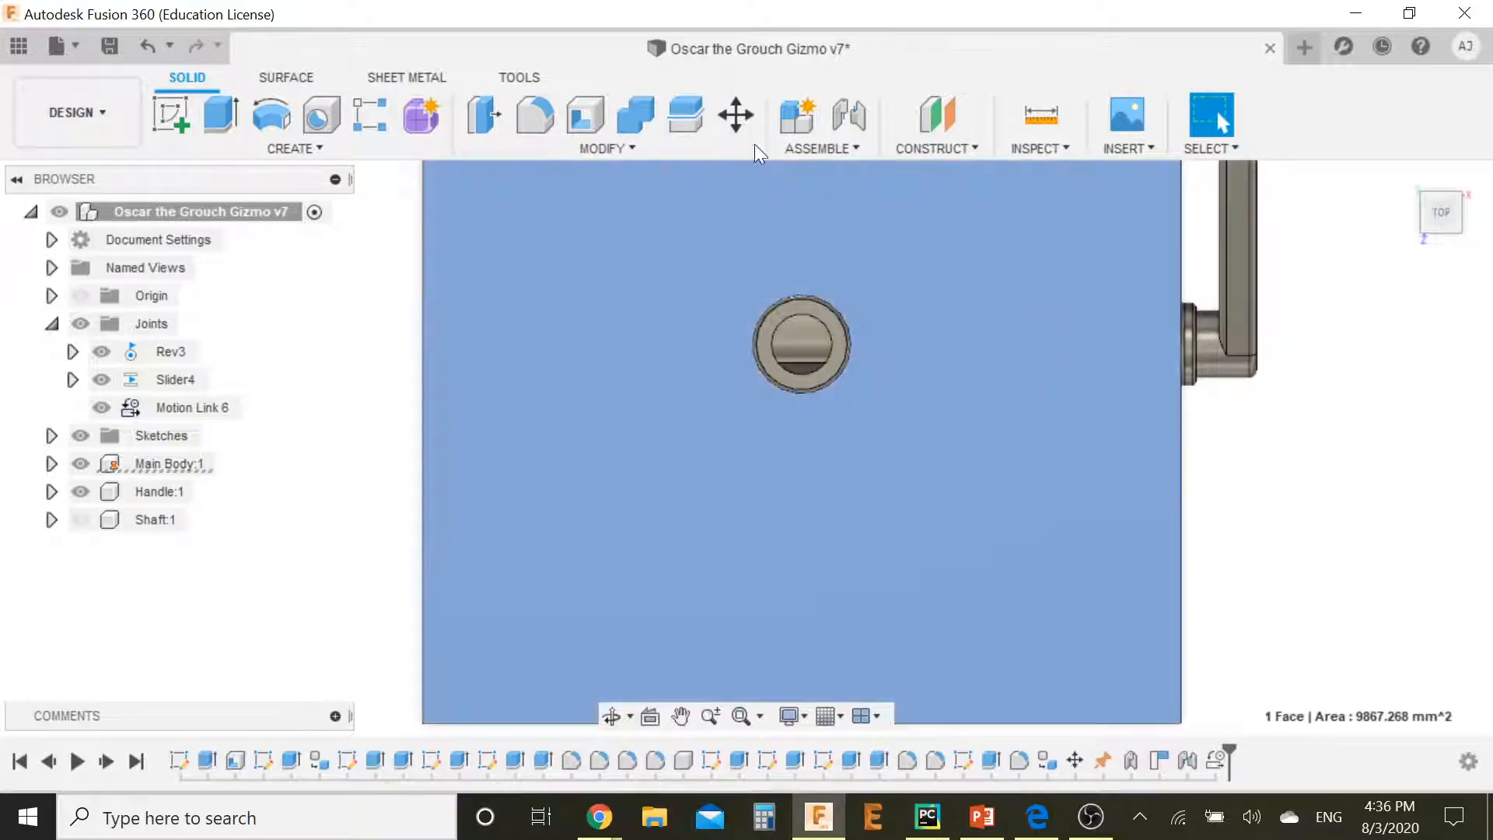
left_click(170, 113)
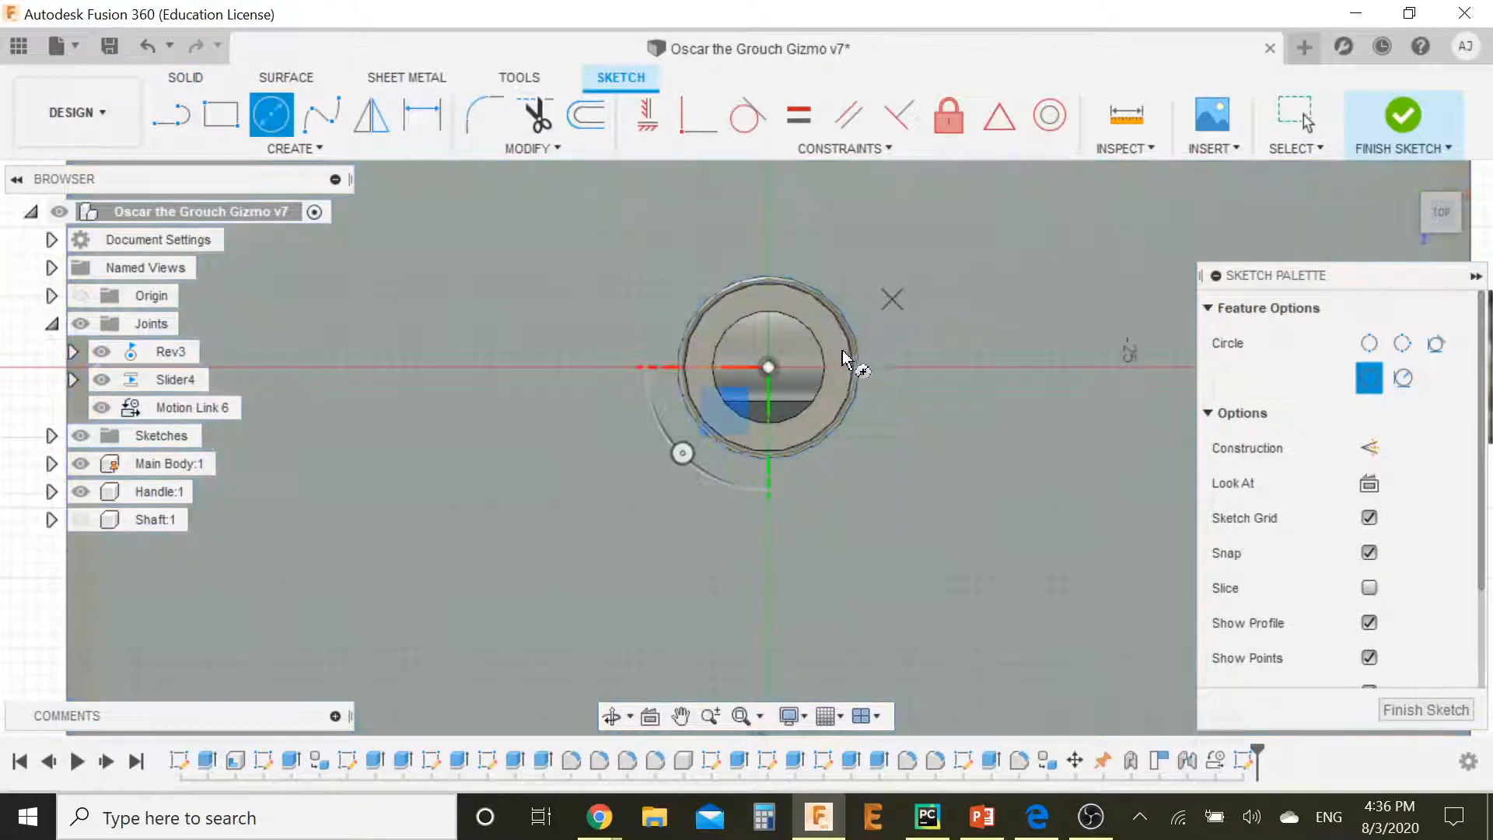
left_click_drag(768, 367, 952, 490)
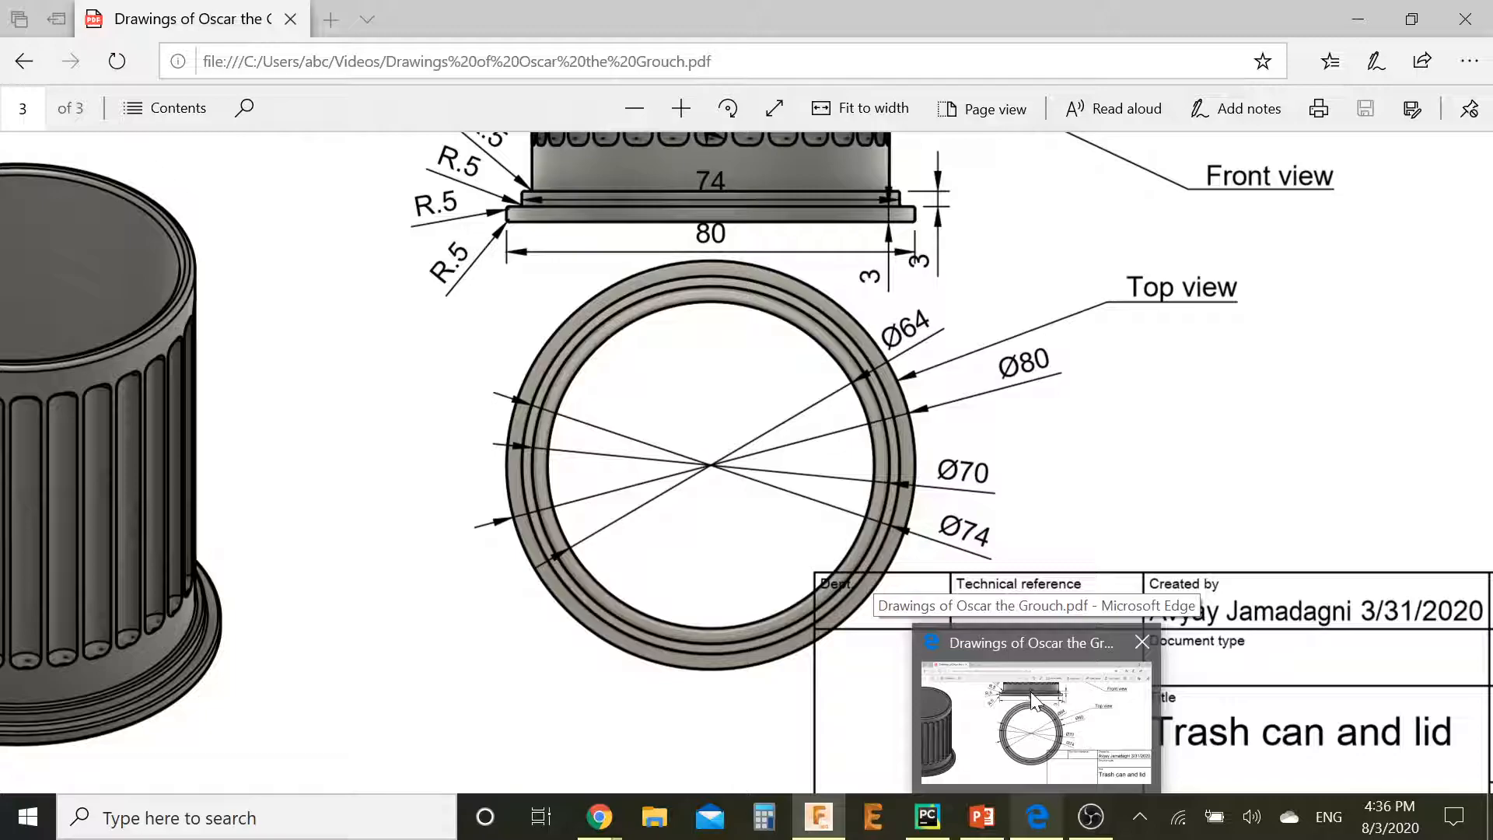
mouse_move(1023, 712)
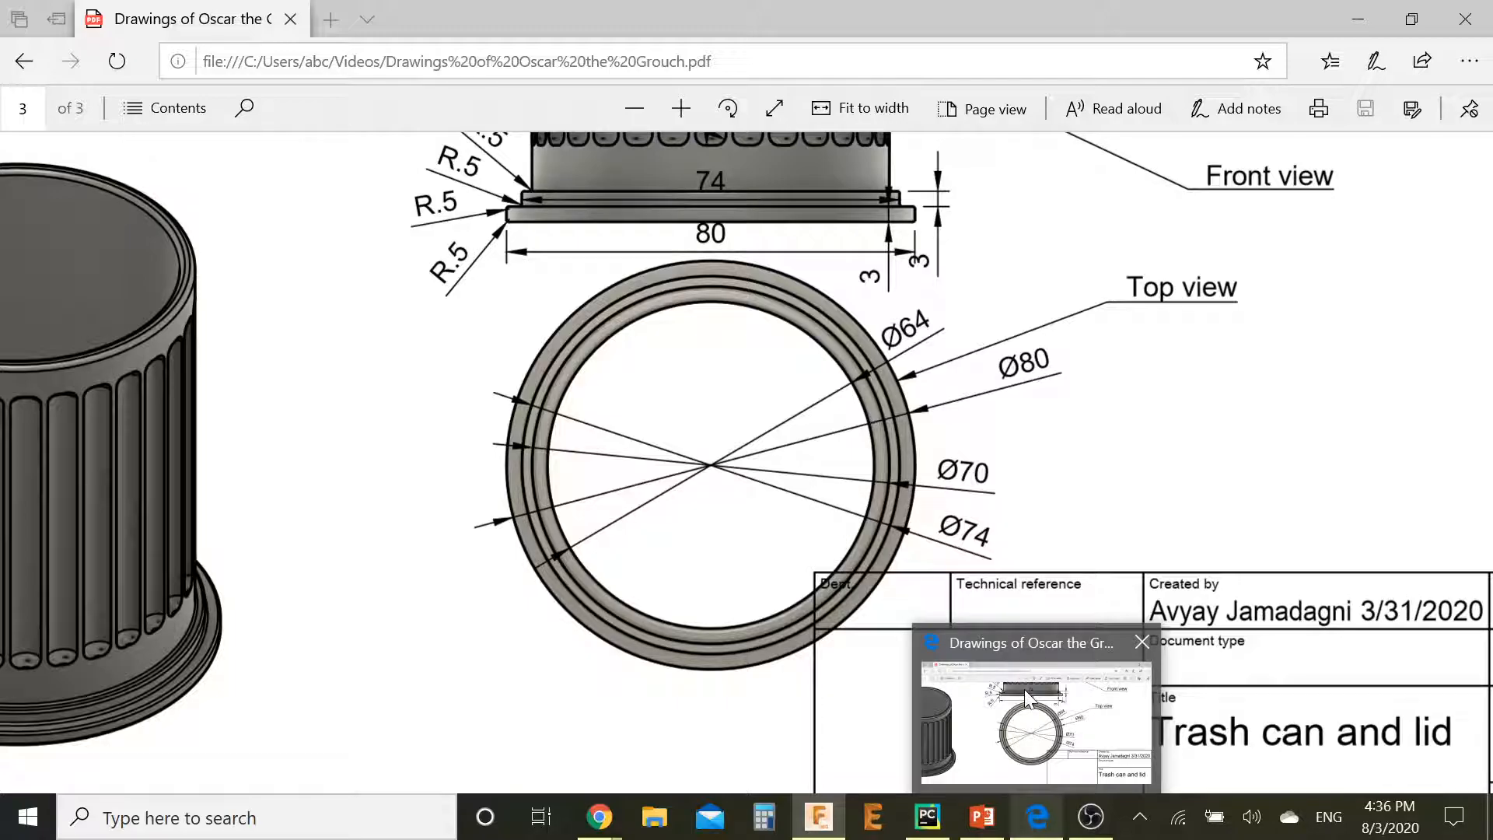
Step: Offset the Ø80 circle inward by -6 and by -16 to form the ring circles
left_click(1026, 709)
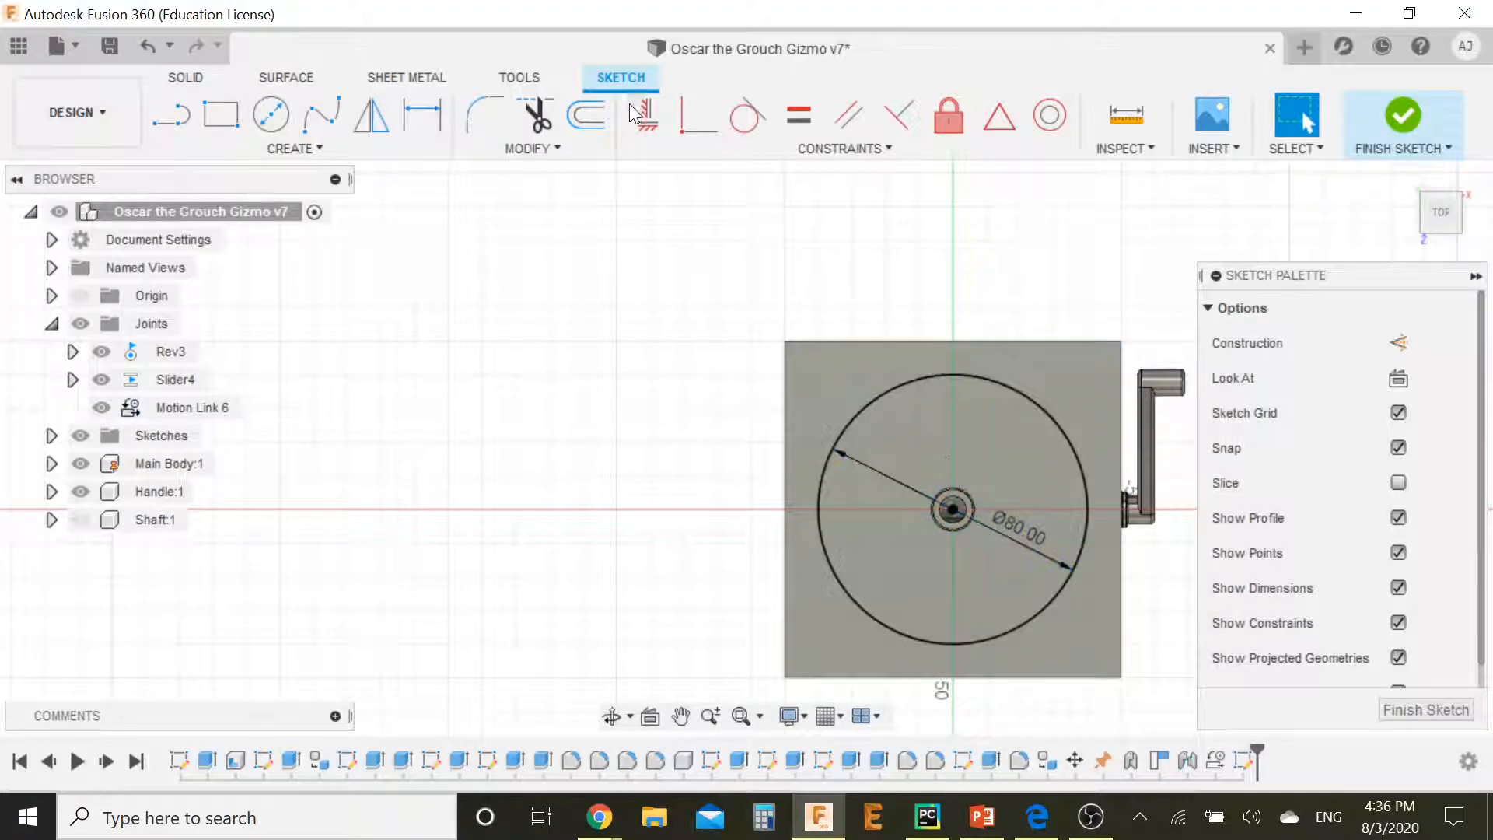
left_click(586, 114)
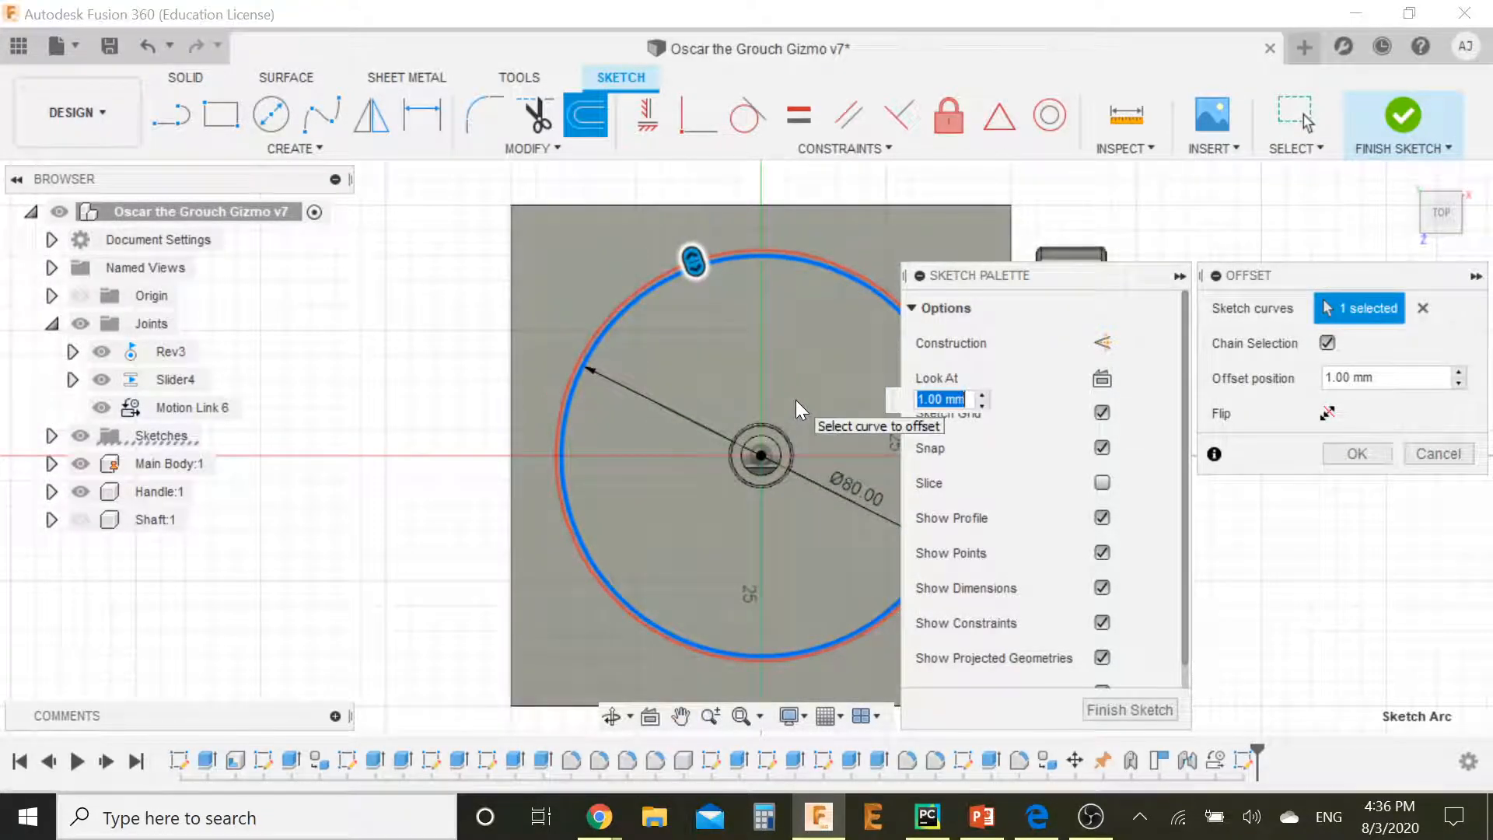
type("-6")
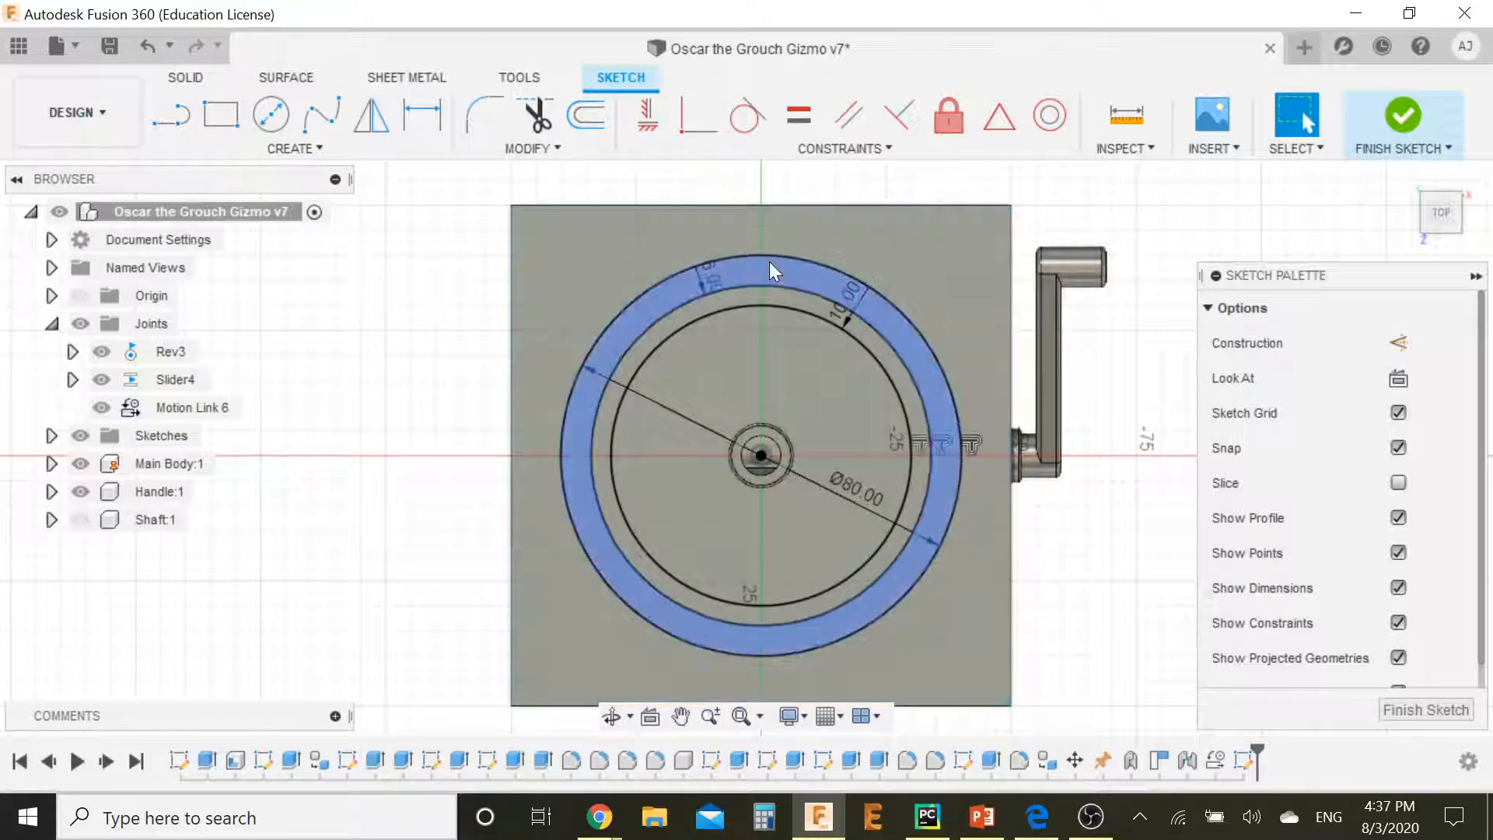
left_click(586, 113)
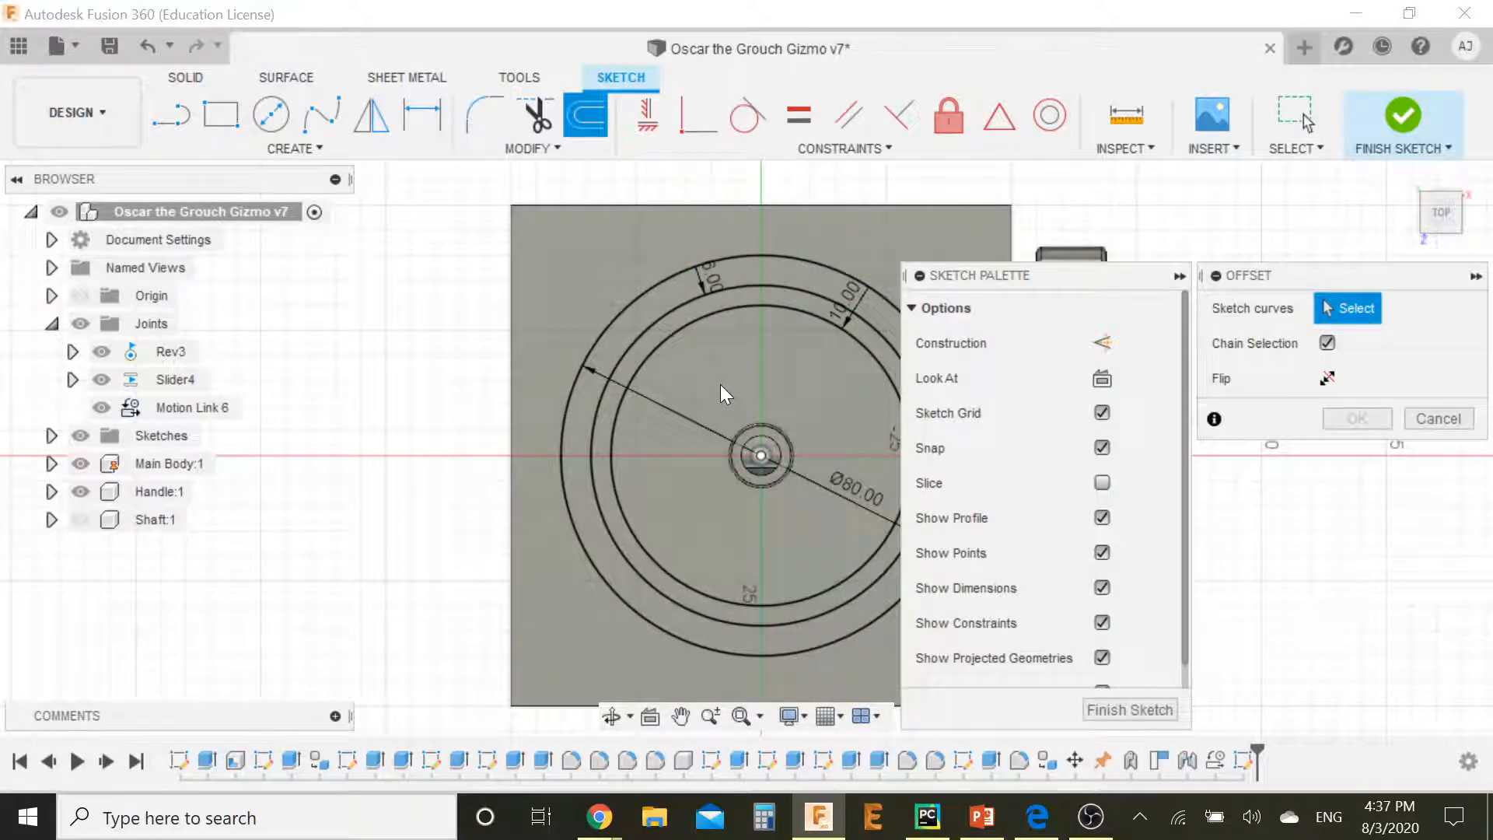
mouse_move(685, 385)
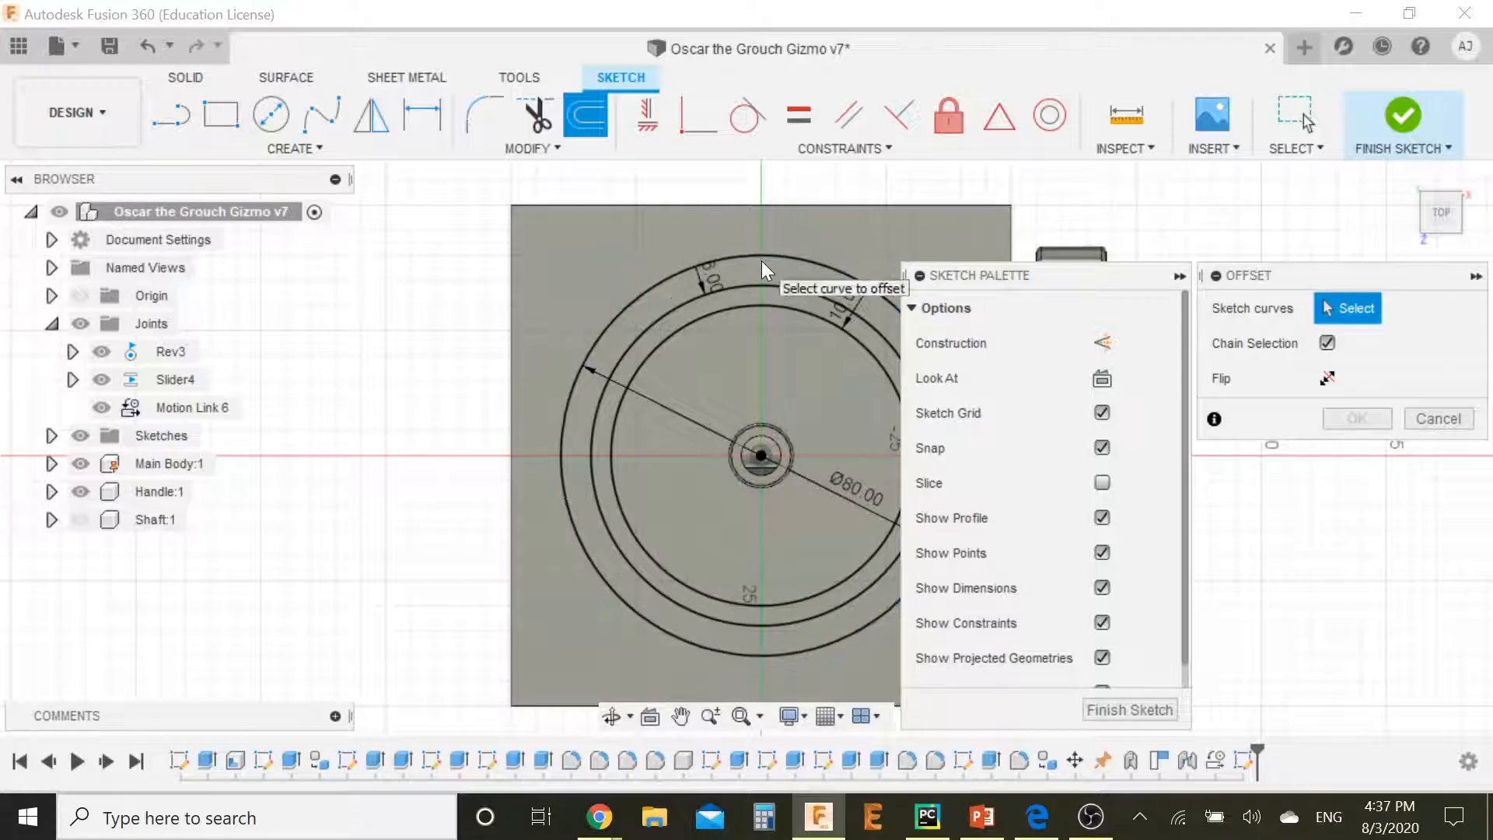
left_click(765, 251)
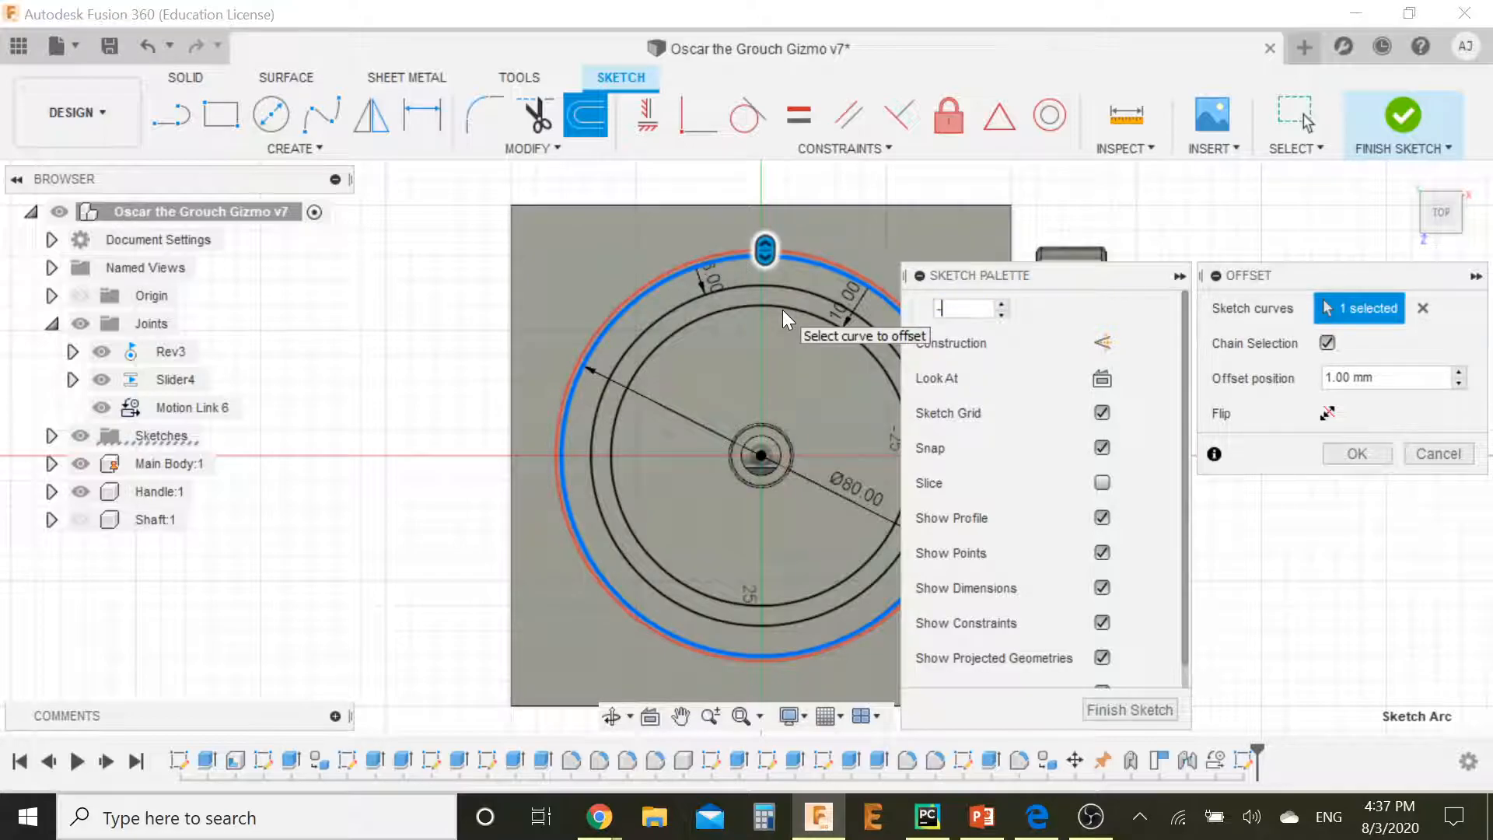
type("-16")
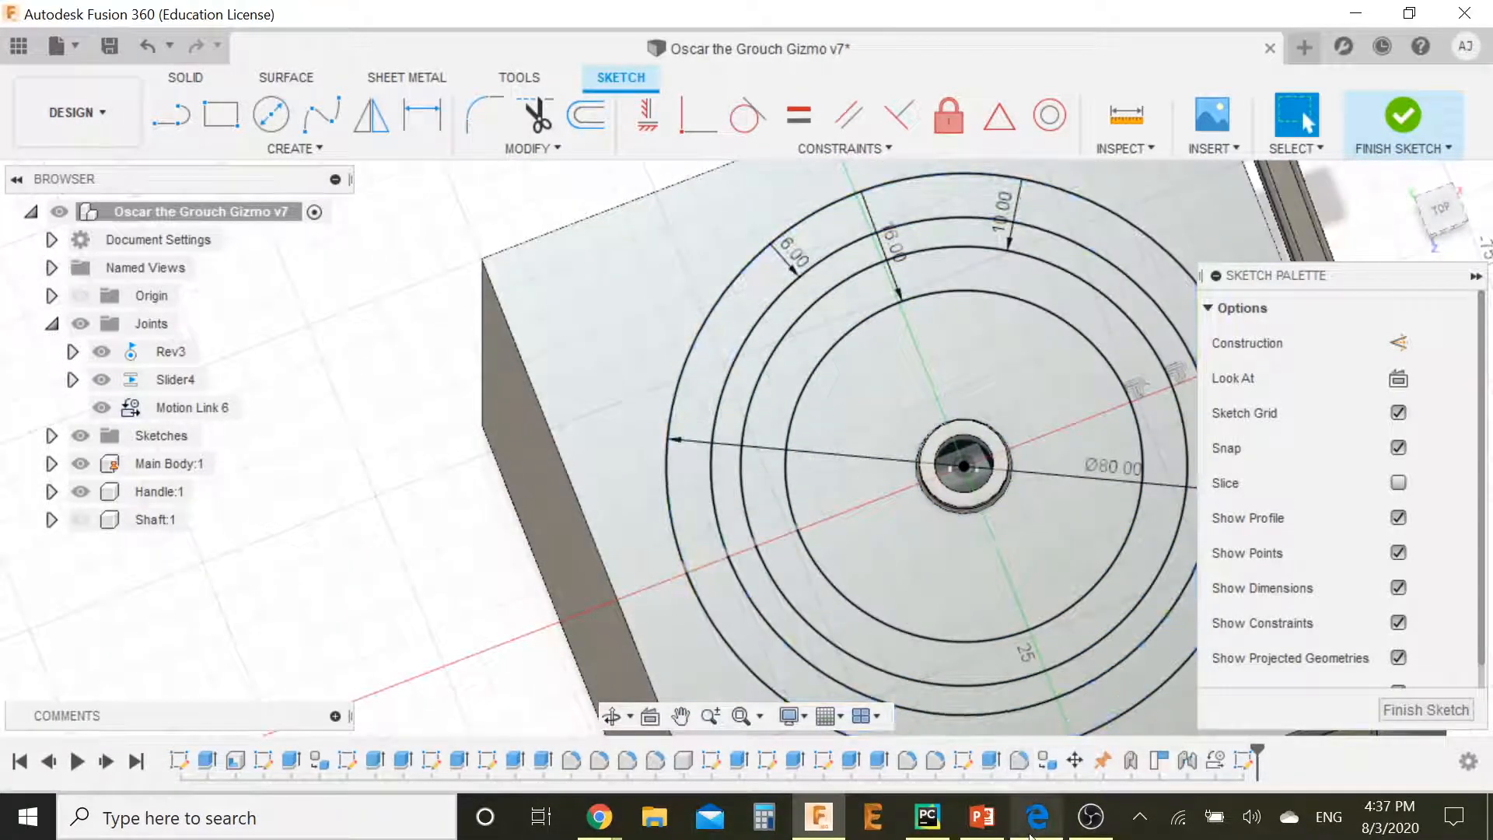
Step: Check the Ø64–Ø80 top-view rings on the drawing and return to the design
left_click(1036, 817)
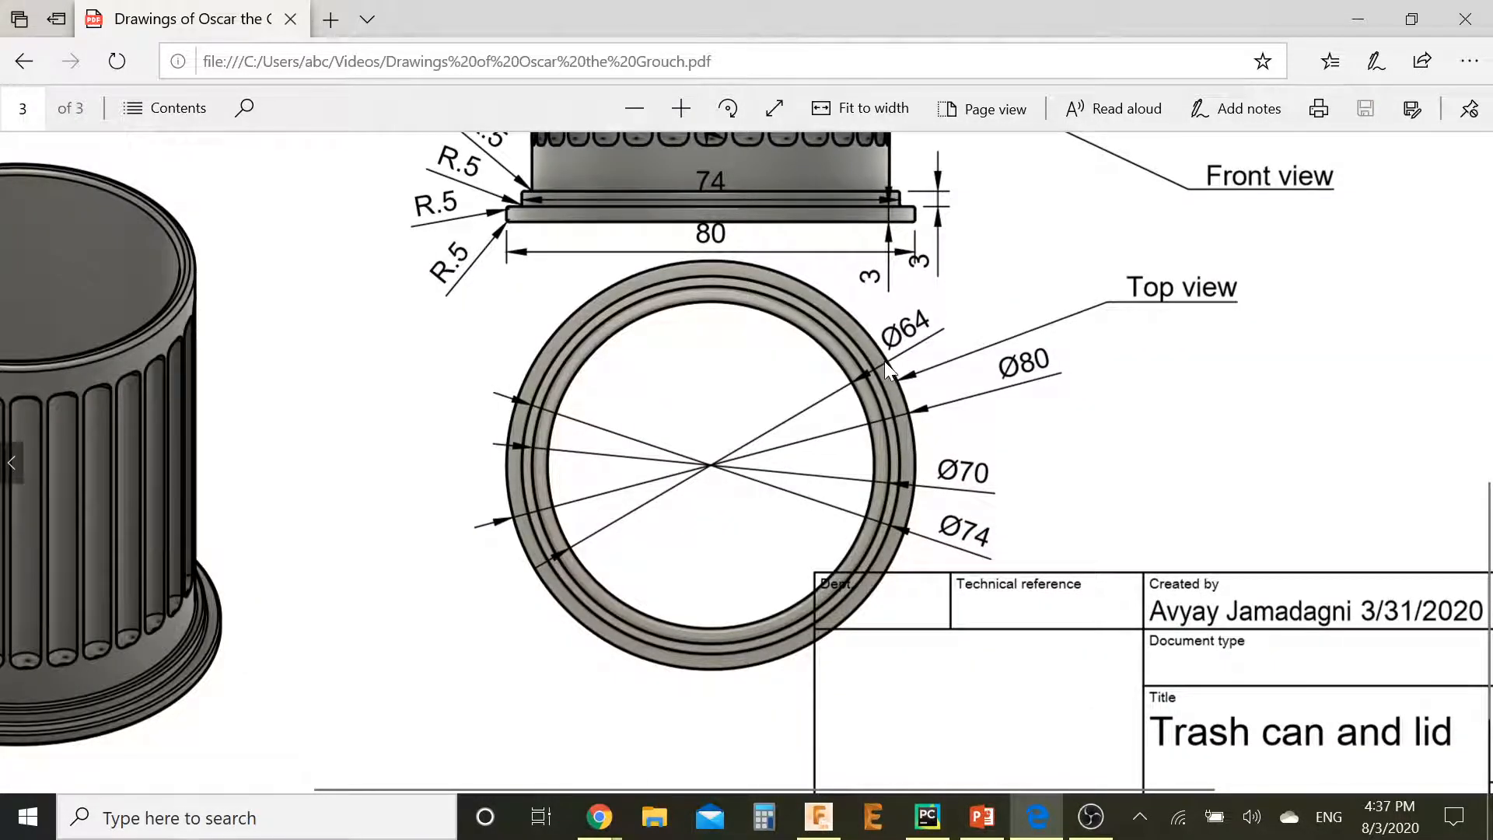
mouse_move(895, 390)
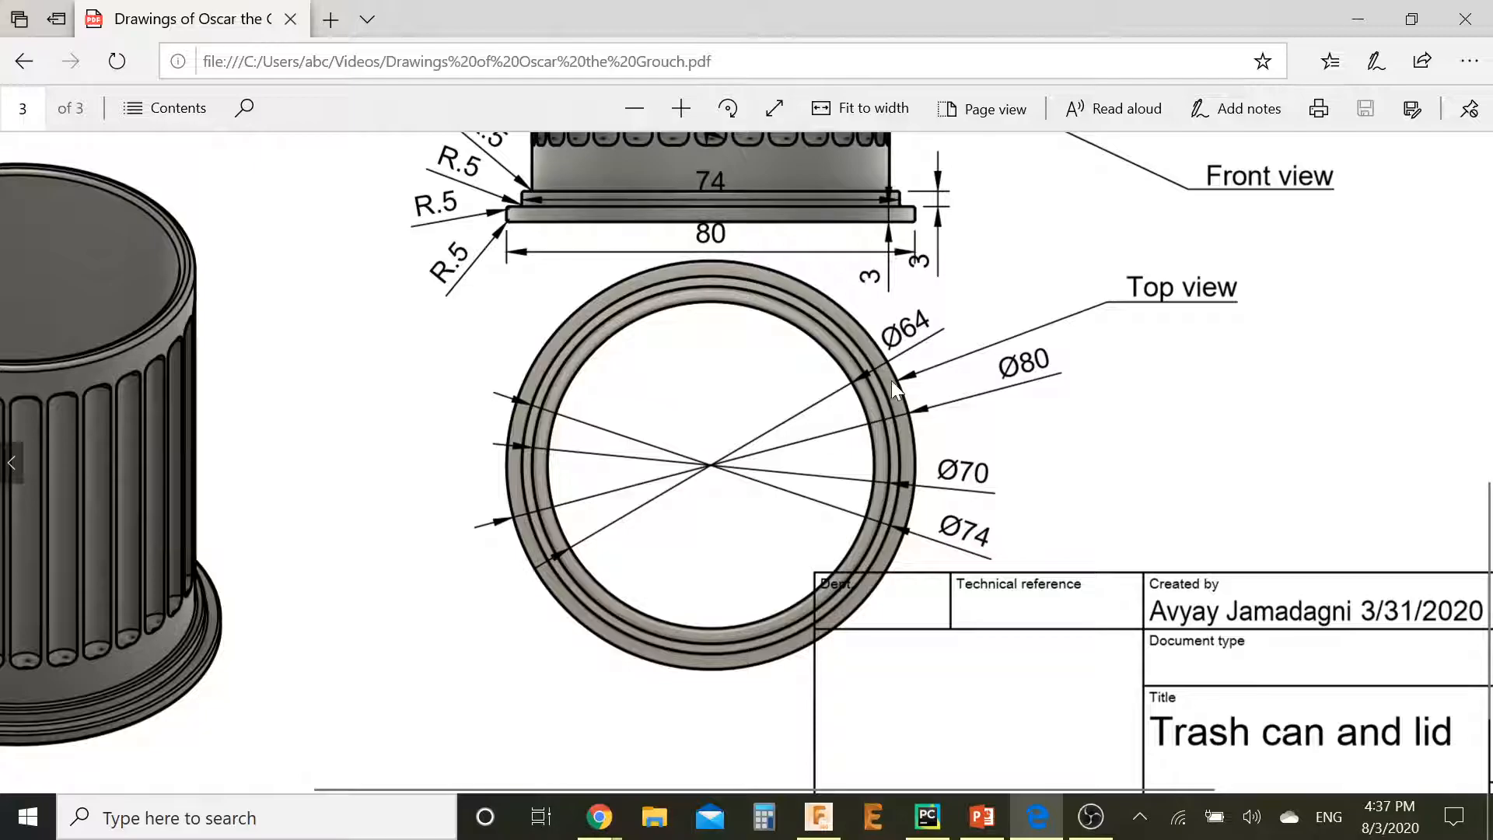
mouse_move(1032, 743)
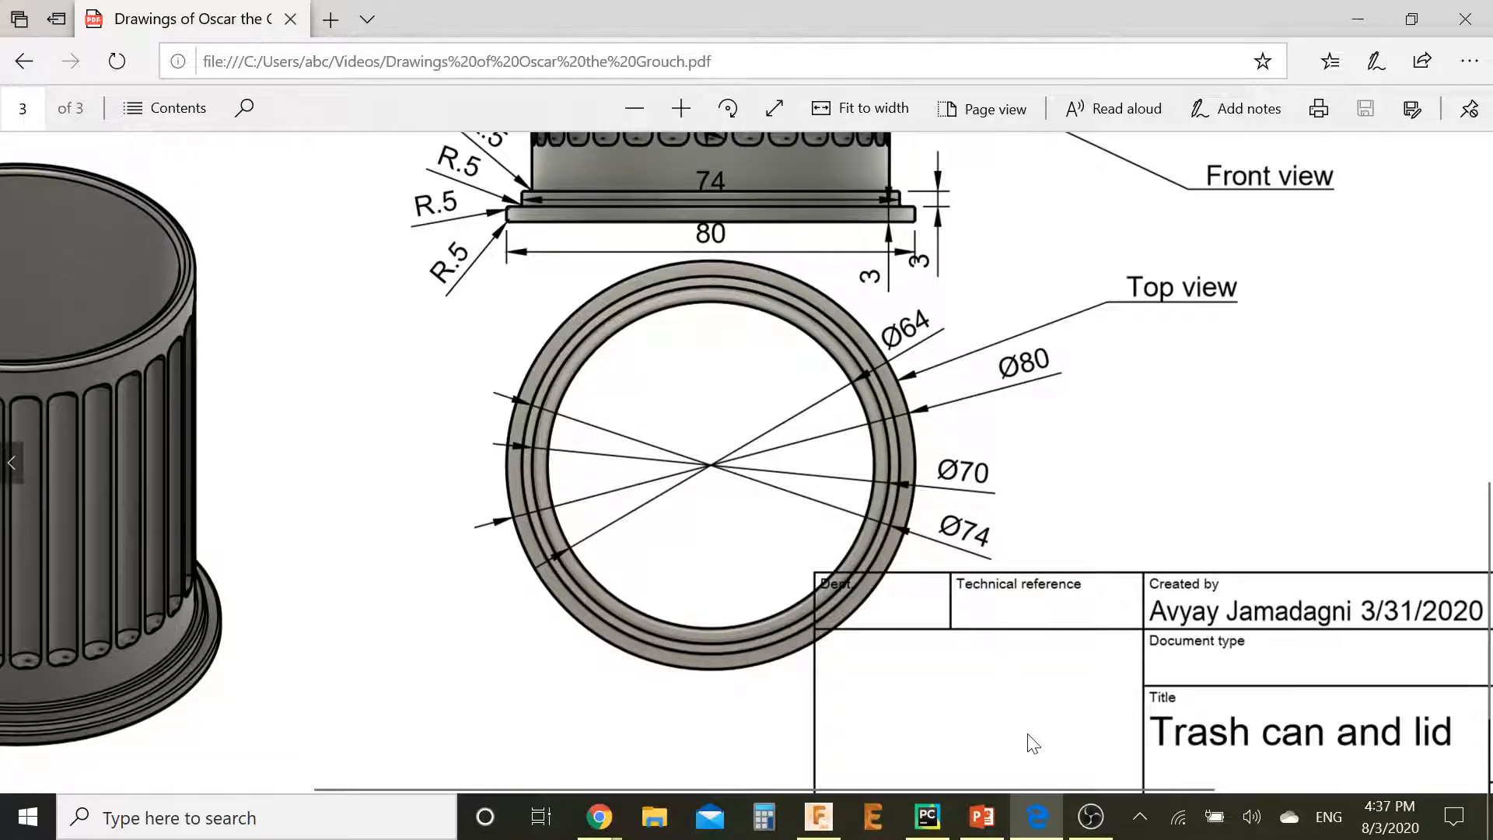
left_click(816, 816)
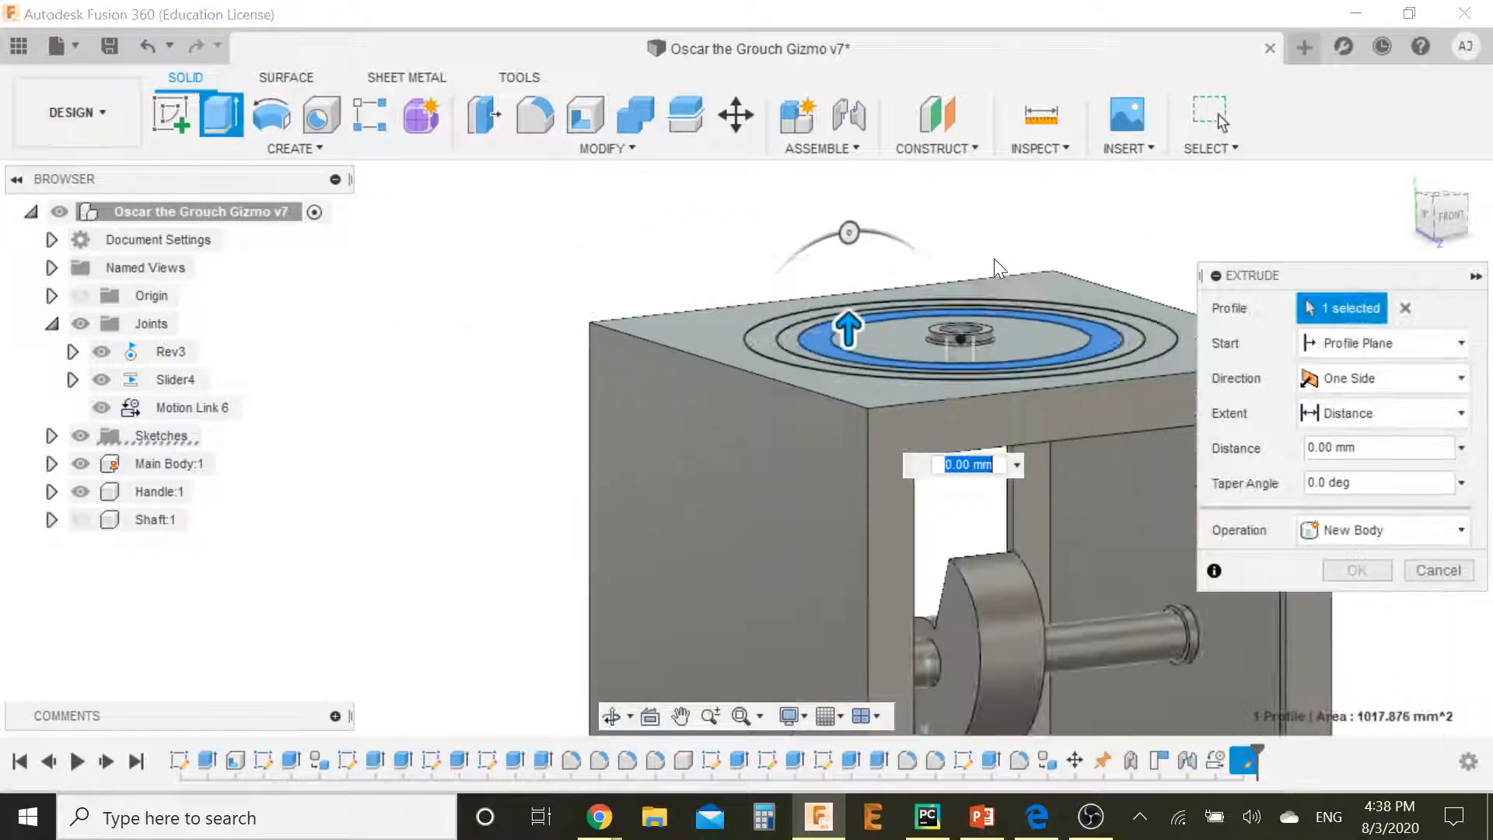
Step: Extrude the ring profile 87 mm into a hollow cylinder and inspect its inside
type("87")
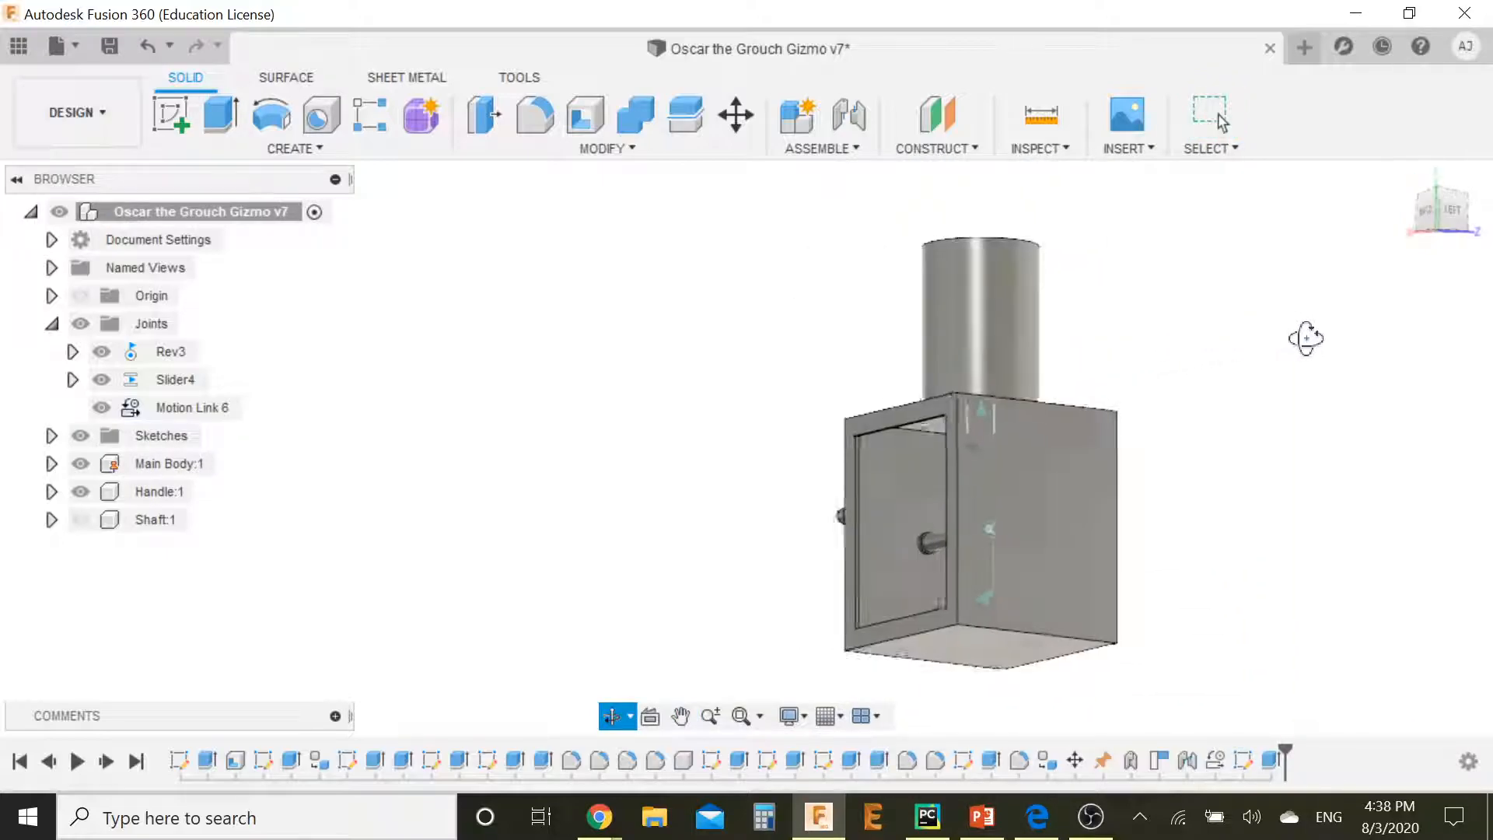
left_click_drag(1304, 338, 1341, 542)
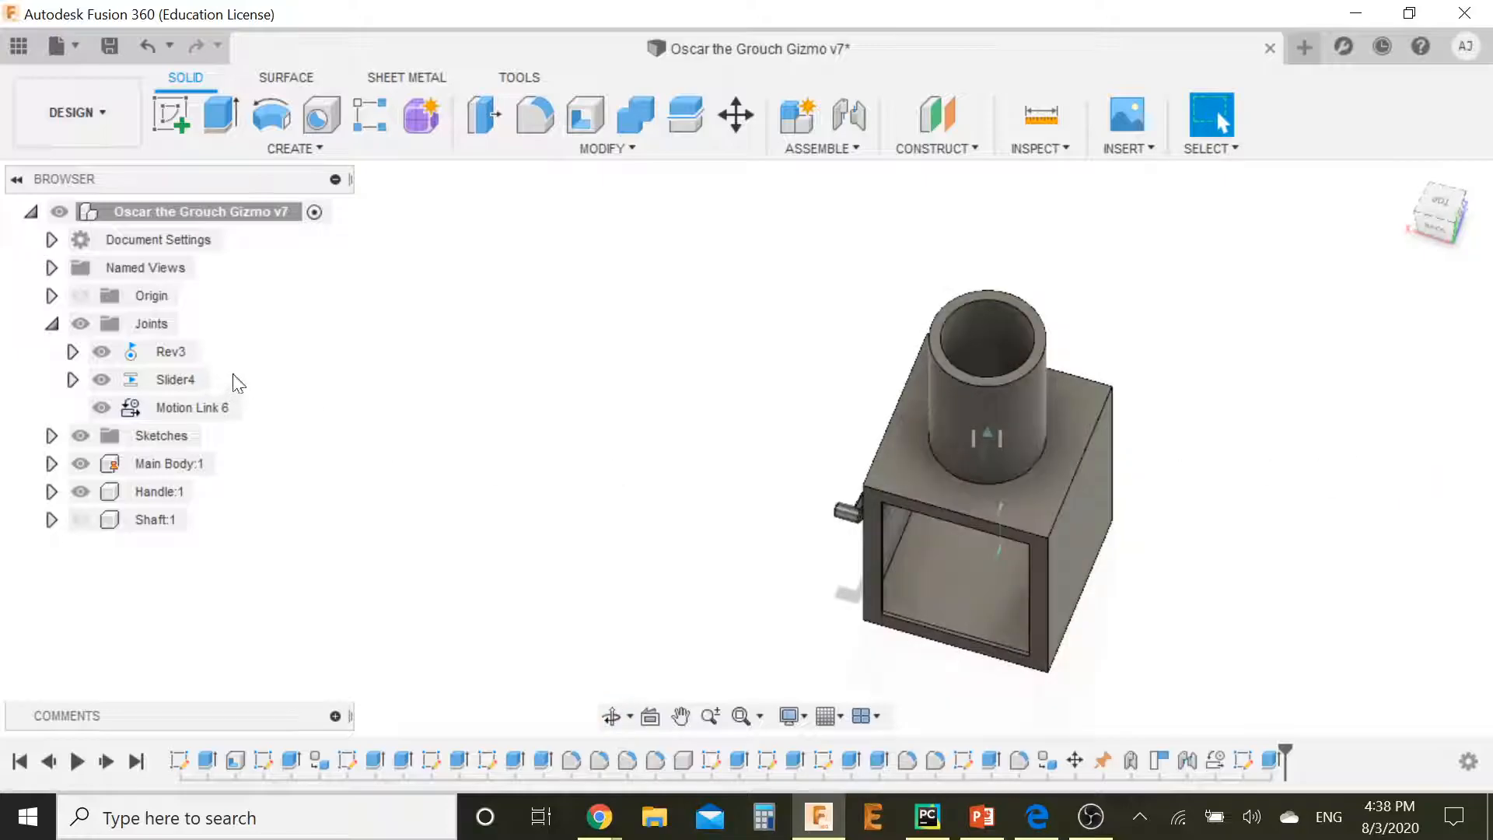
Step: Extrude the base ring profiles into thin stepped rings around the cylinder base
left_click(51, 435)
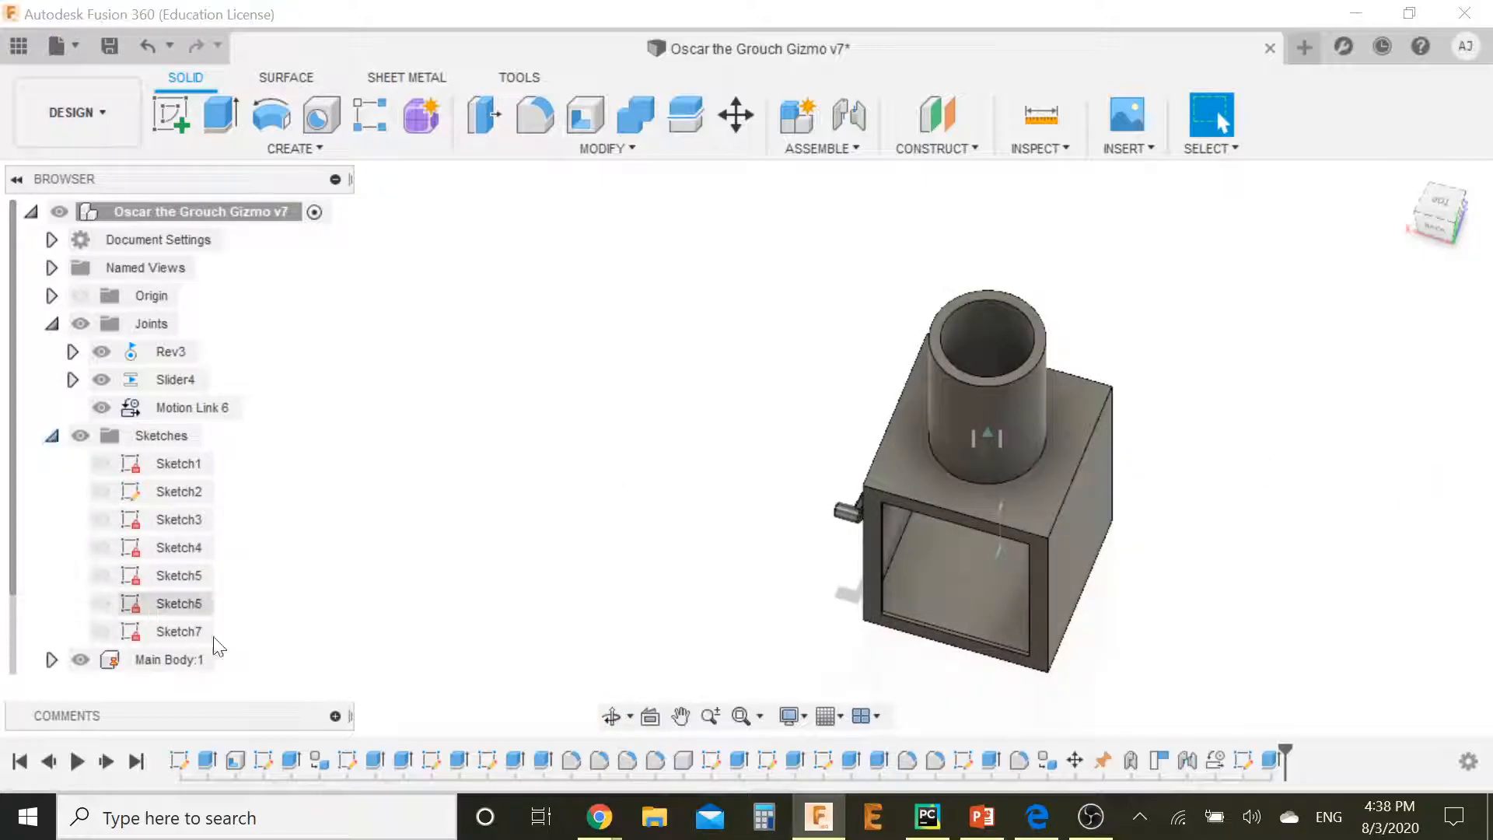
left_click(179, 631)
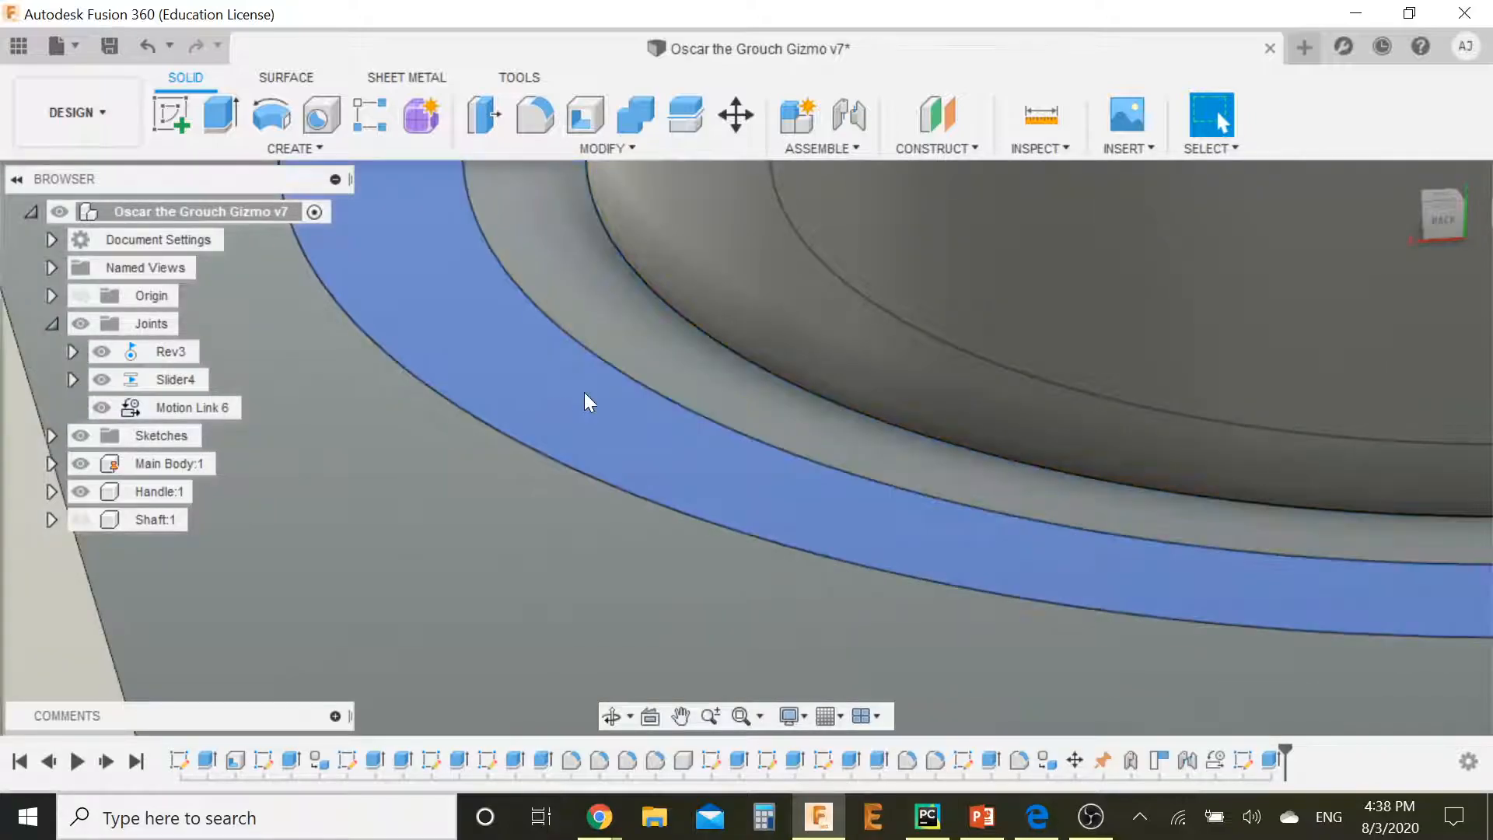
left_click(587, 399)
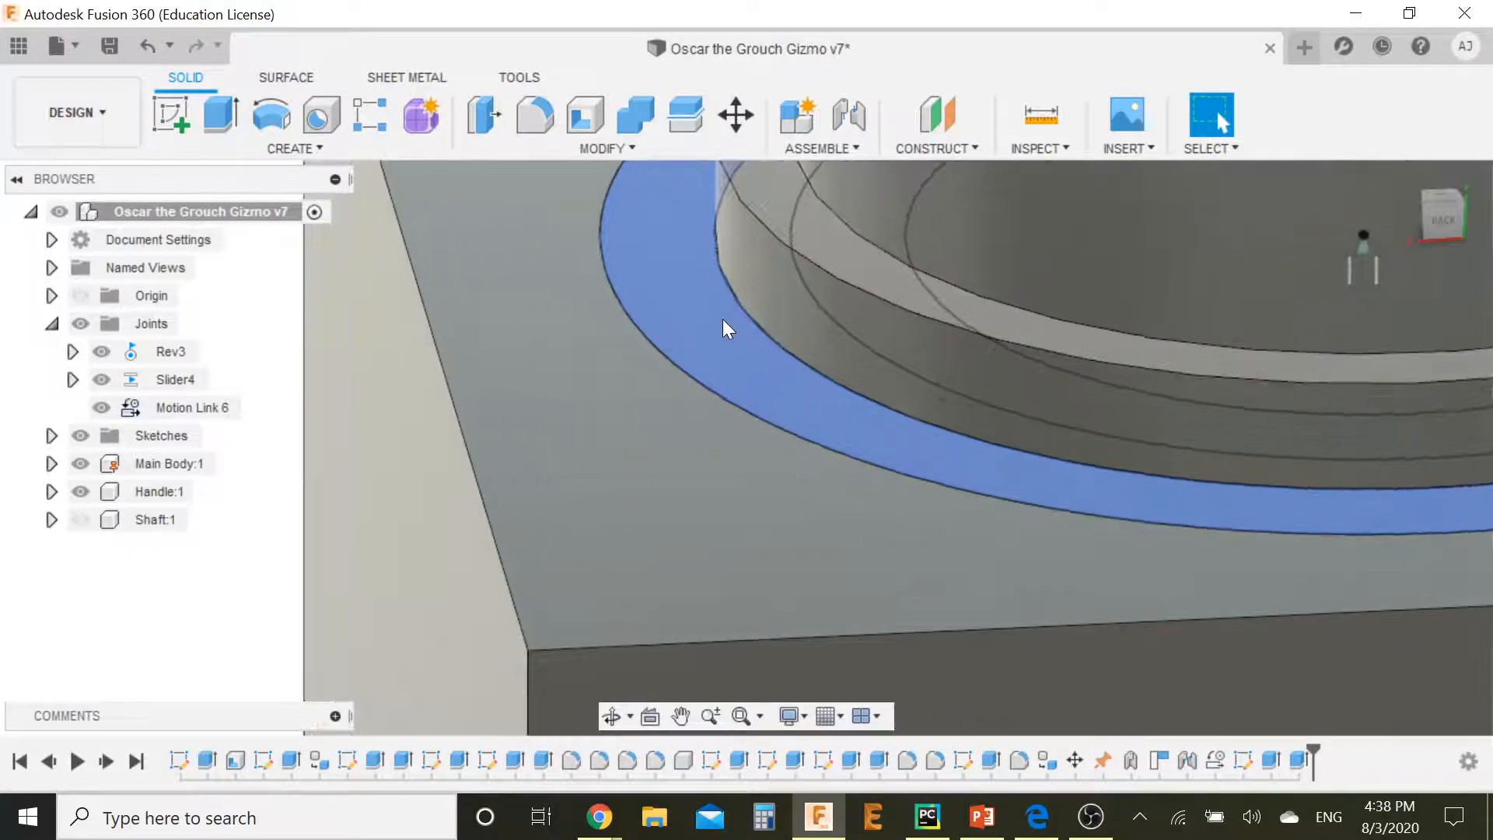
left_click(219, 114)
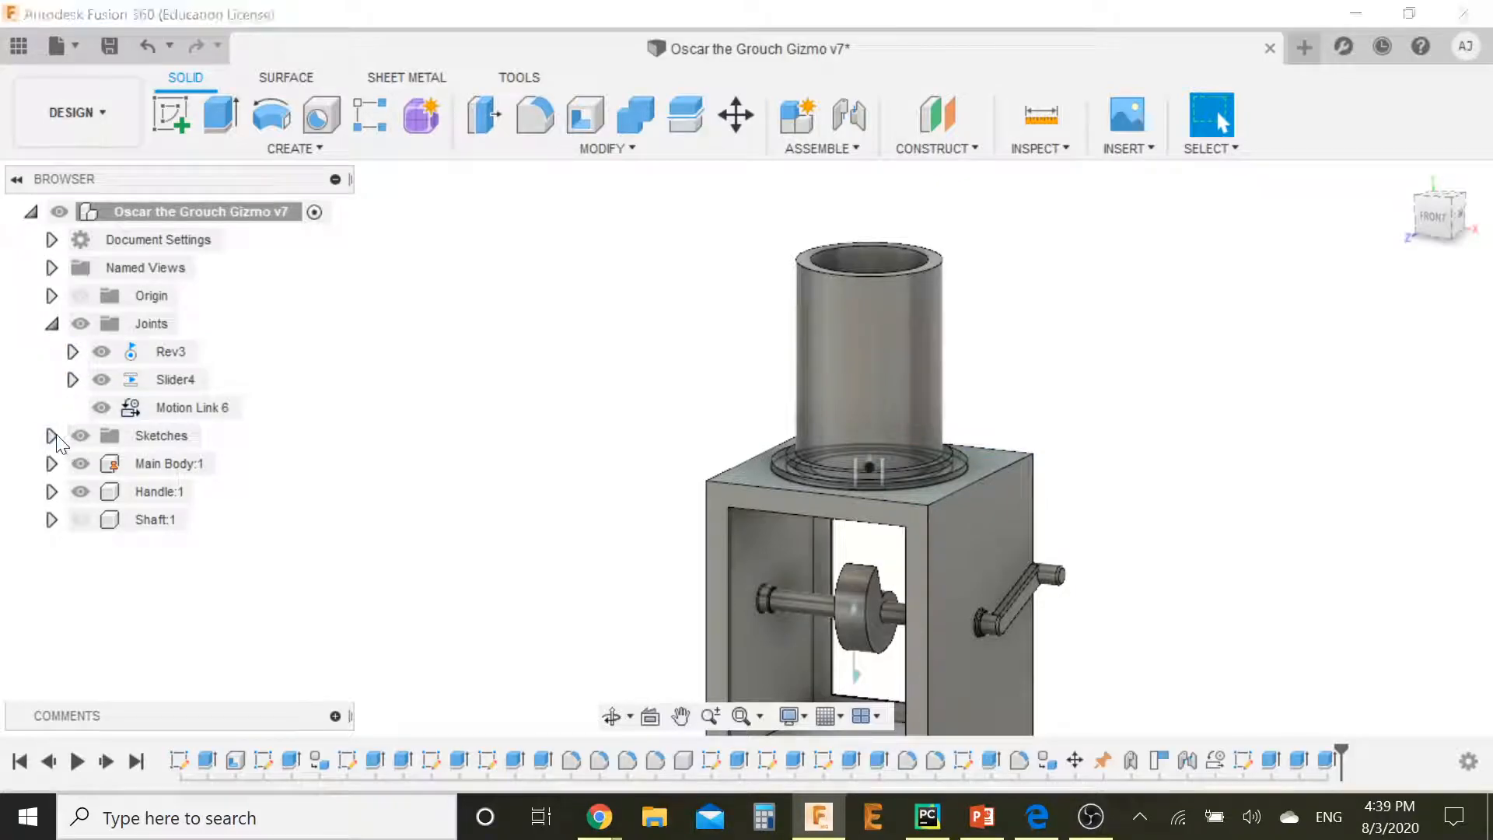
left_click(52, 436)
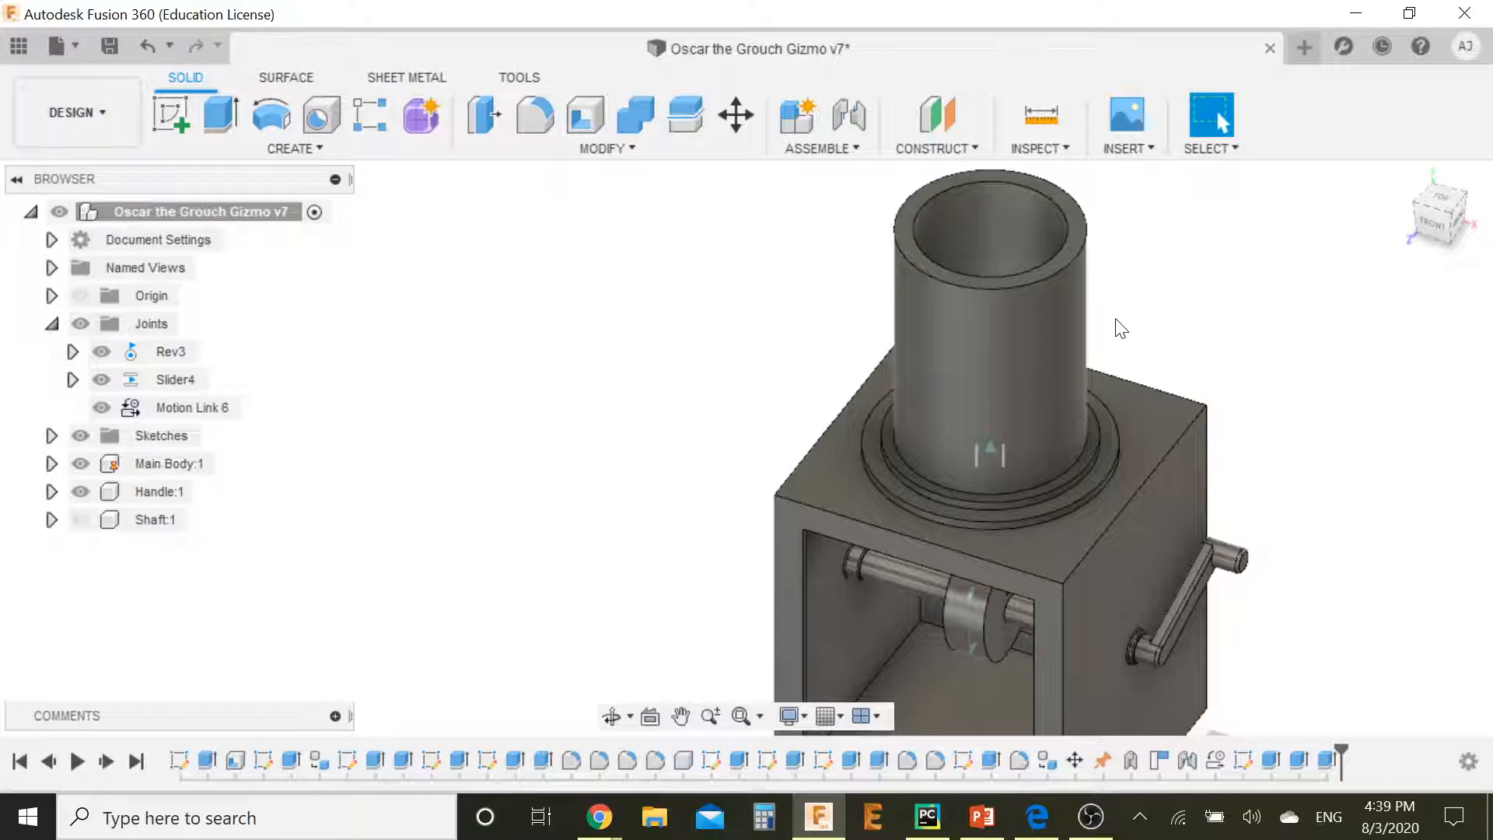
left_click(994, 362)
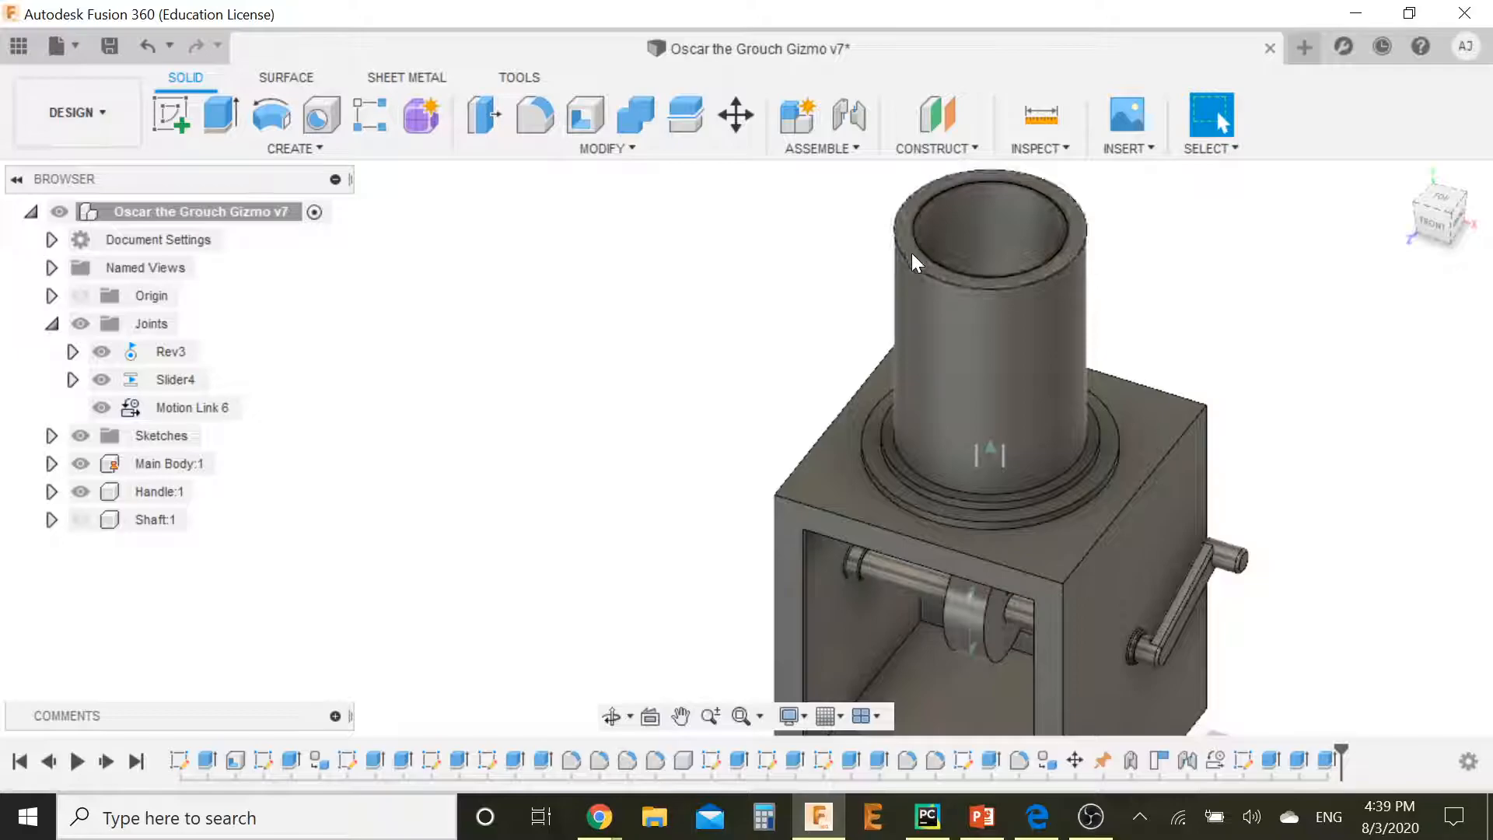
left_click(1036, 817)
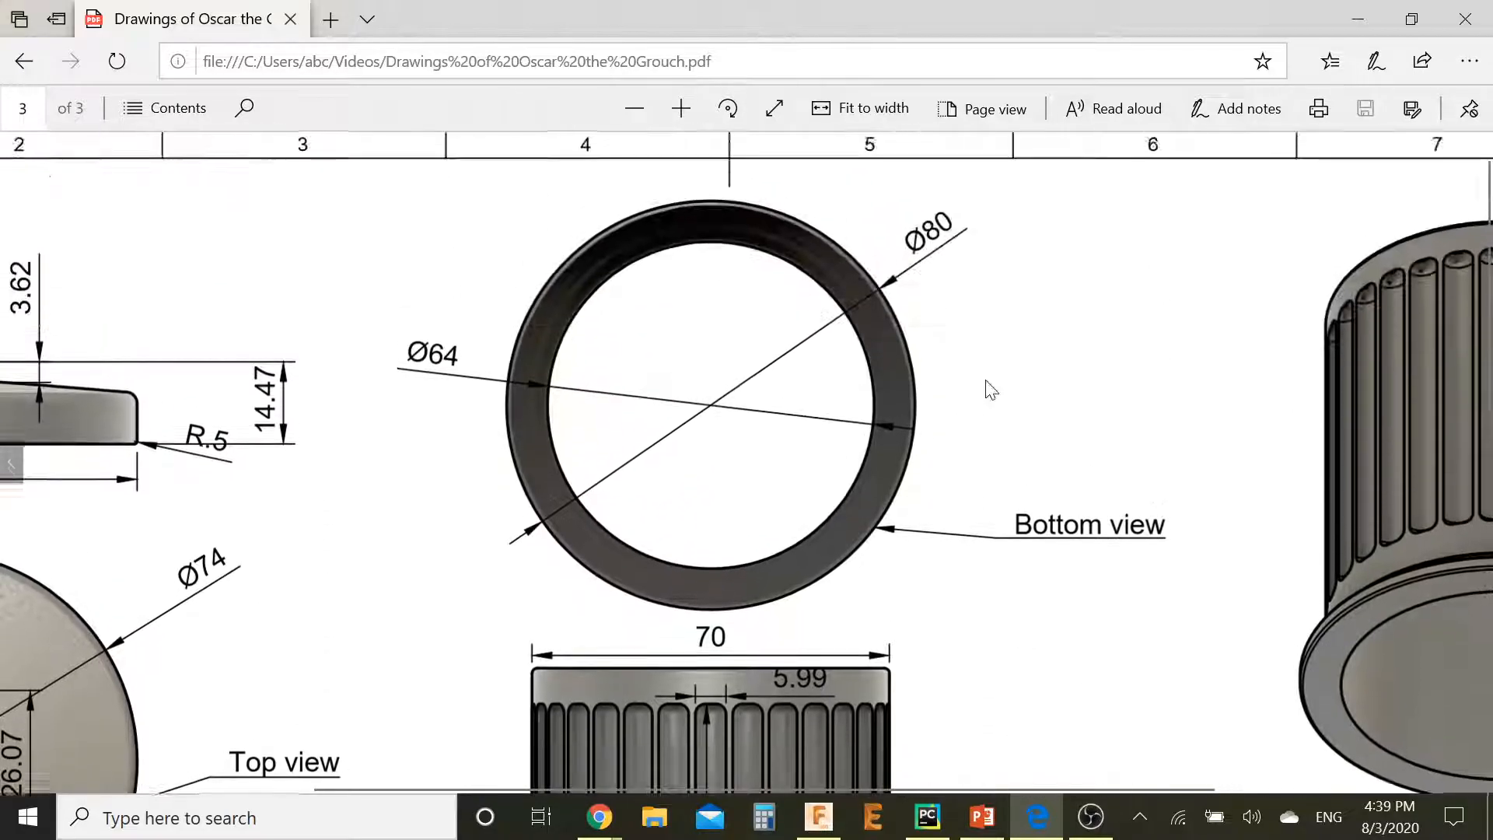
Step: Scroll to the grooved side view (70×65, 5.99 grooves, 30 count) and return to the design
scroll("down", 3)
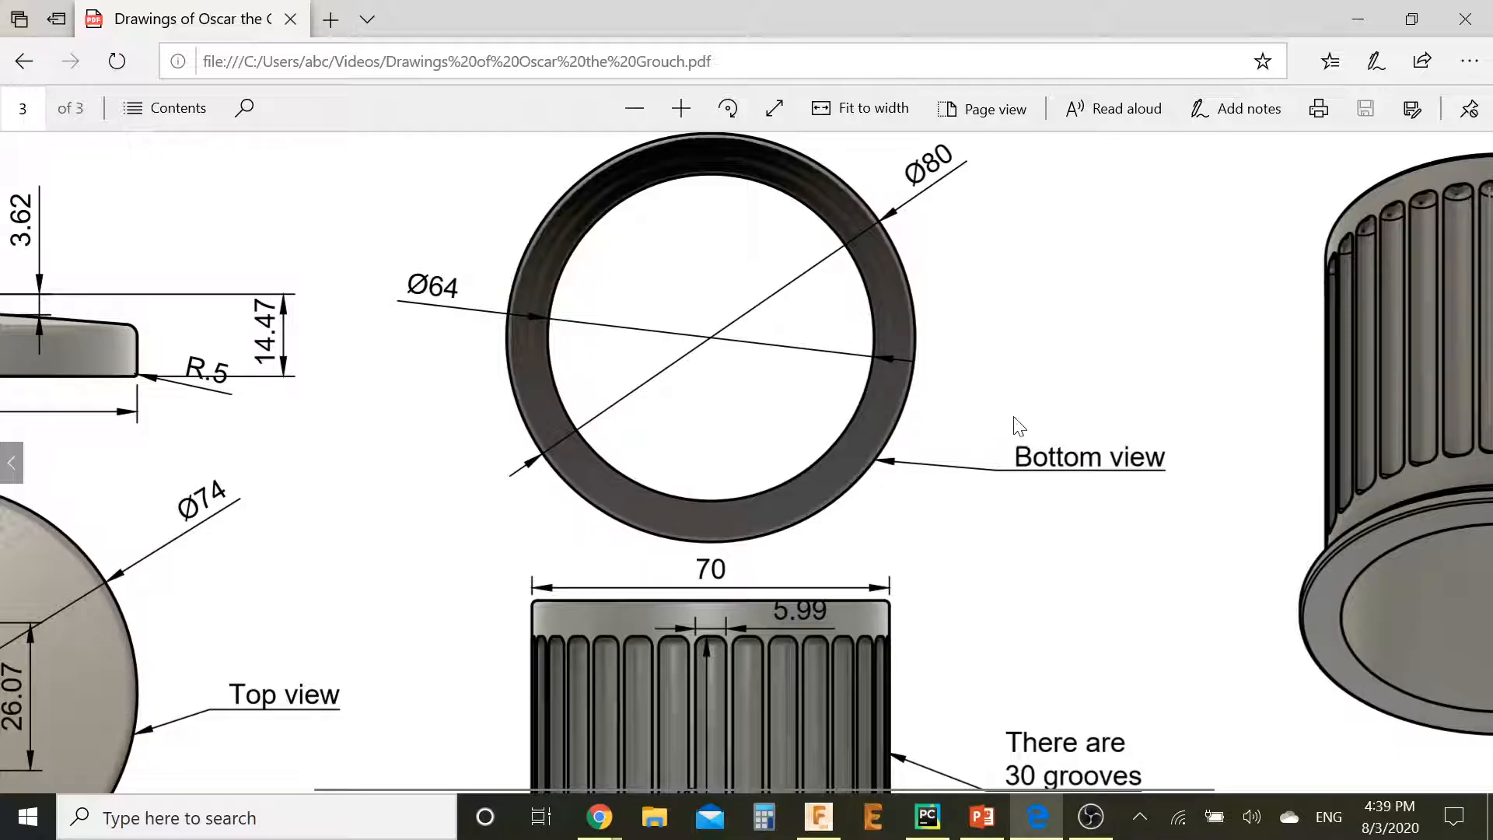
mouse_move(901, 561)
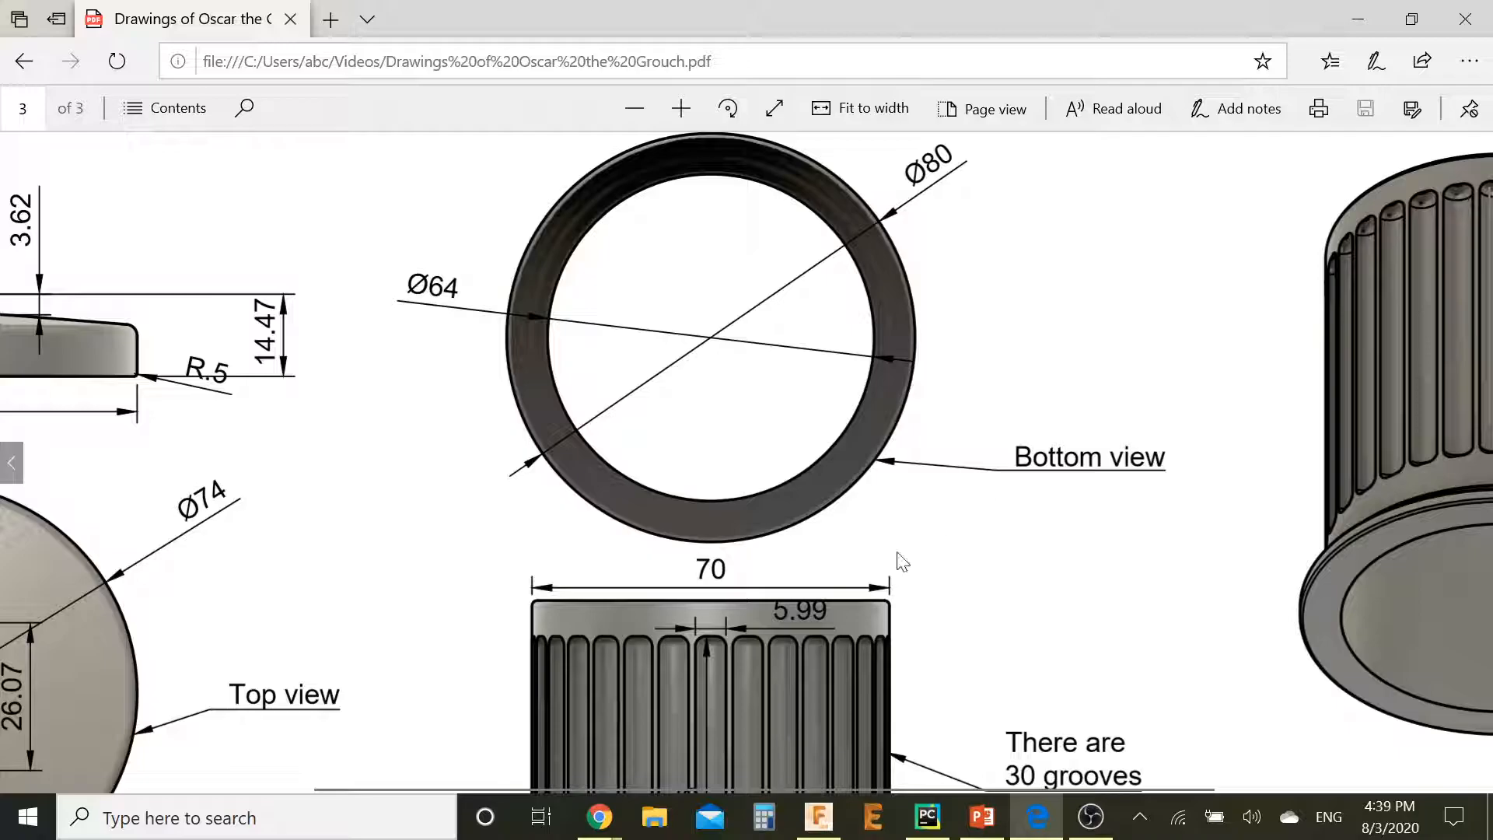
scroll("down", 3)
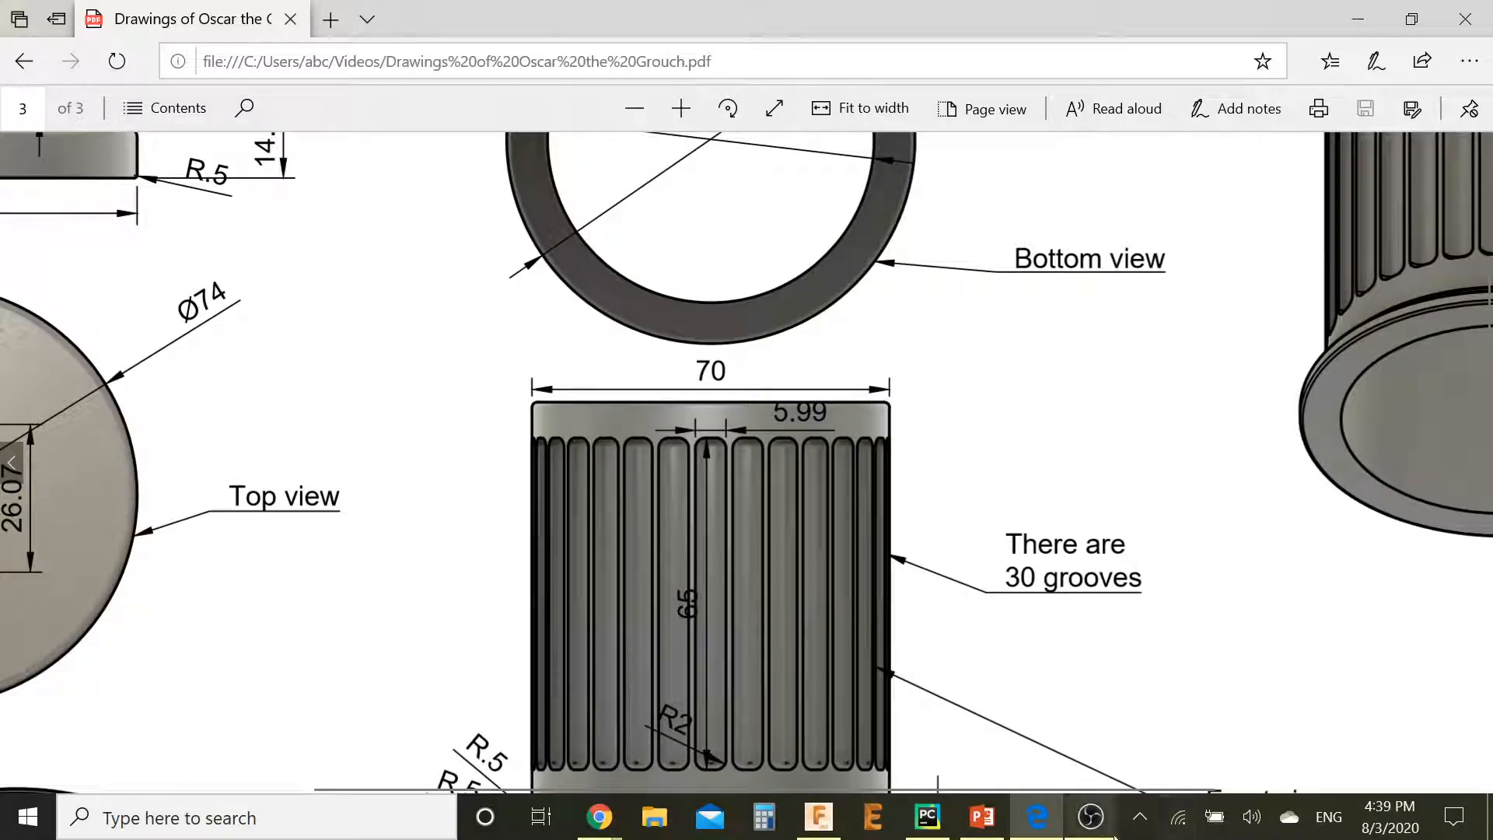
left_click(817, 816)
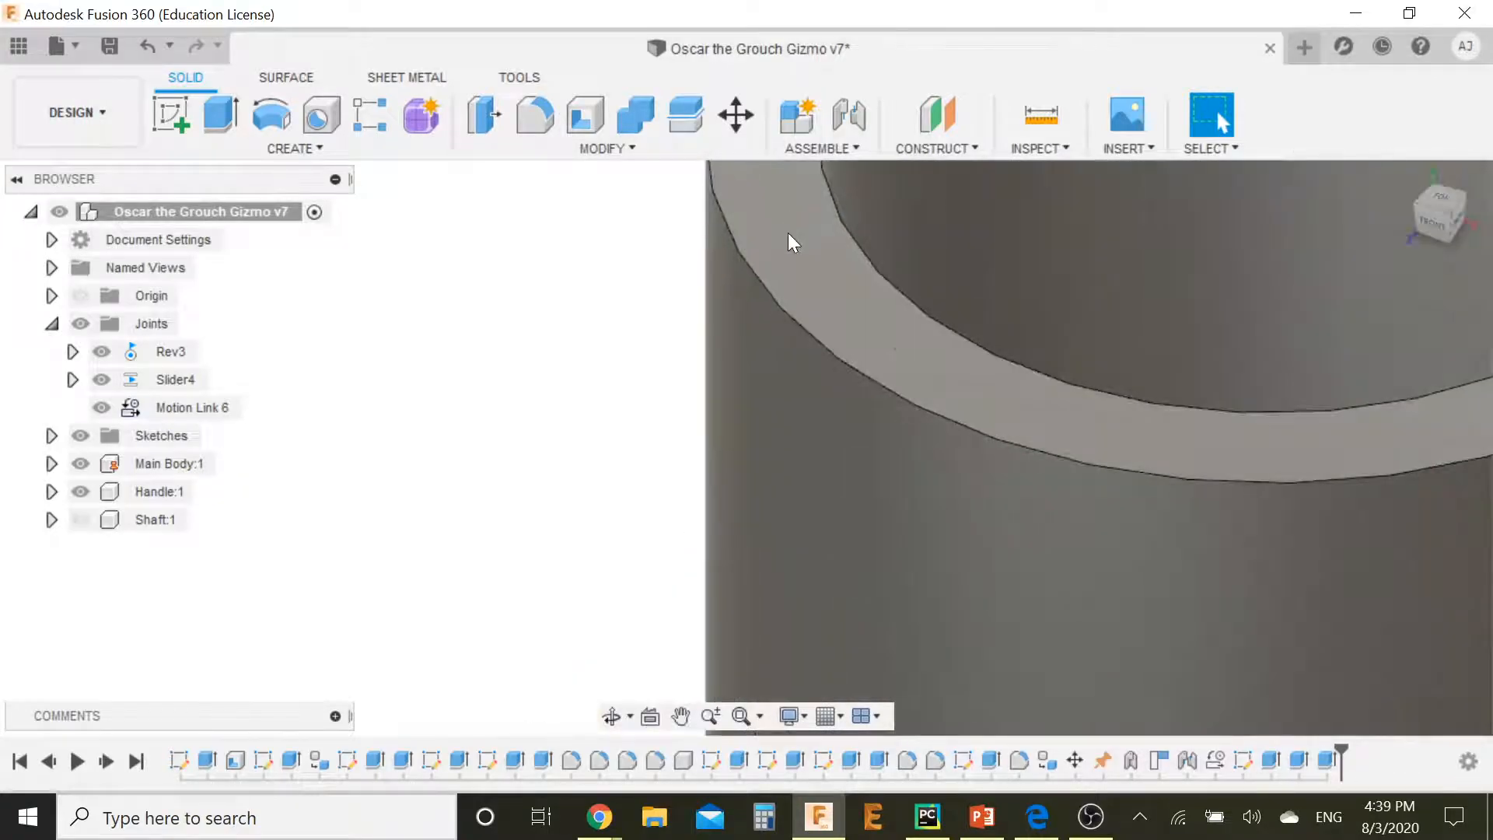
mouse_move(936, 114)
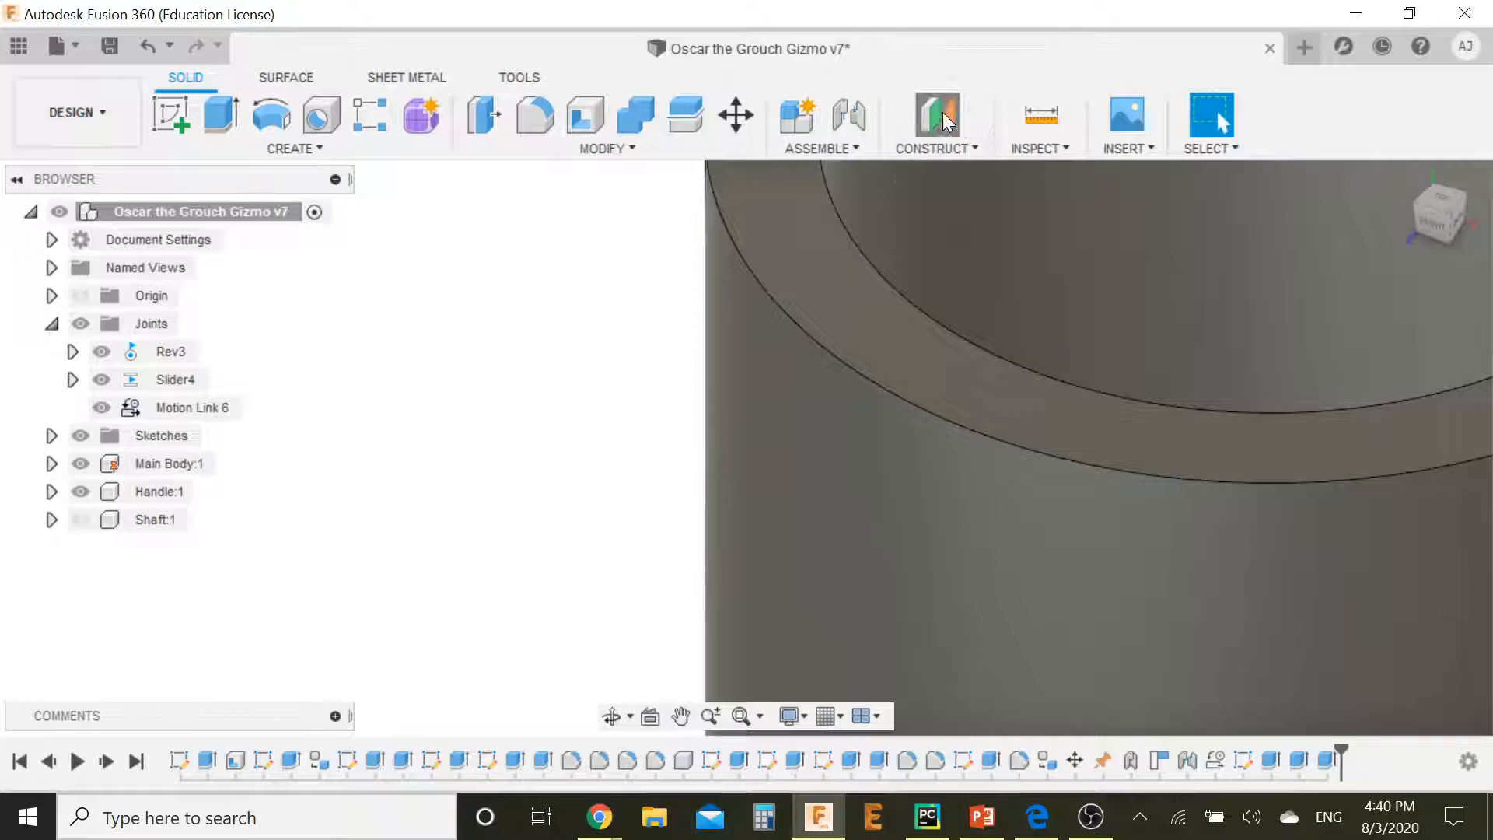
Step: Create an offset construction plane from XZ raised up through the cylinder
left_click(936, 113)
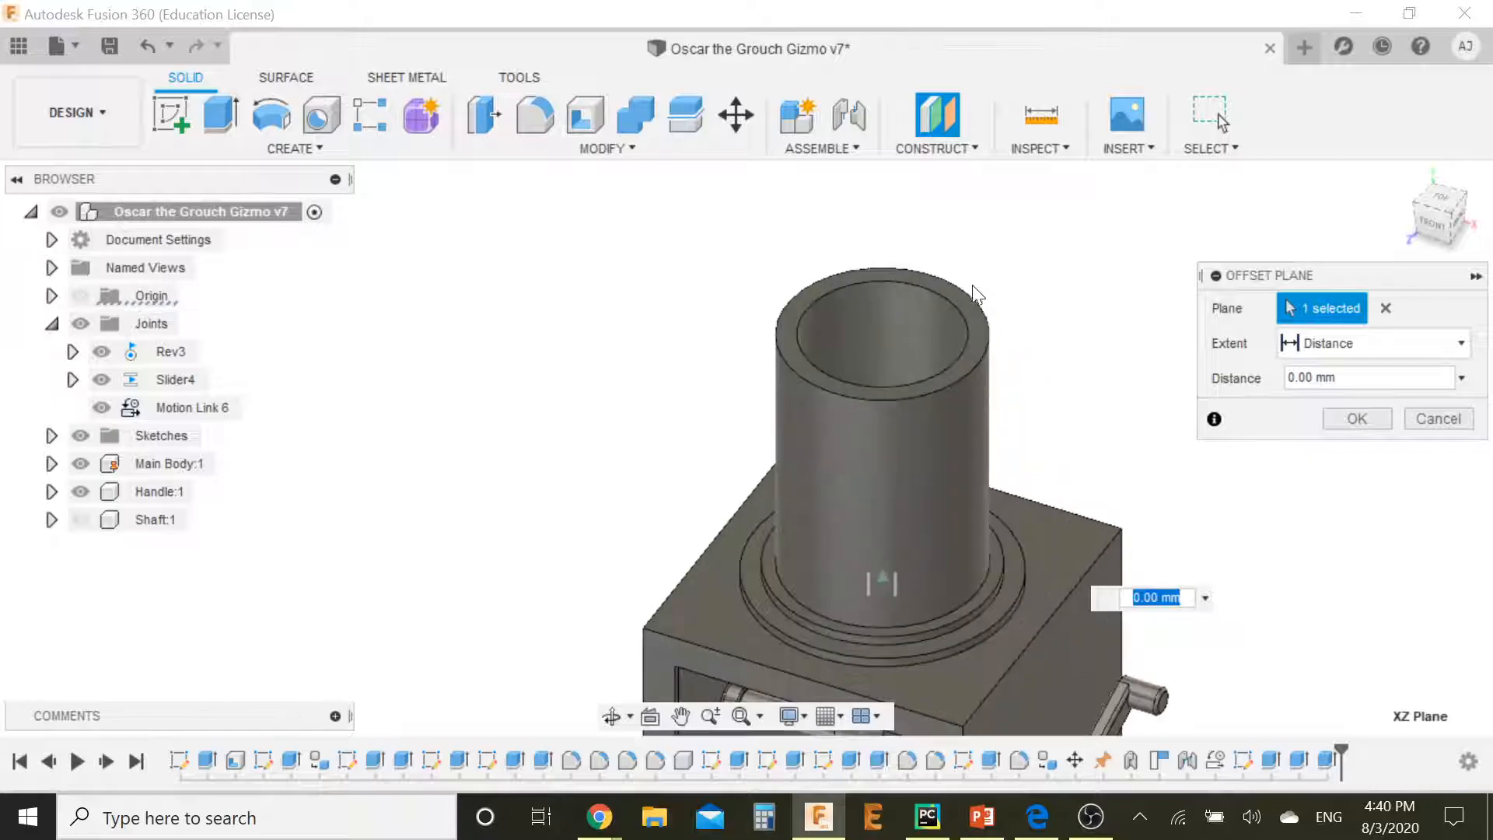
left_click_drag(880, 580, 922, 412)
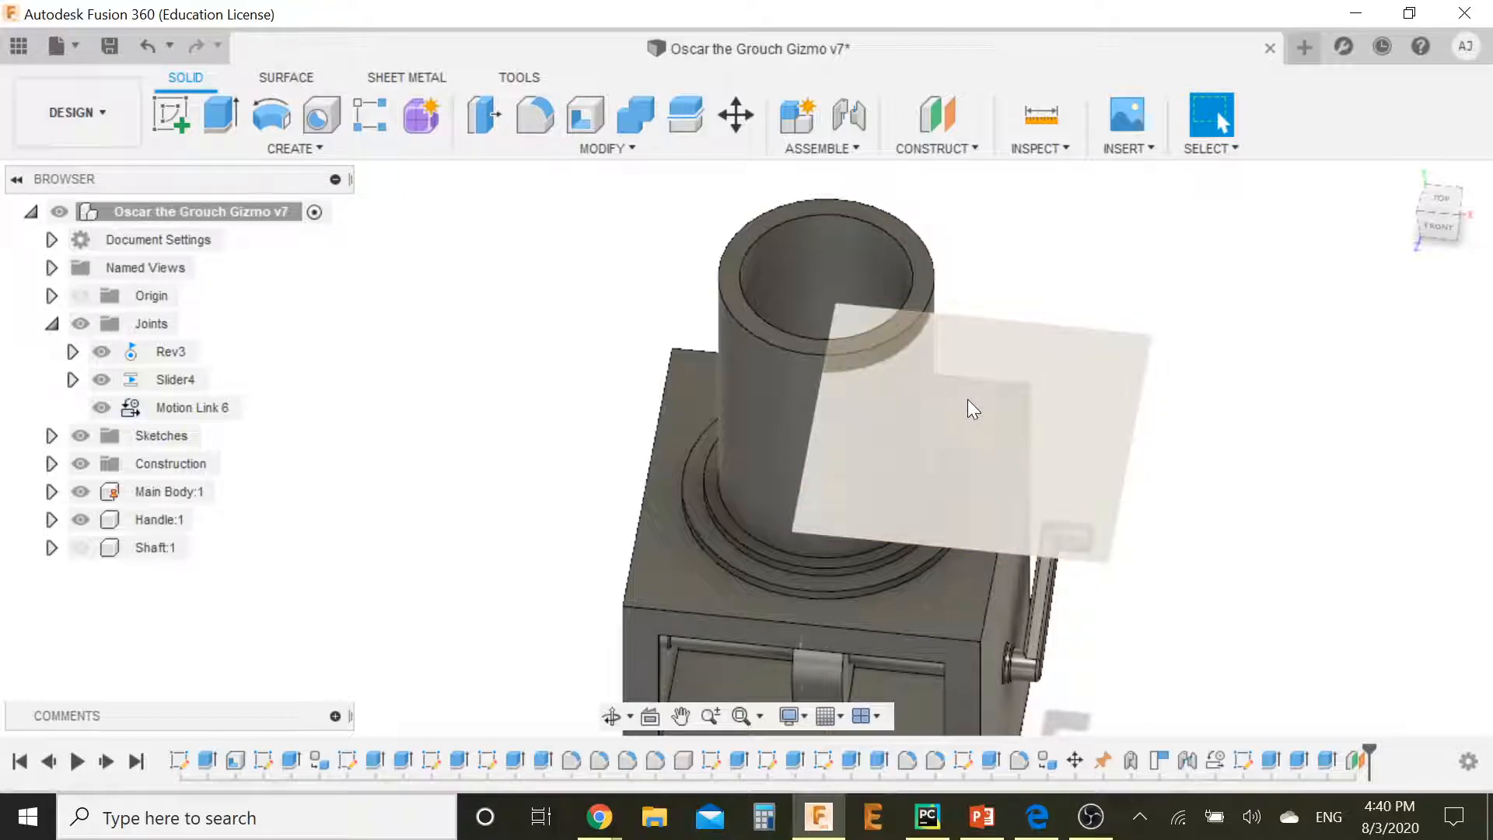
Step: Sketch a small circle on the offset plane at the cylinder's top wall edge
left_click(171, 114)
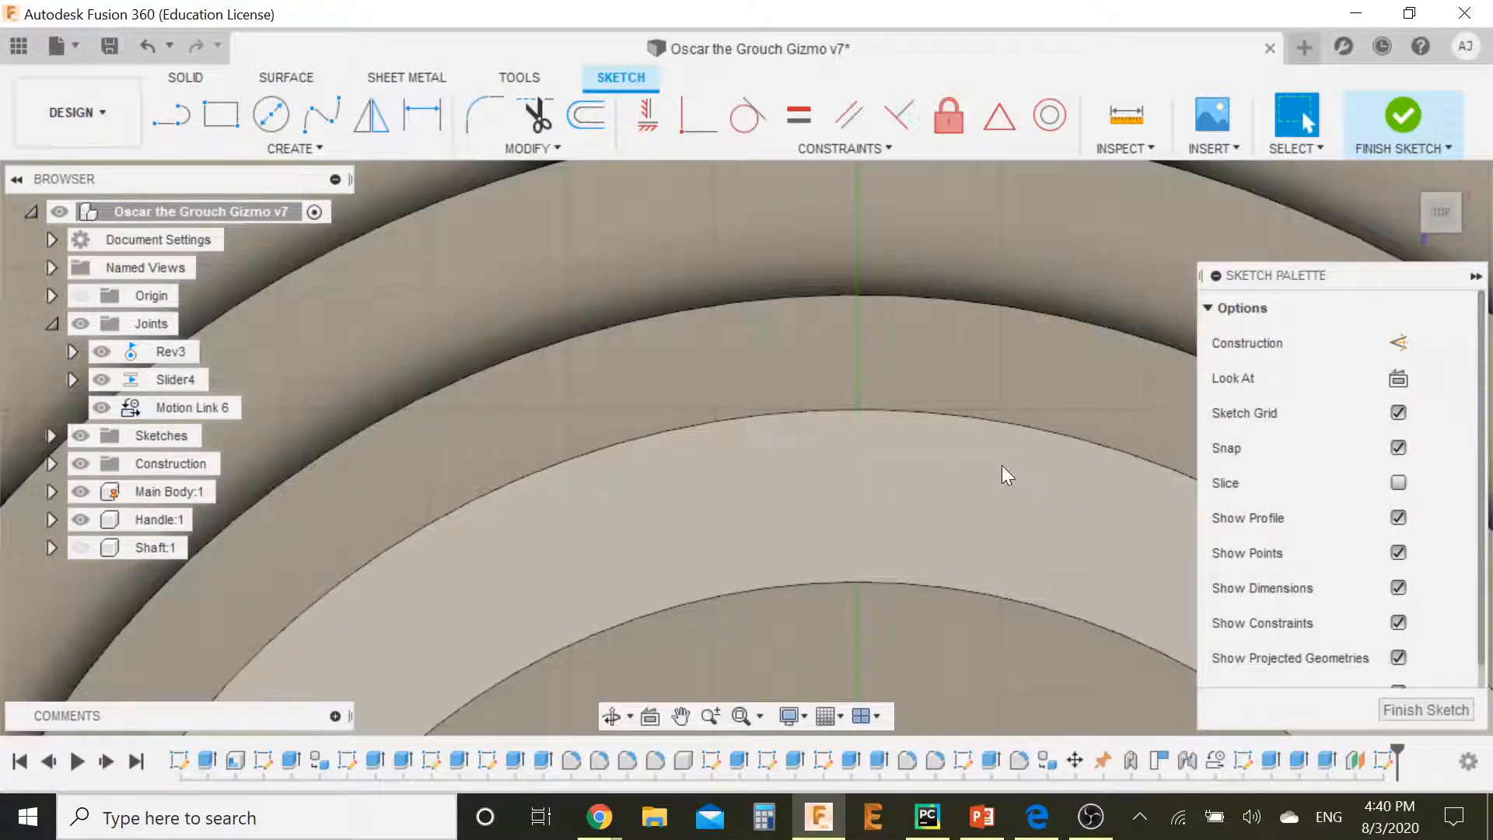
left_click(271, 114)
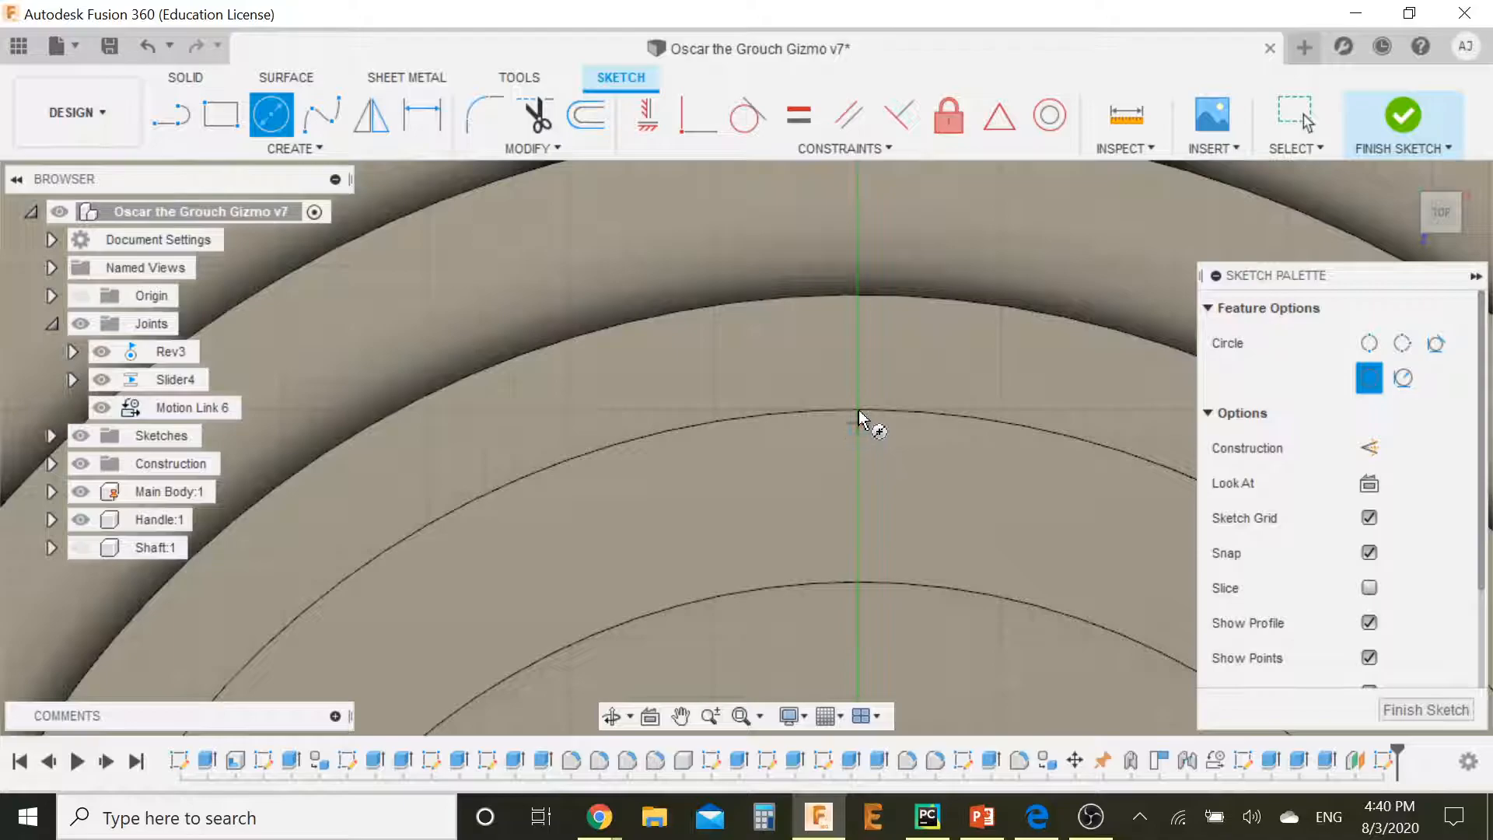
mouse_move(857, 409)
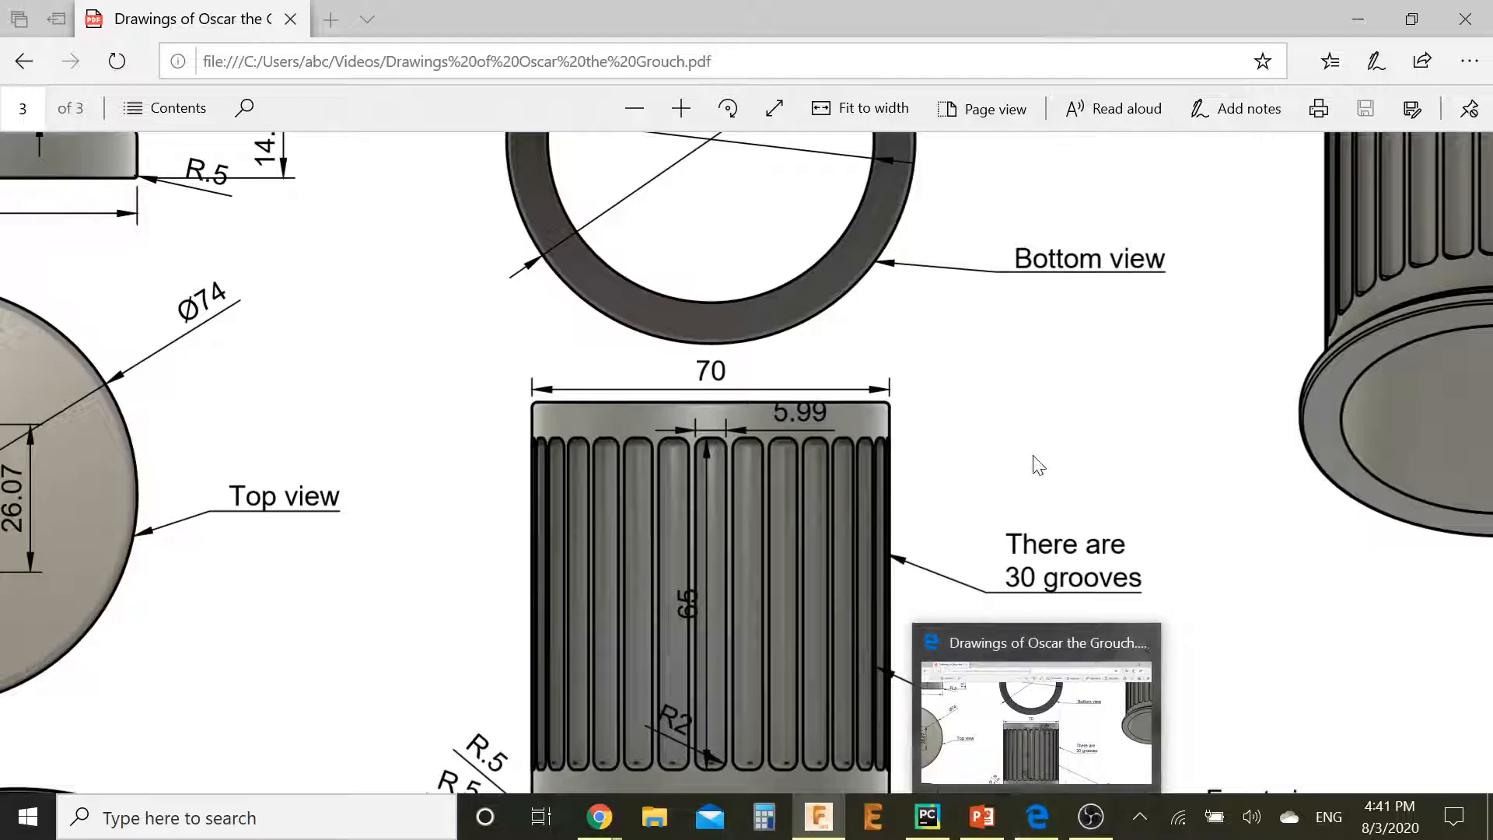
left_click(816, 816)
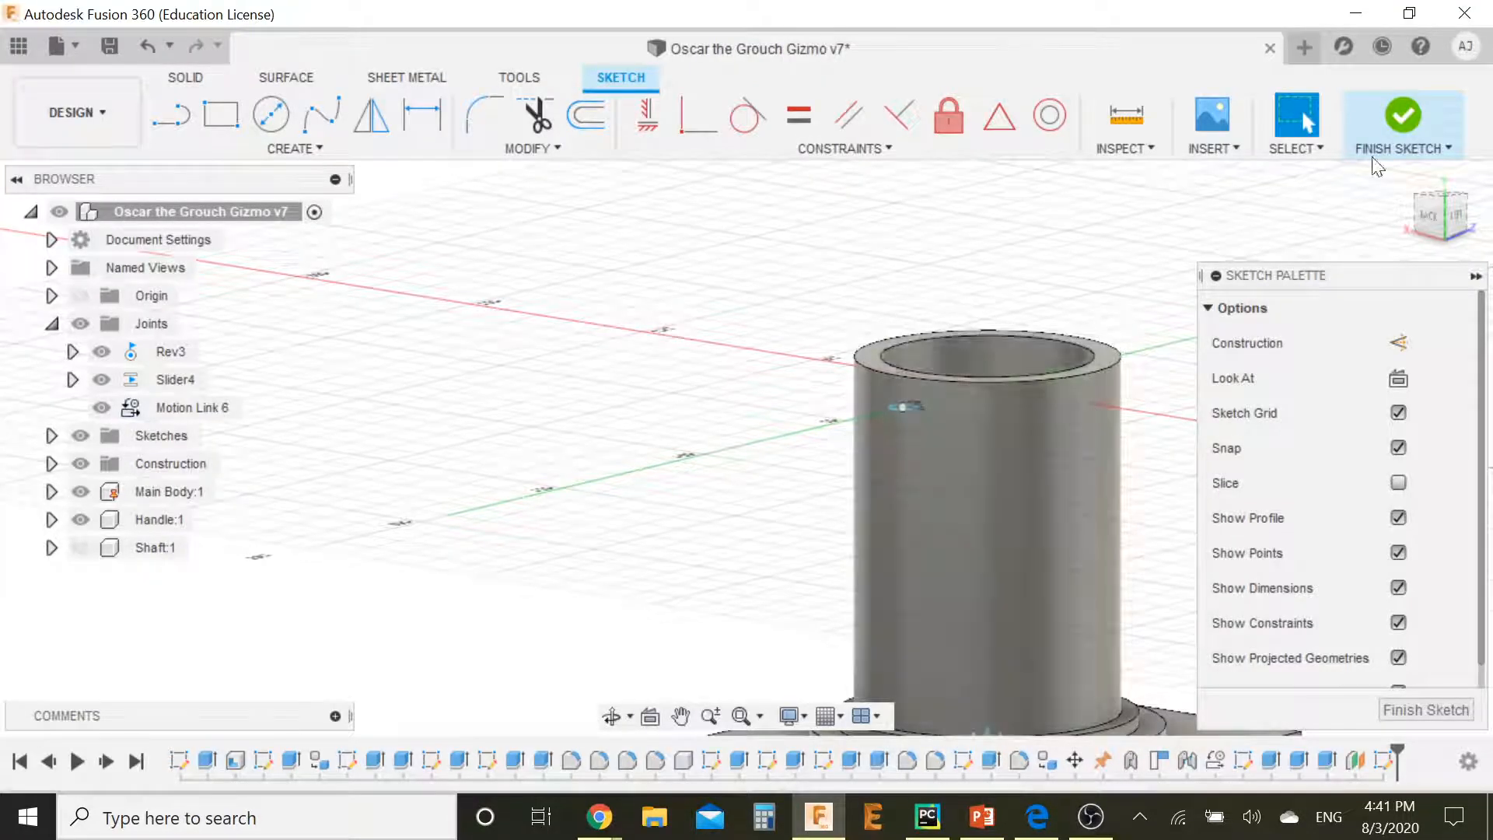
left_click(1400, 125)
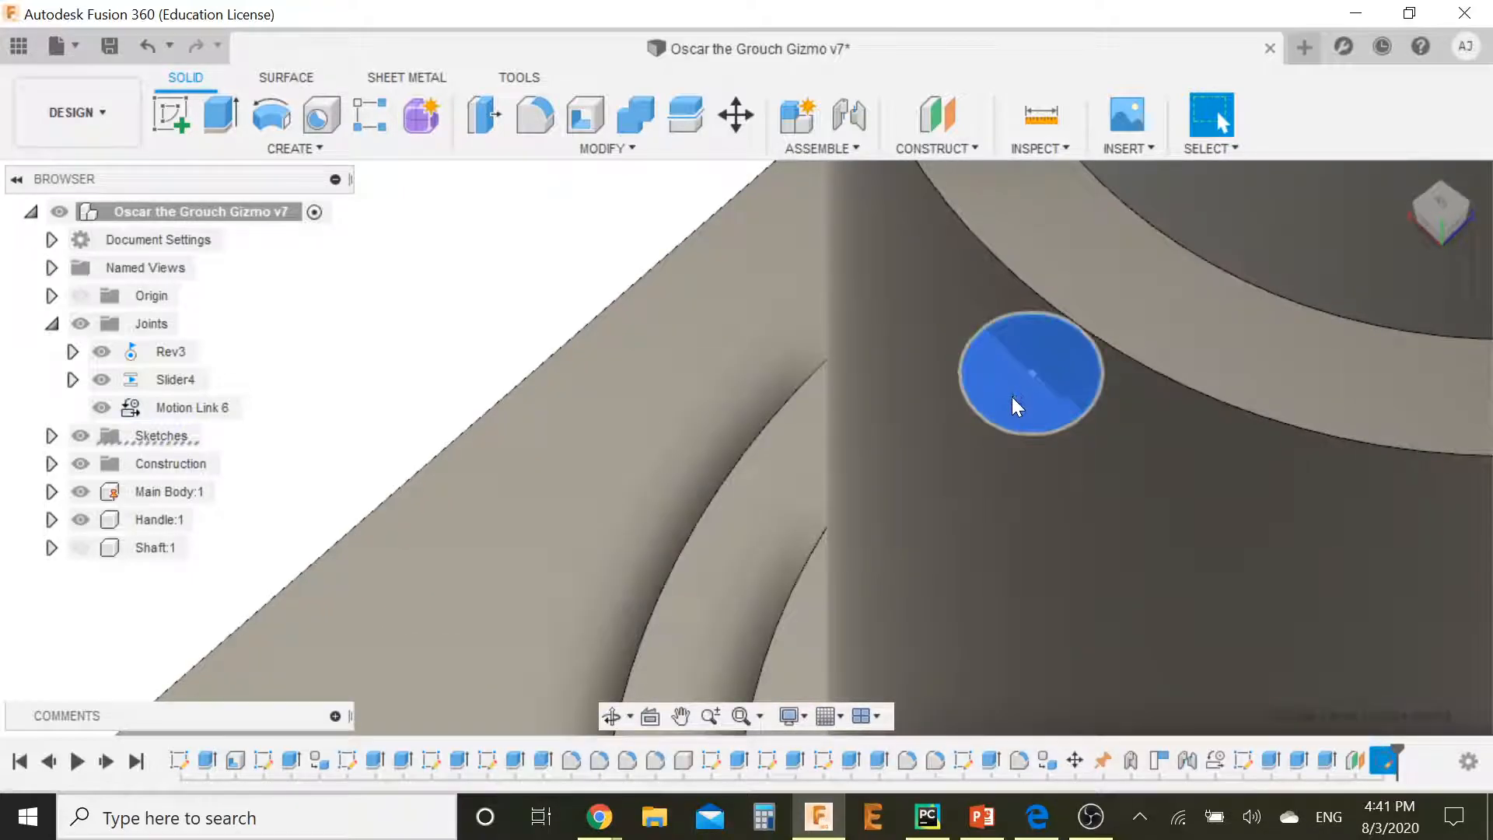
left_click(221, 113)
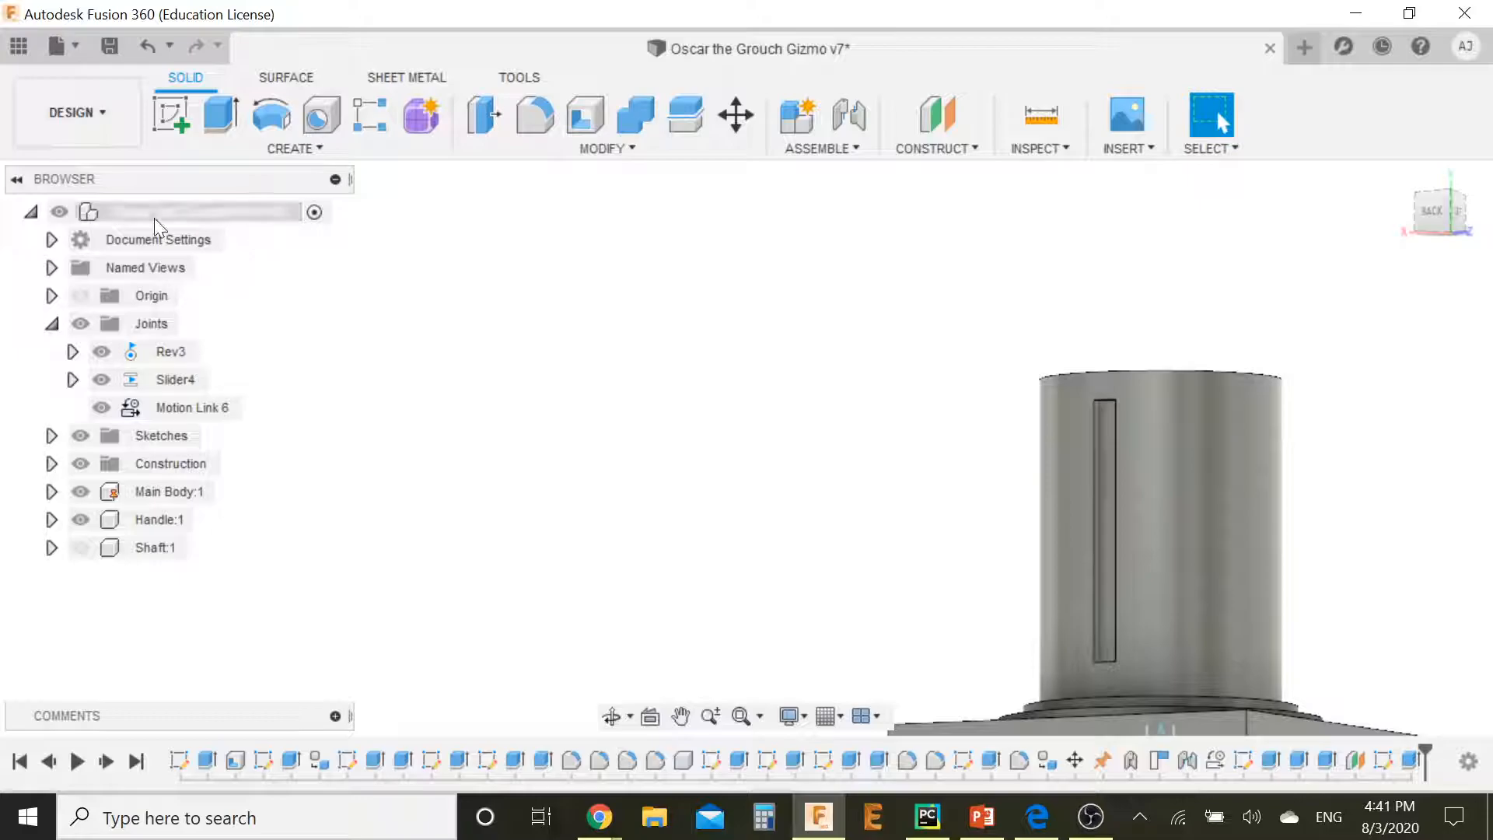
Step: Circular-pattern the groove cut as a feature, quantity 30, around the cylinder
left_click(294, 124)
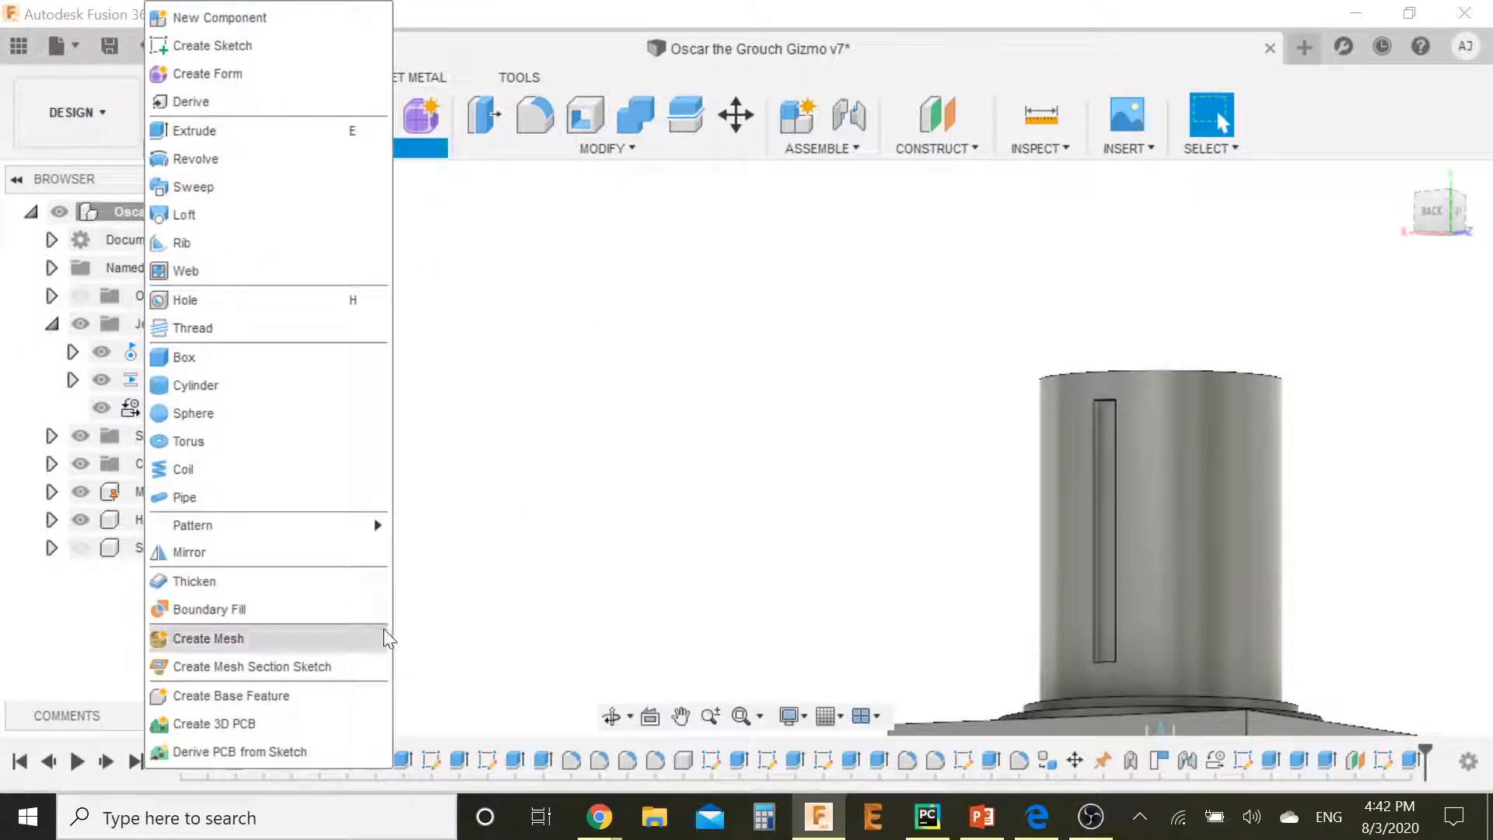
mouse_move(191, 524)
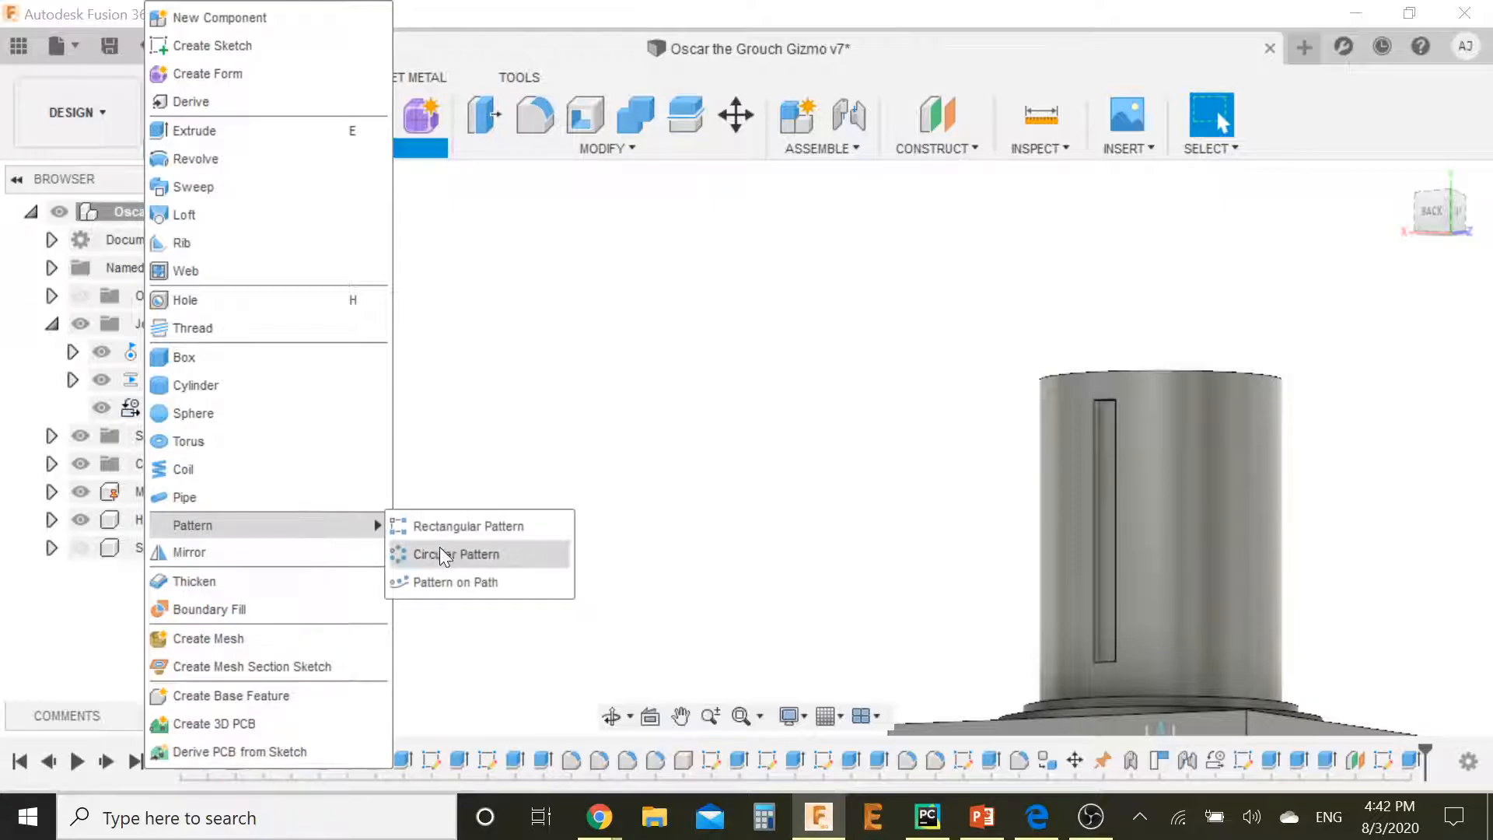
left_click(456, 554)
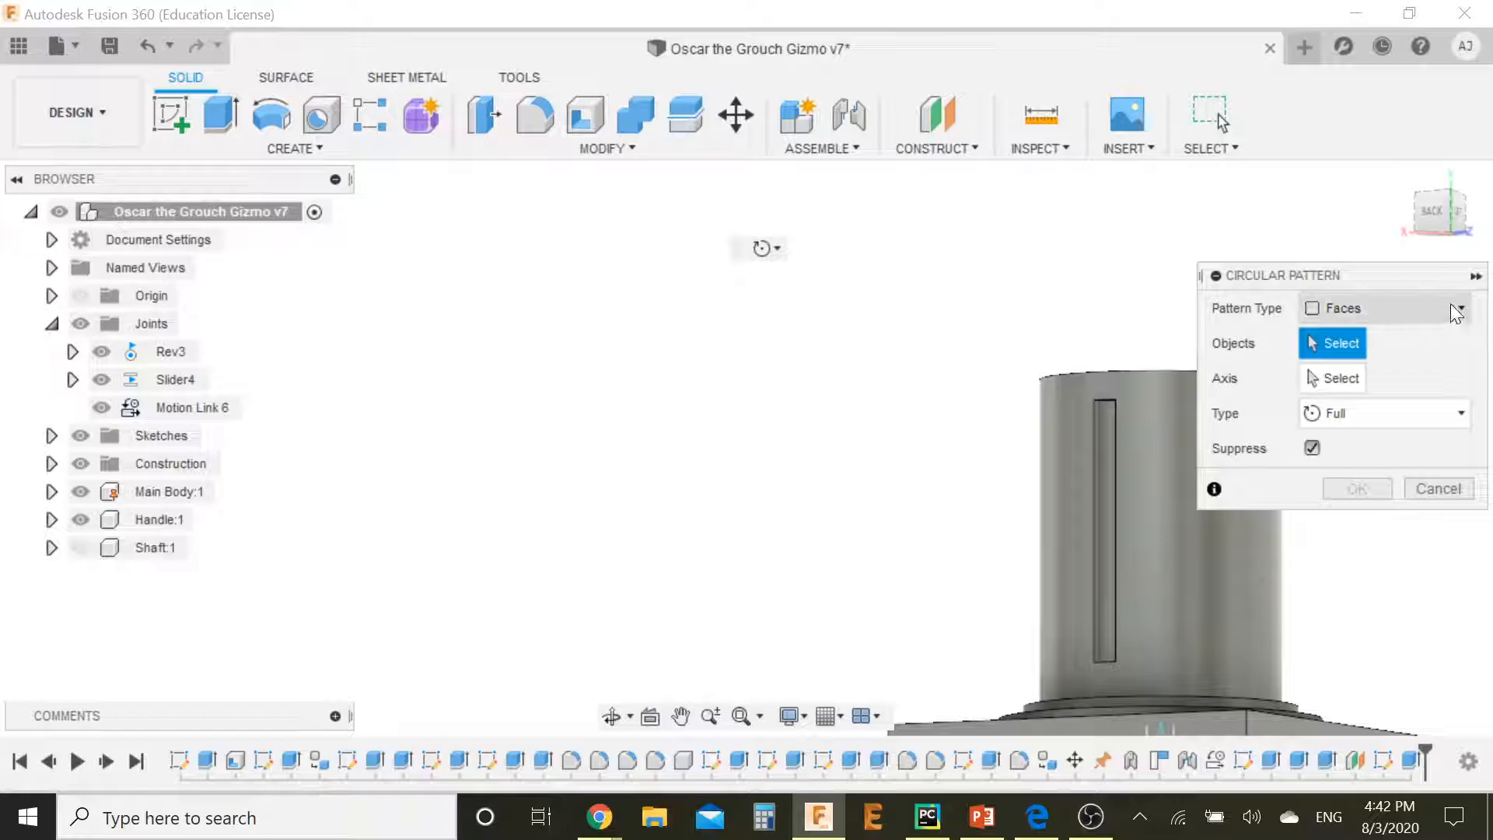
left_click(1457, 308)
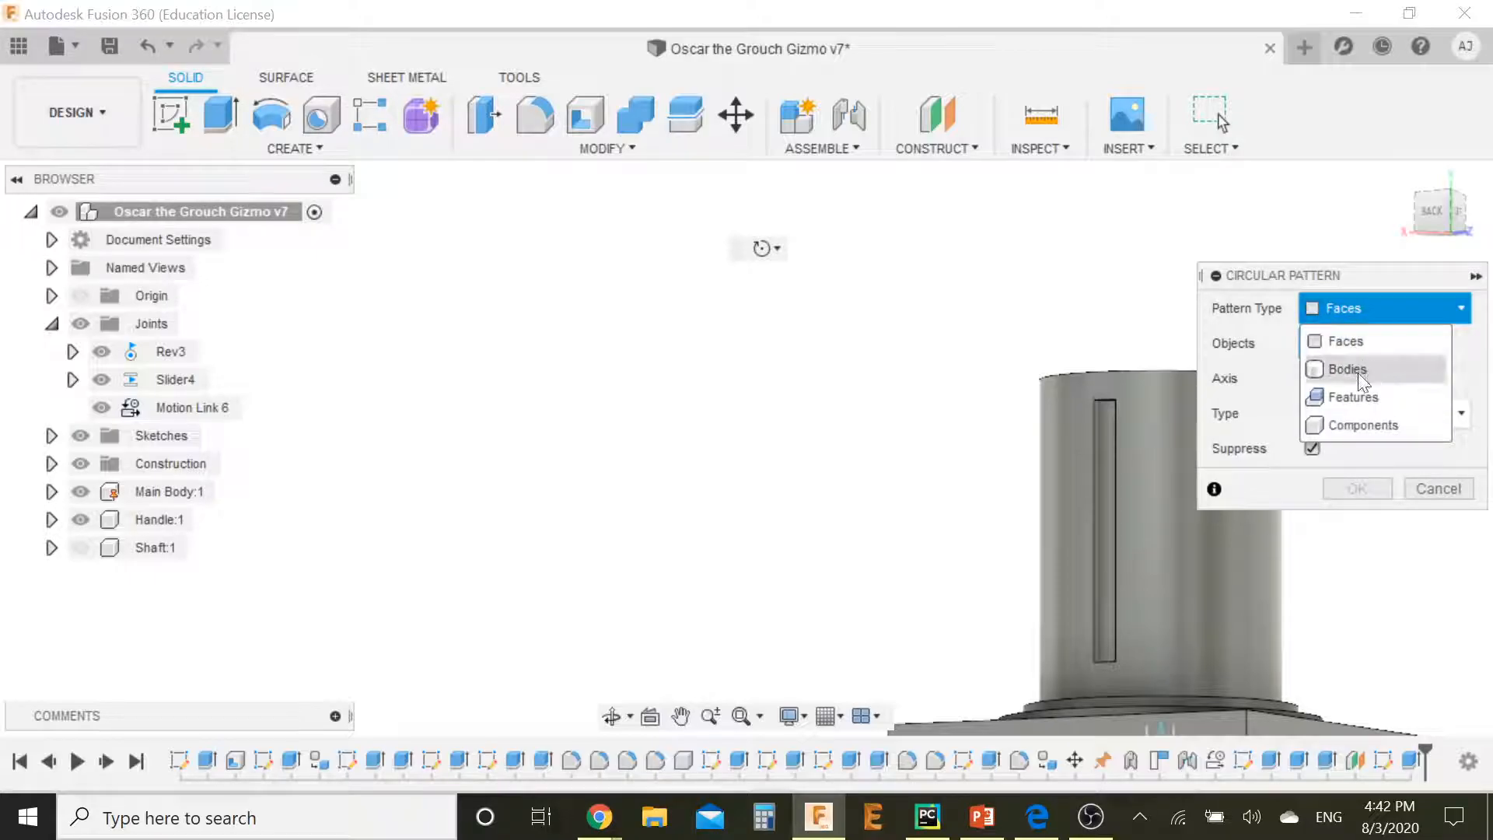
left_click(1351, 396)
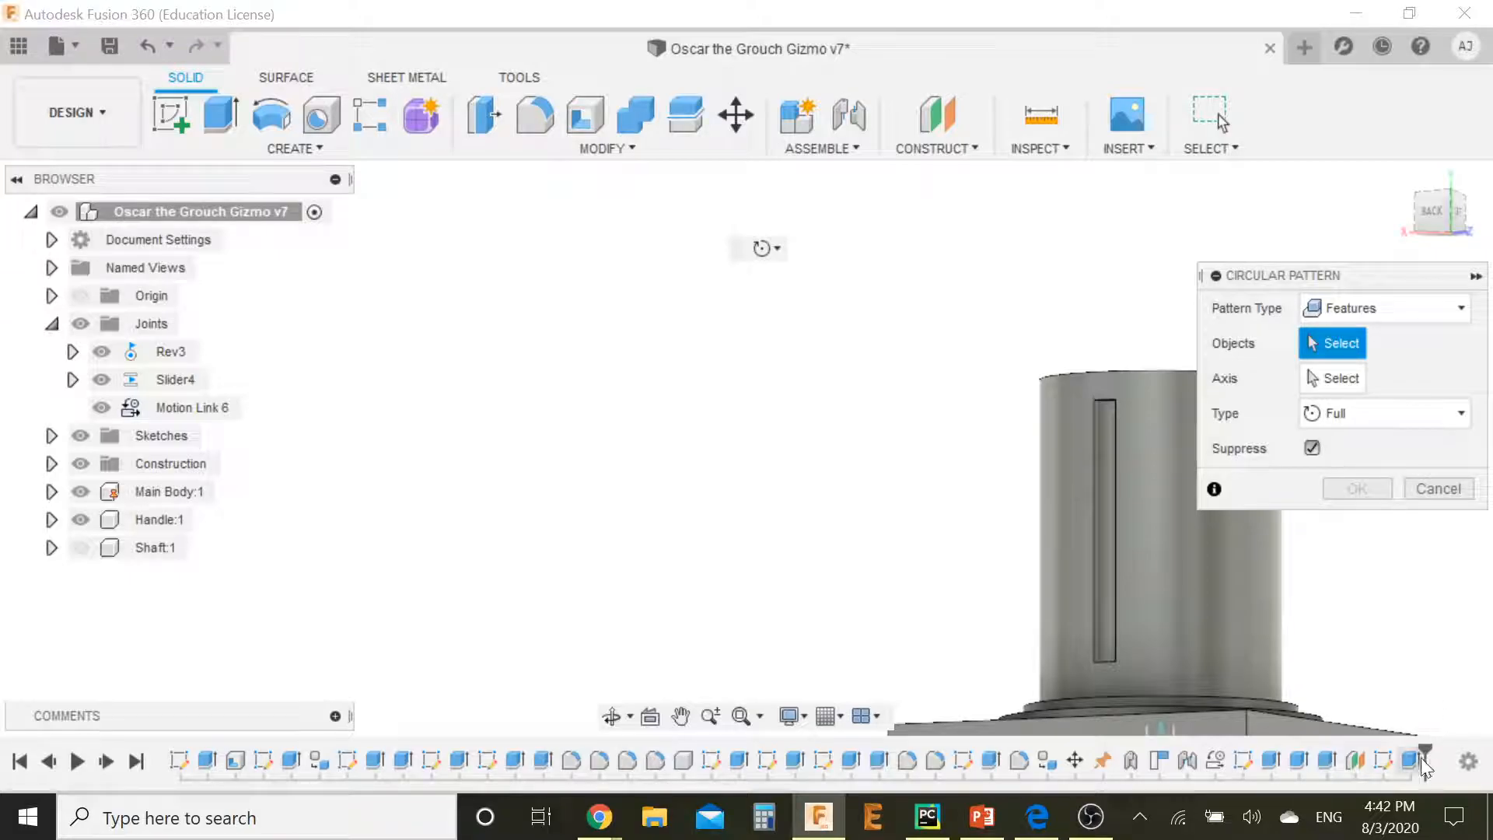
left_click(1099, 524)
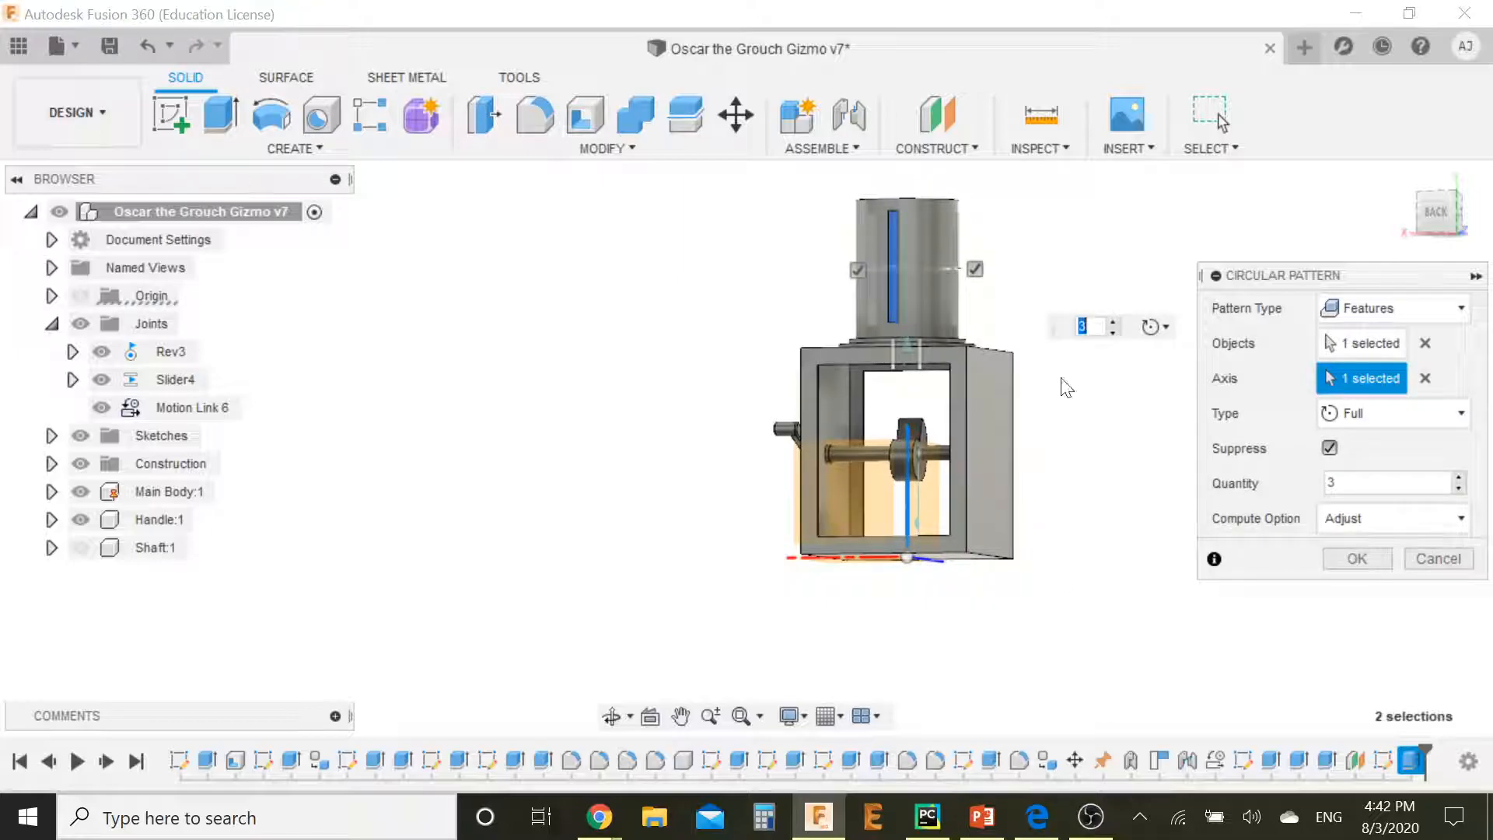
type("30")
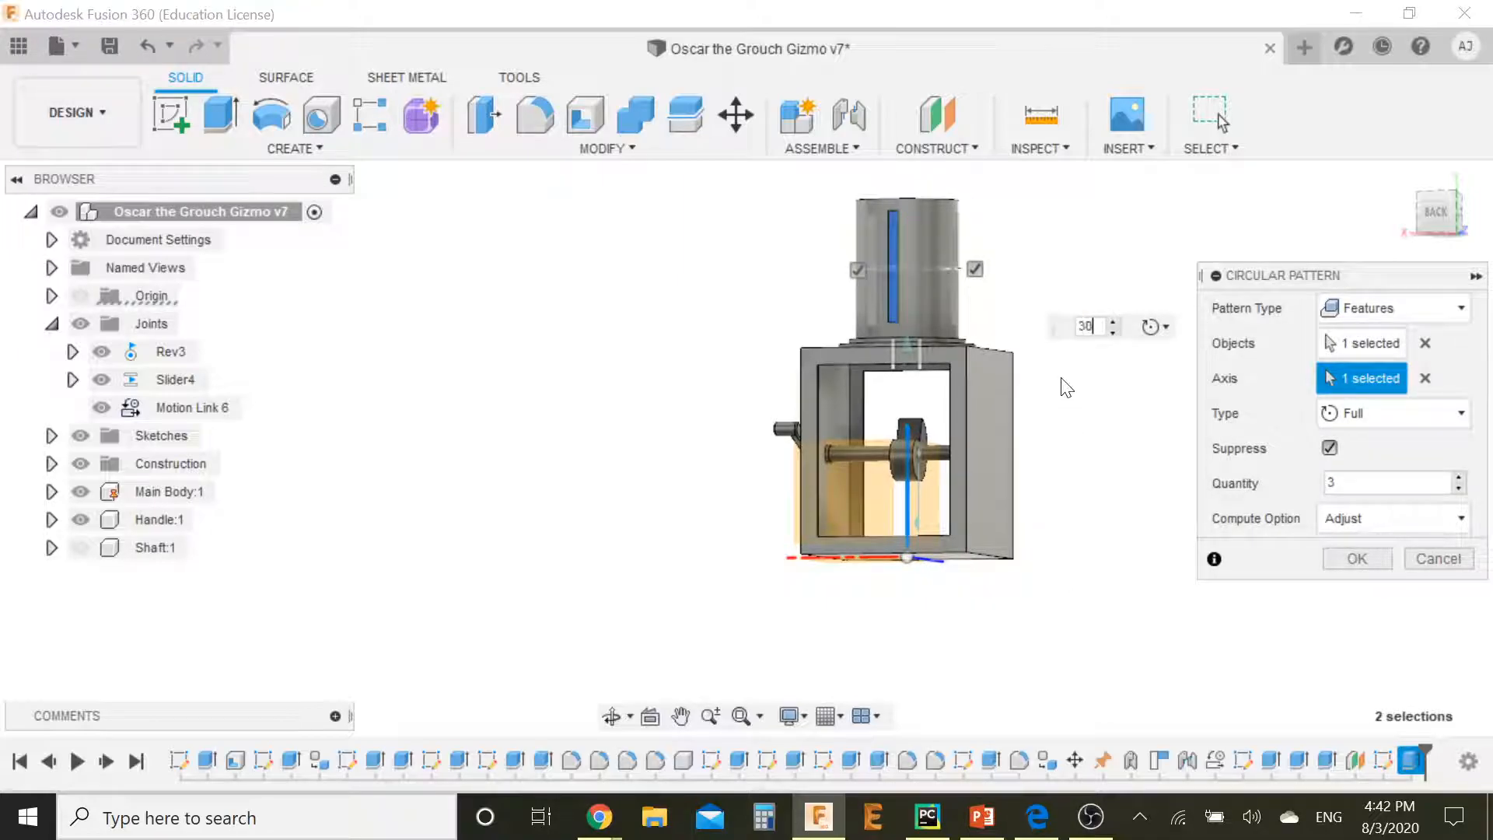
type("30")
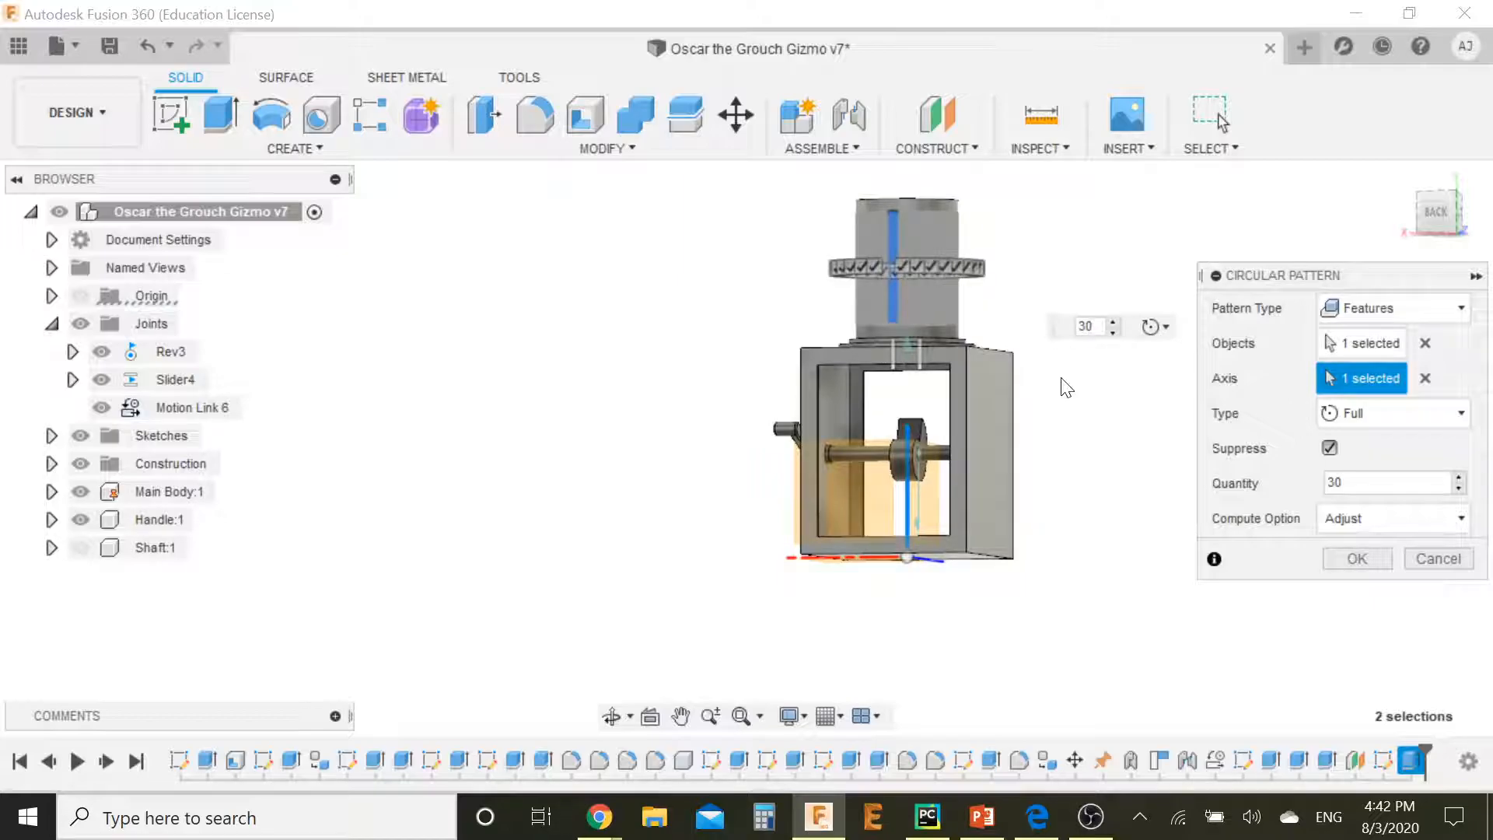
mouse_move(1012, 290)
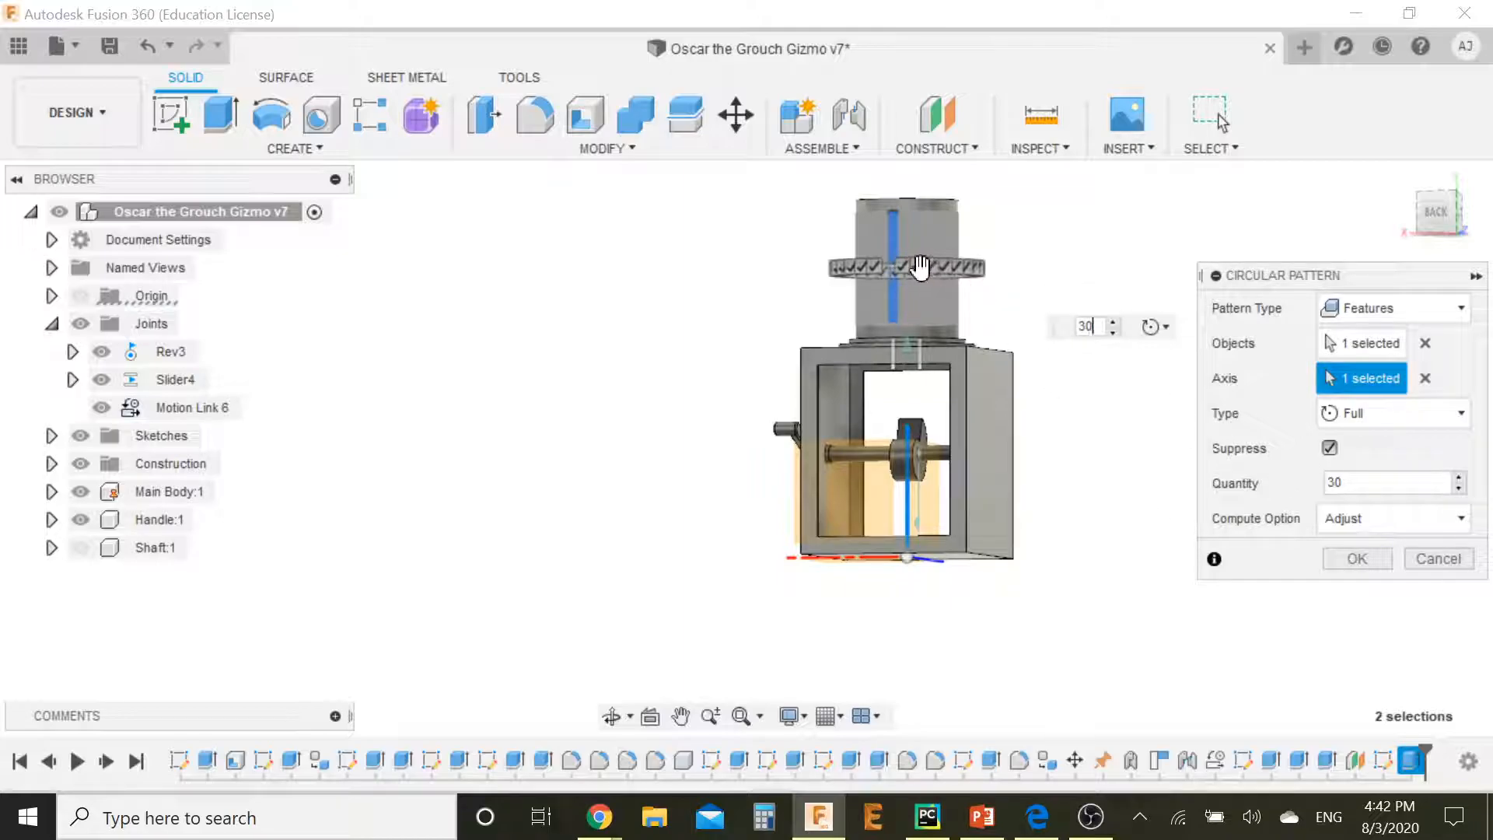
mouse_move(1033, 287)
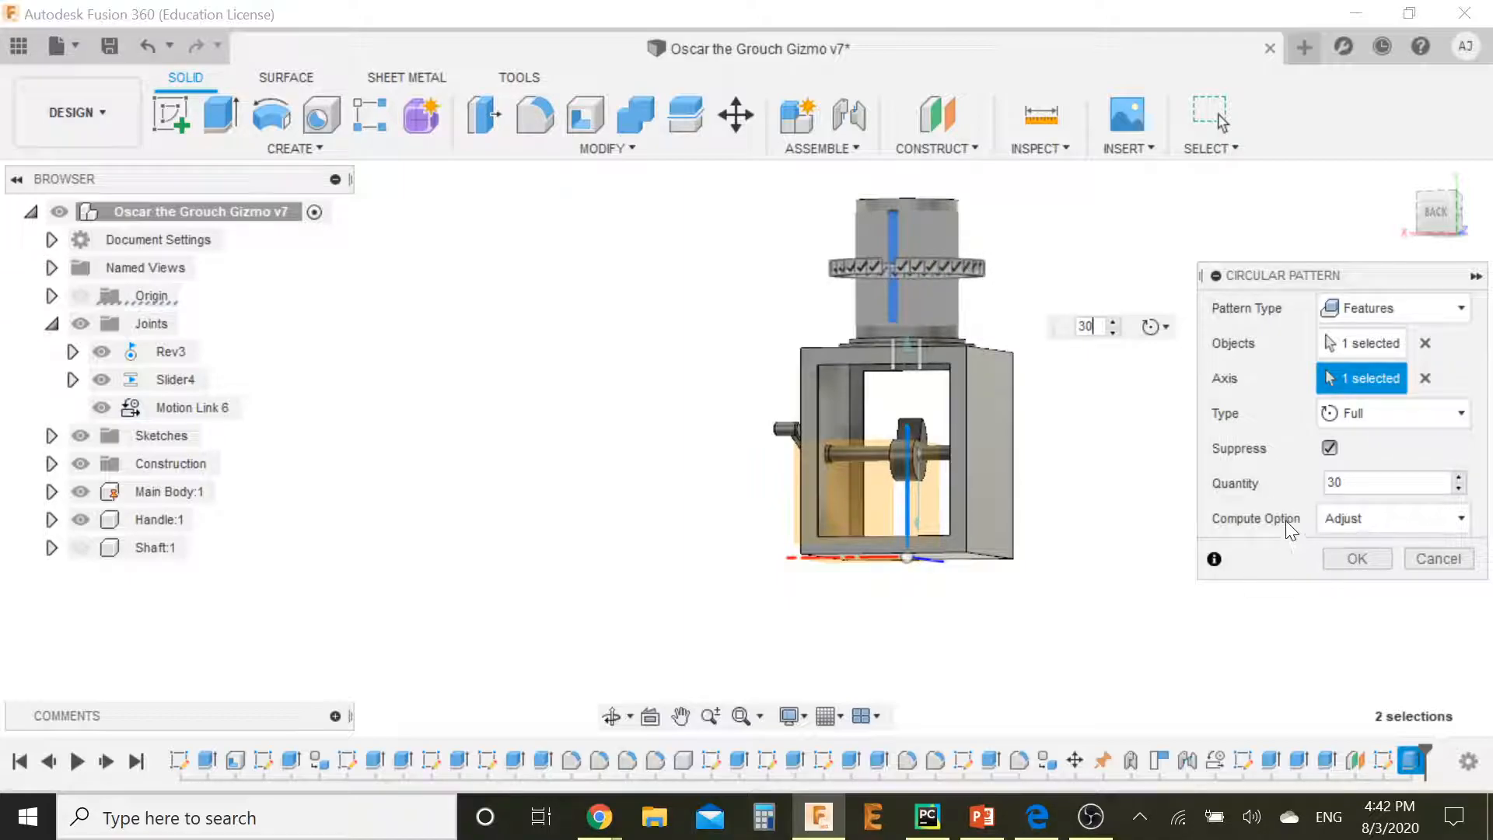
left_click(1356, 558)
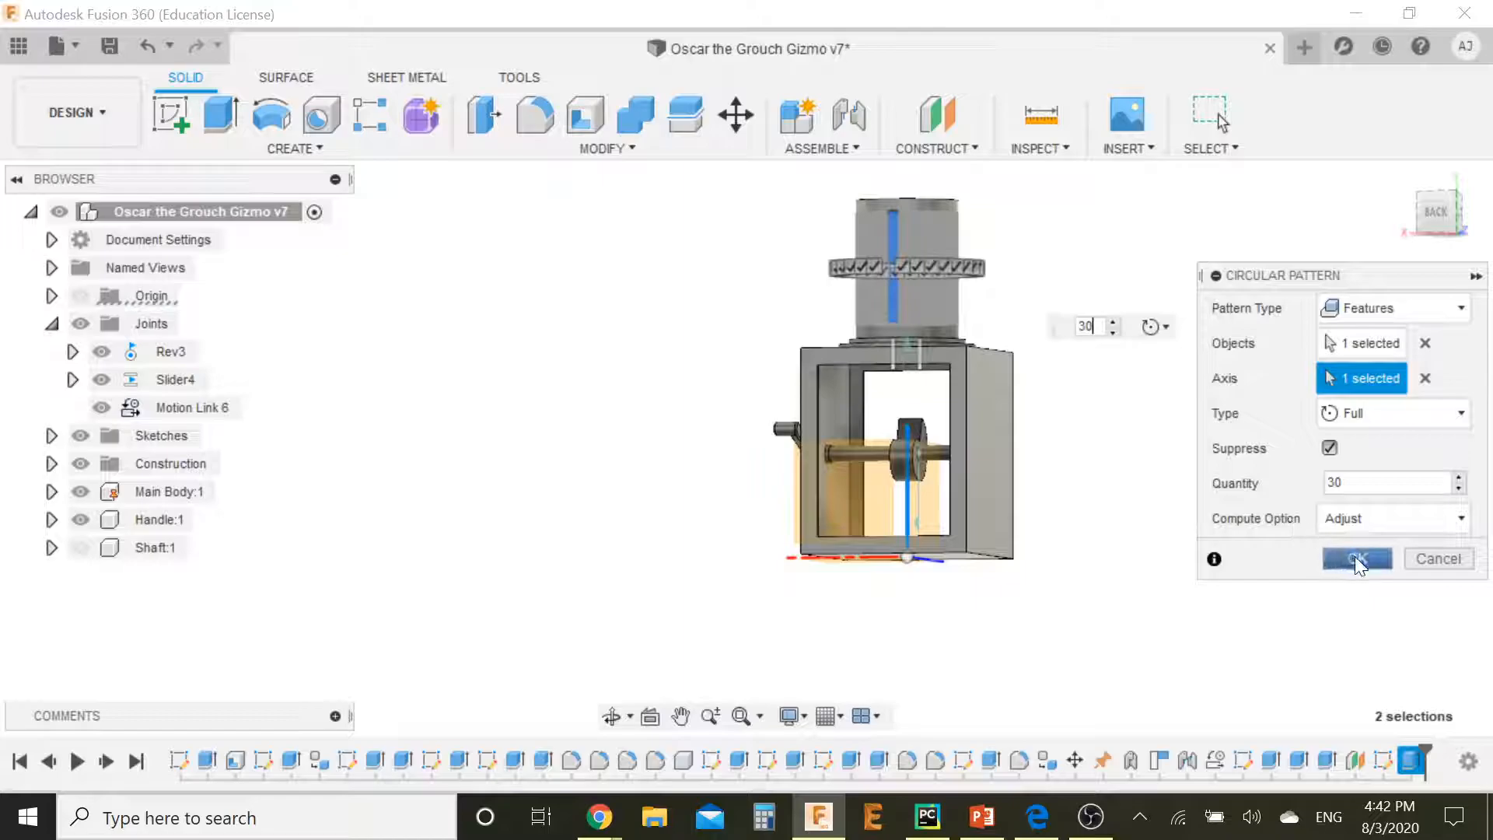
left_click(1356, 558)
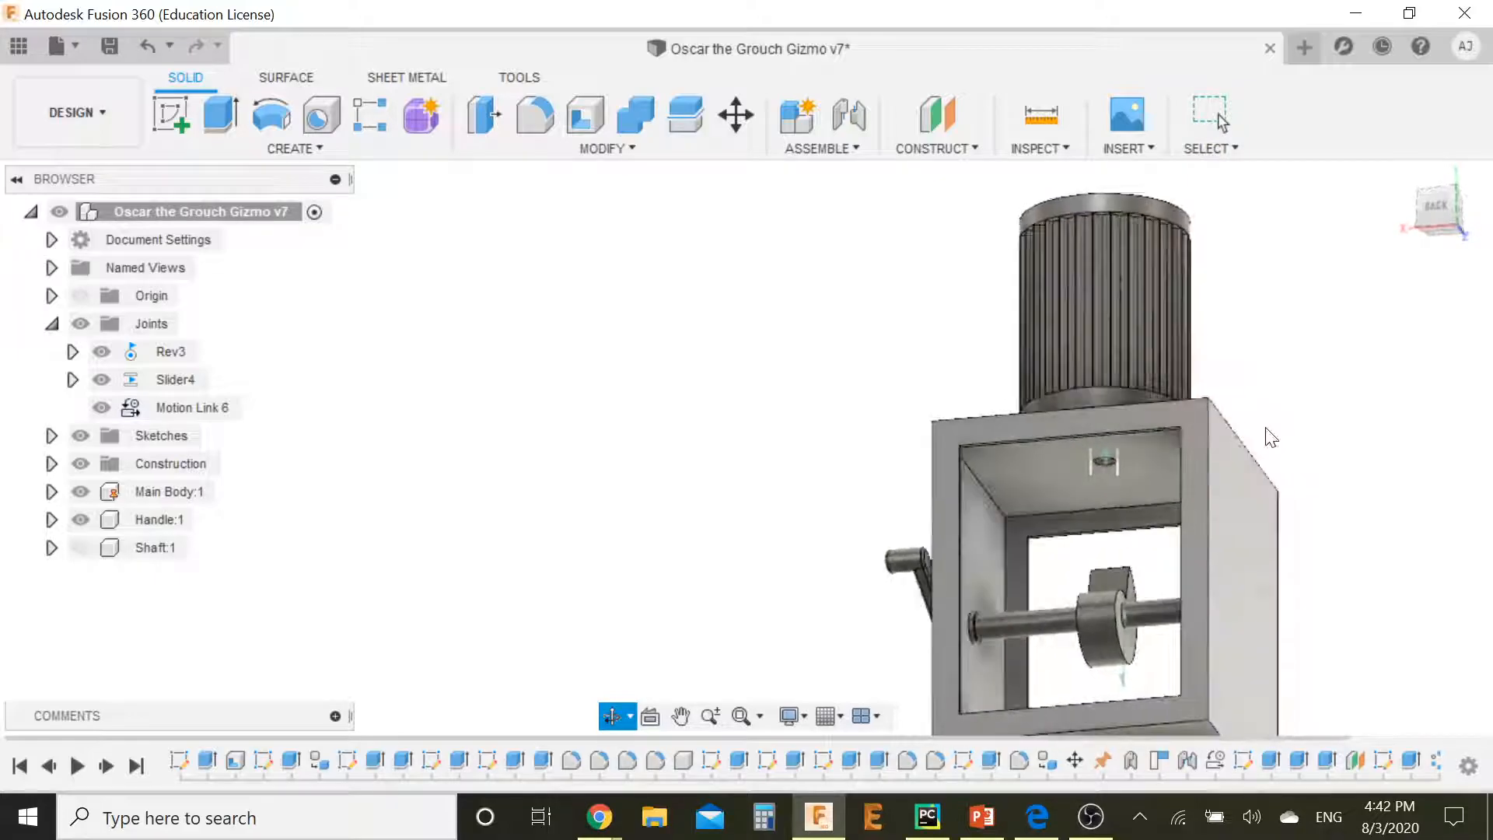
mouse_move(1035, 817)
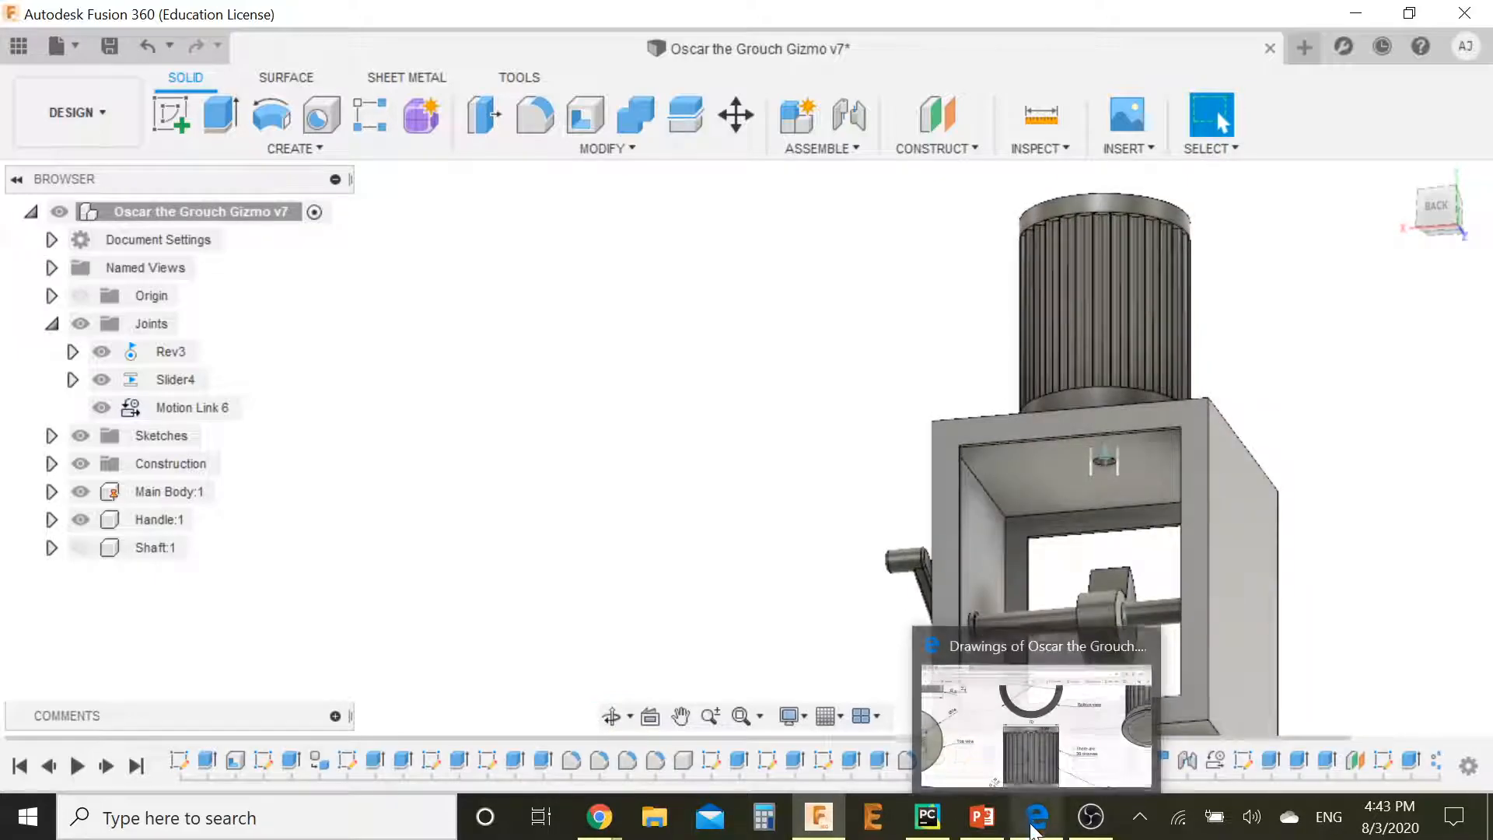
Step: Bring the Oscar the Grouch drawings PDF back up in Edge for reference
left_click(1036, 817)
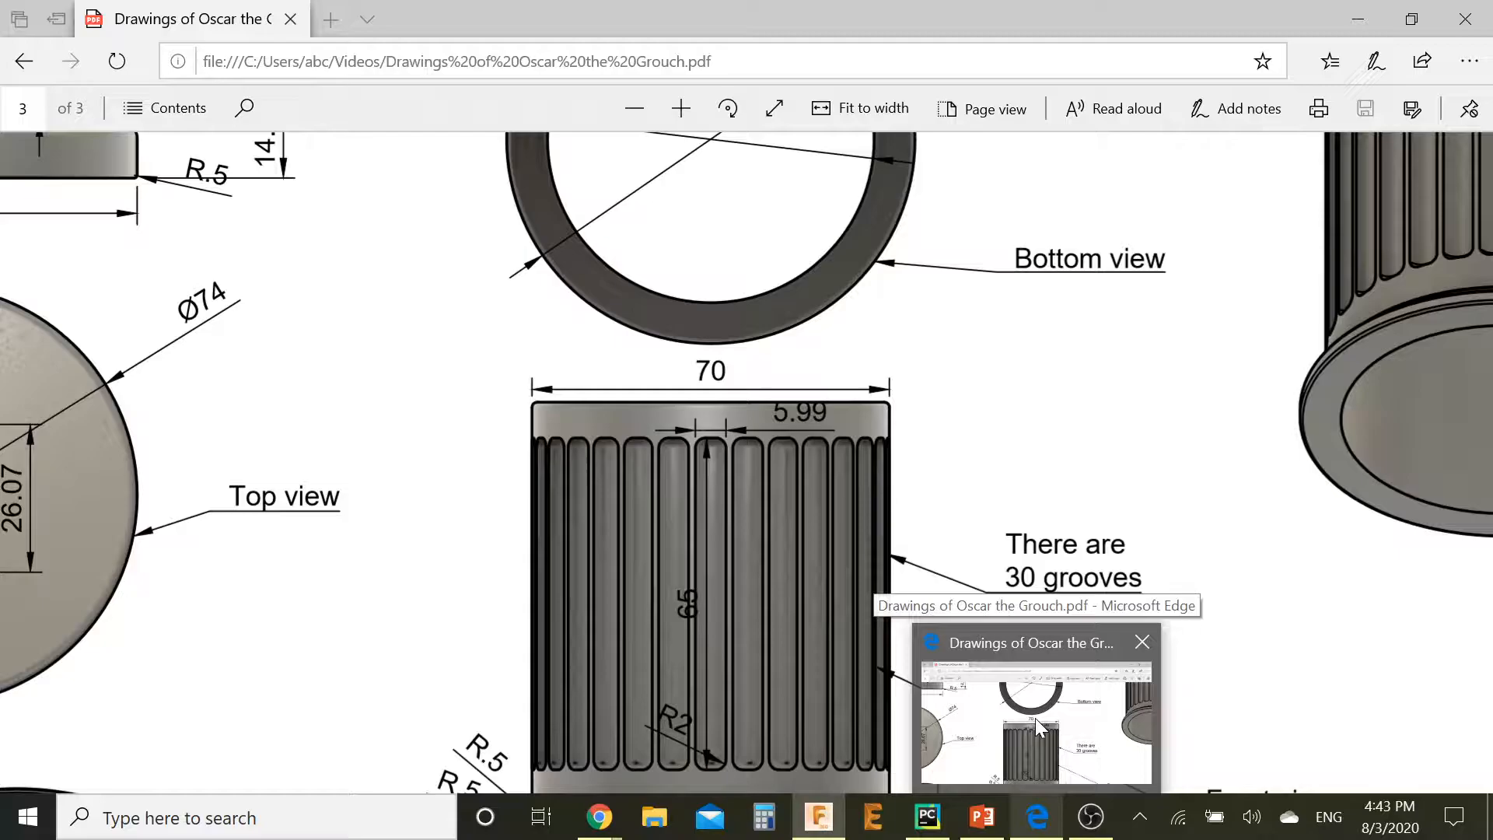
Step: Scroll to the trash can front view with its groove count, then return to Fusion 360
scroll("down", 3)
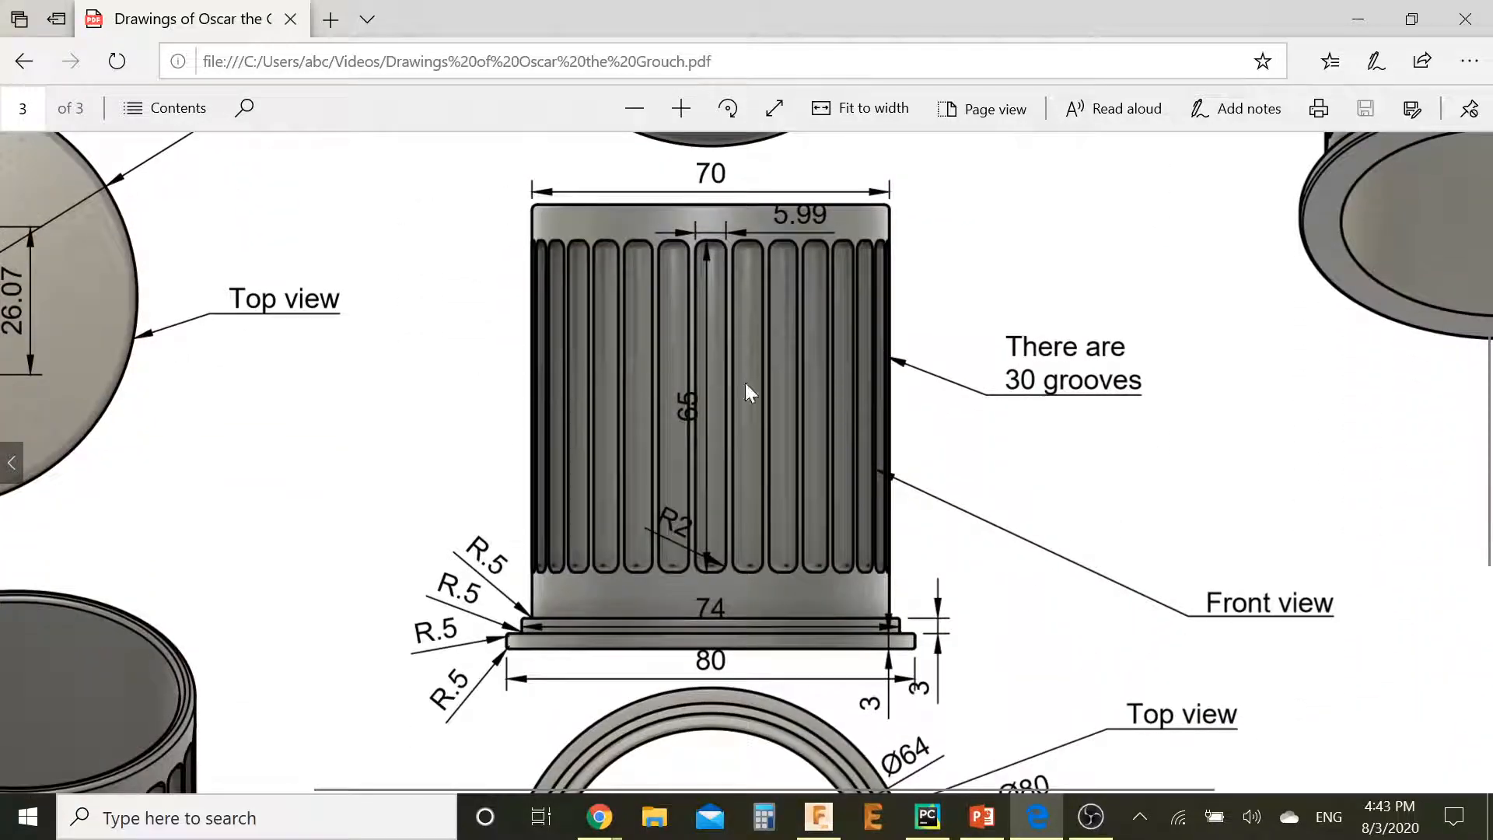
left_click(816, 816)
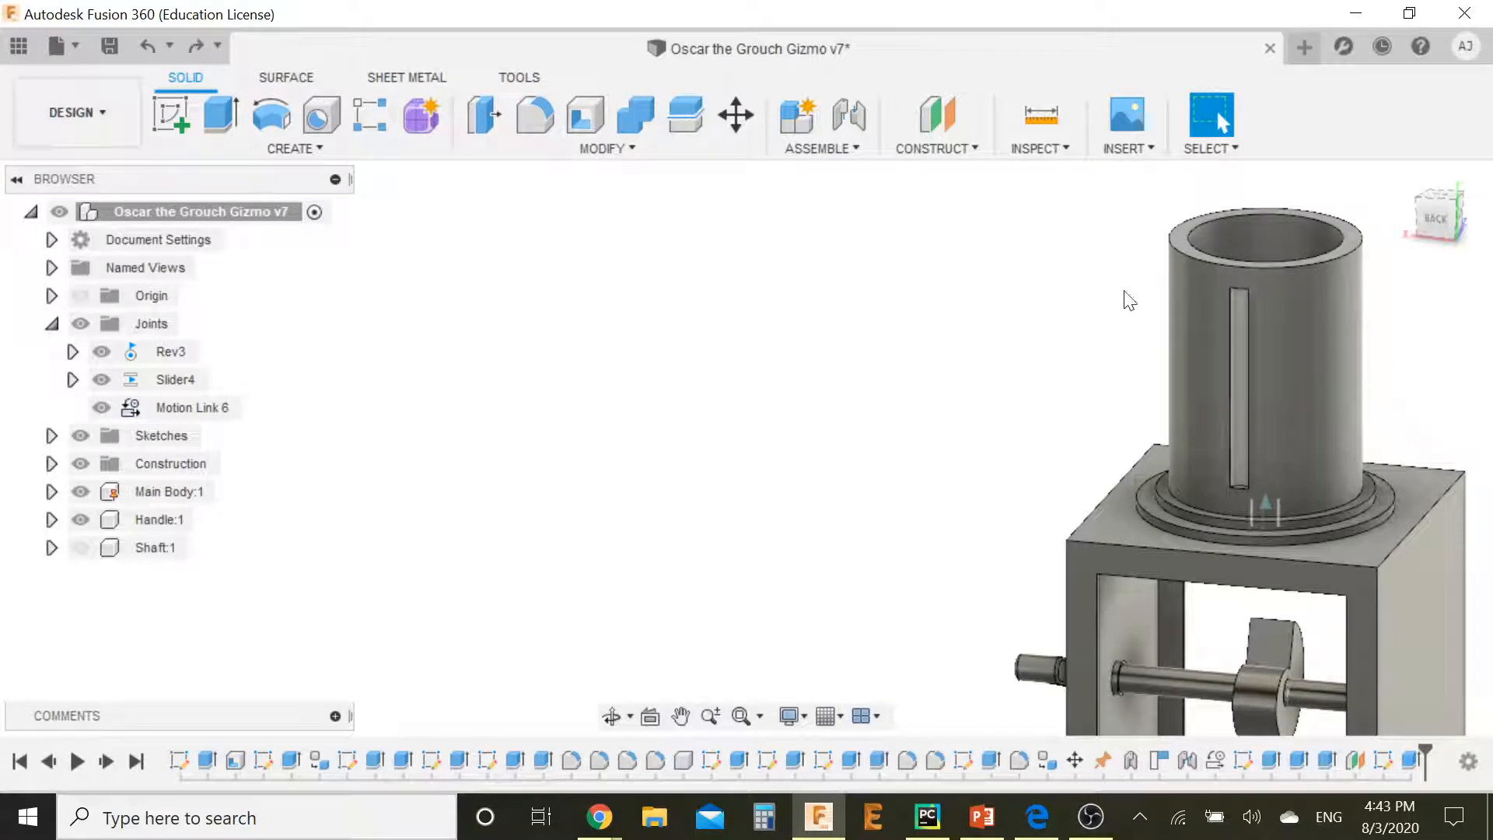
Step: Circular-pattern the groove 25 times around the cylinder's central axis
left_click(294, 148)
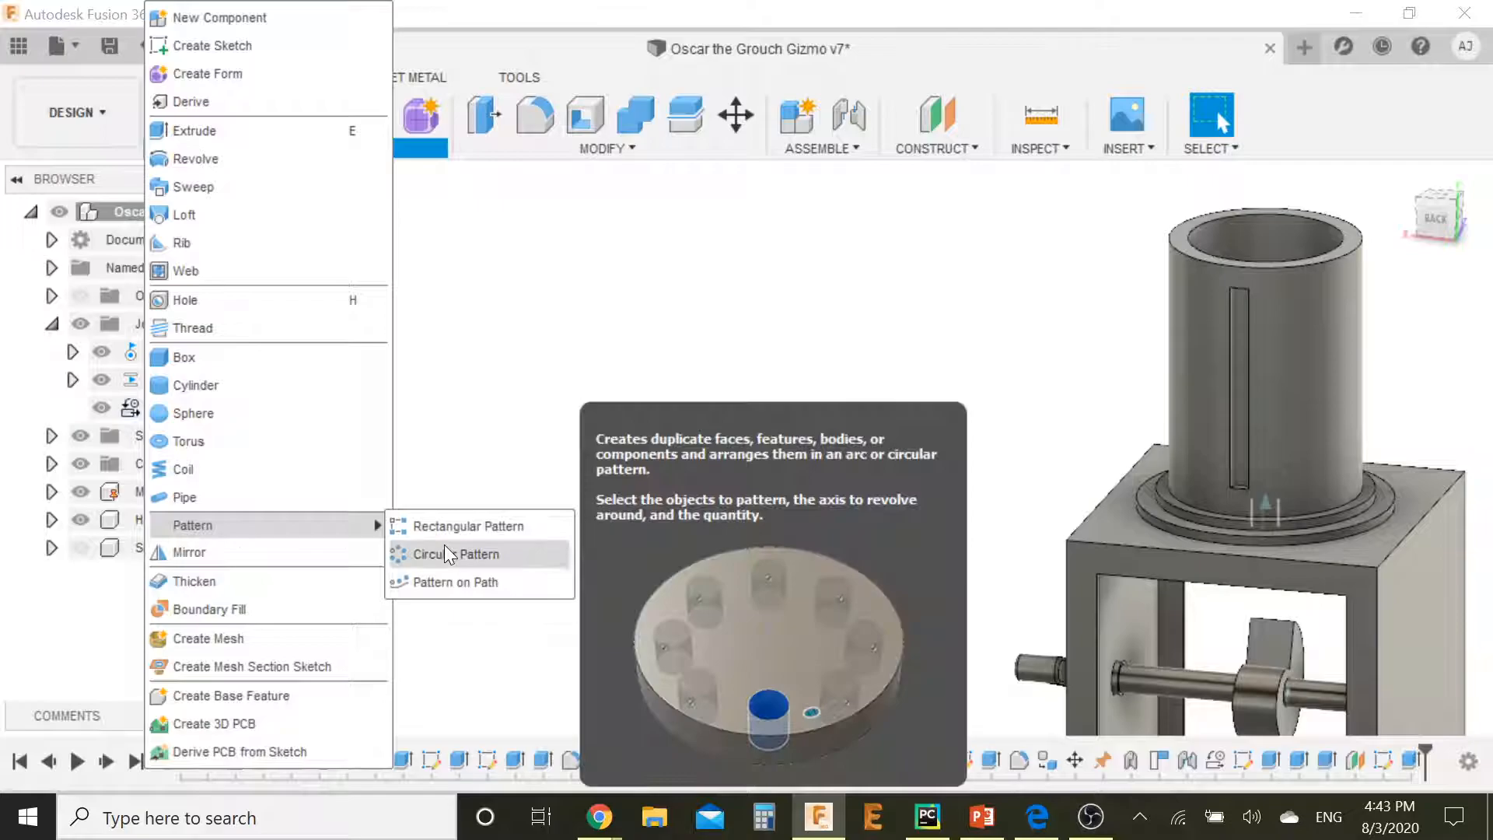
left_click(456, 553)
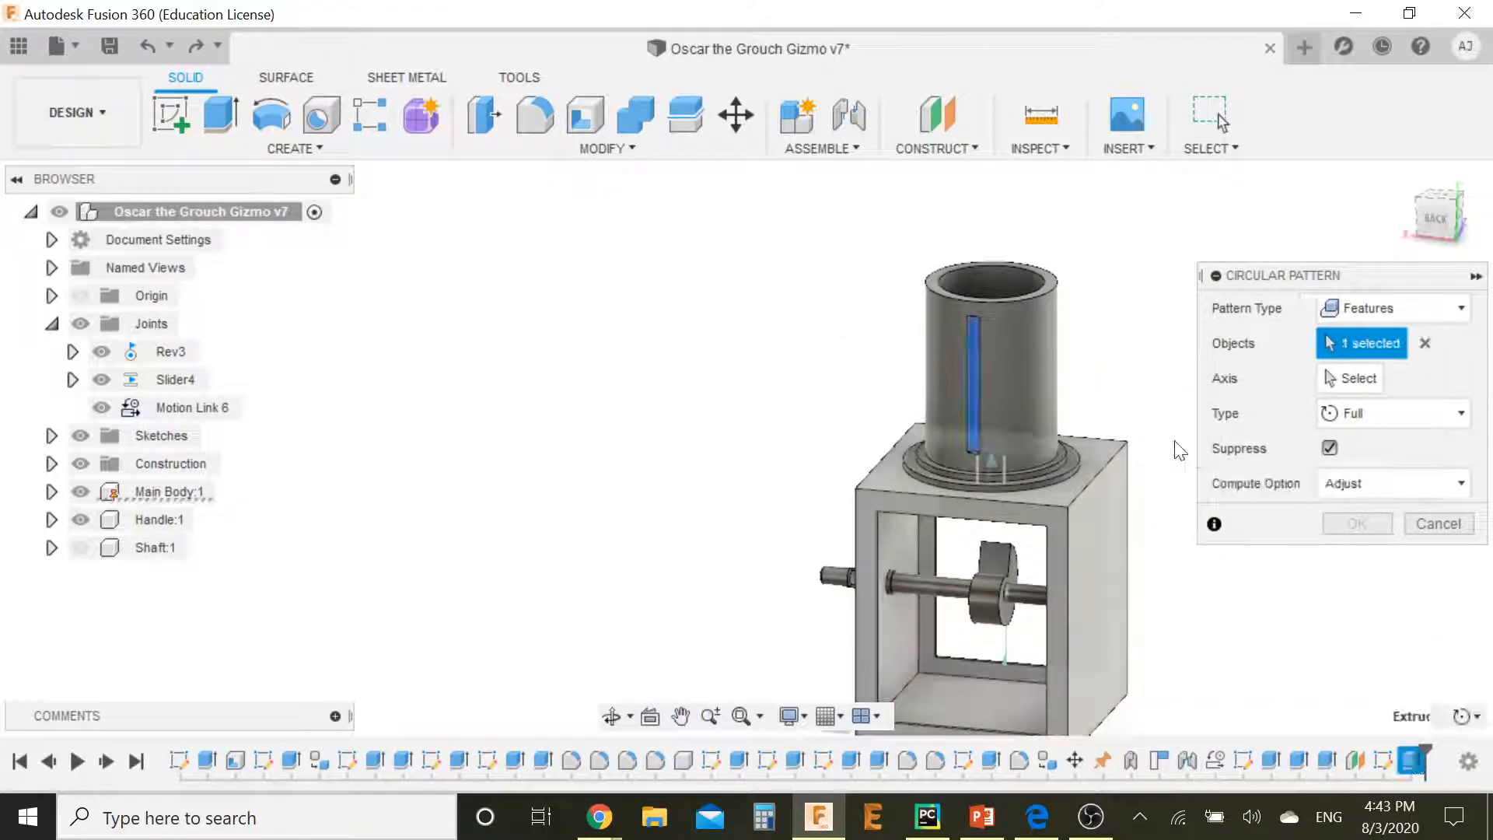
left_click(1356, 378)
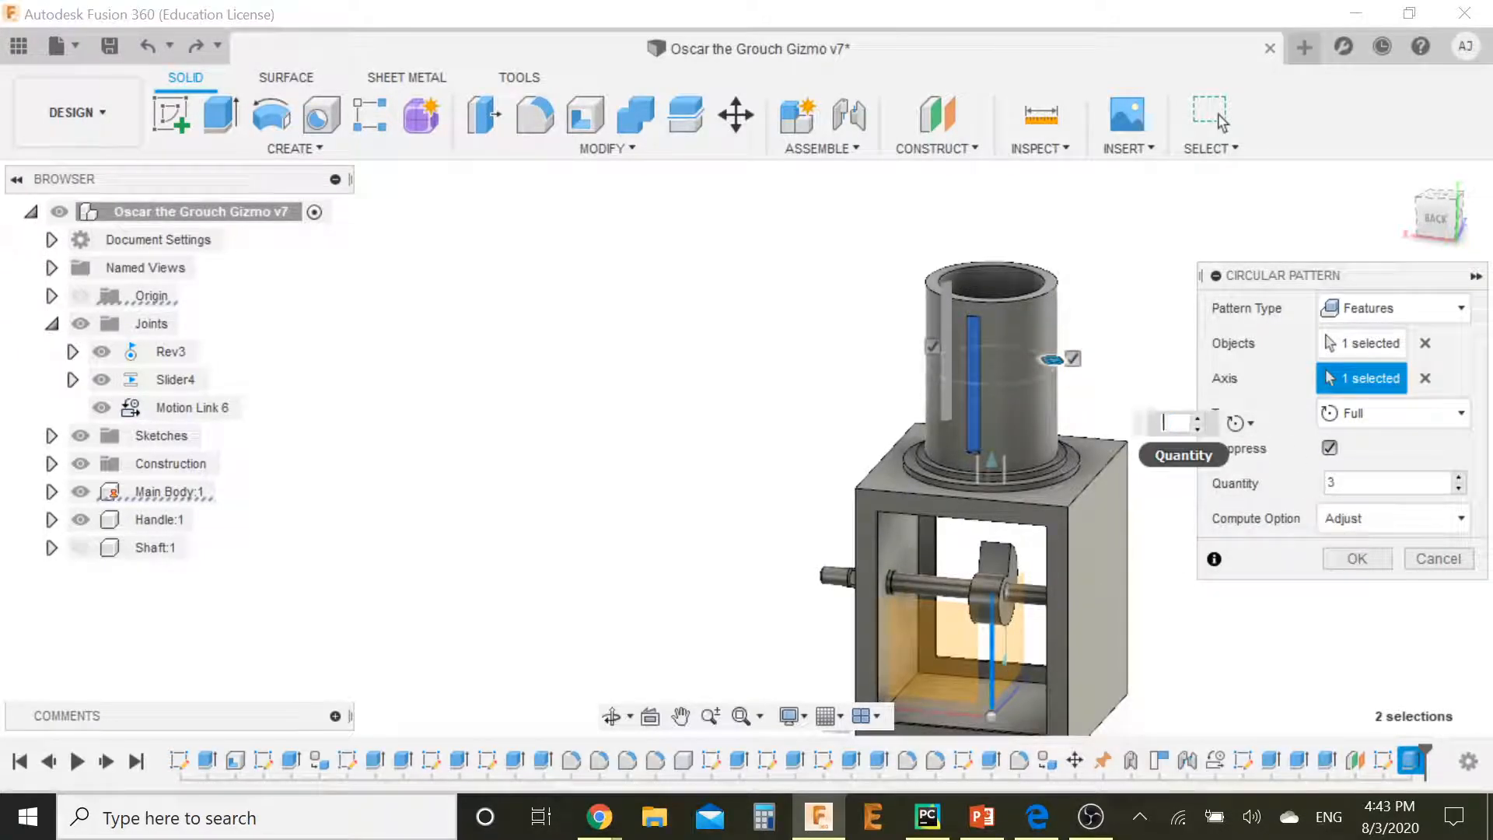
type("25")
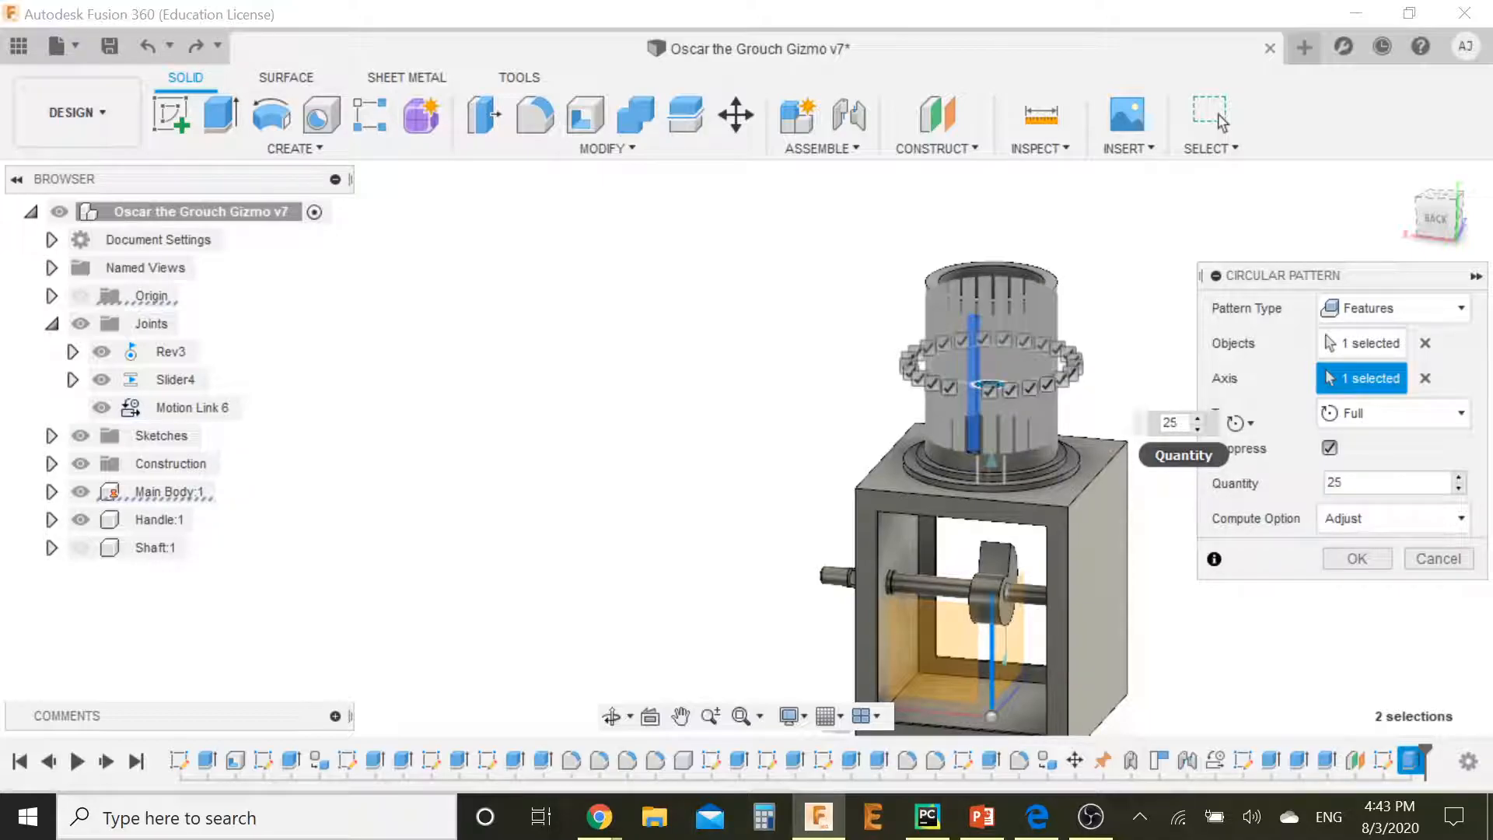
left_click(1355, 558)
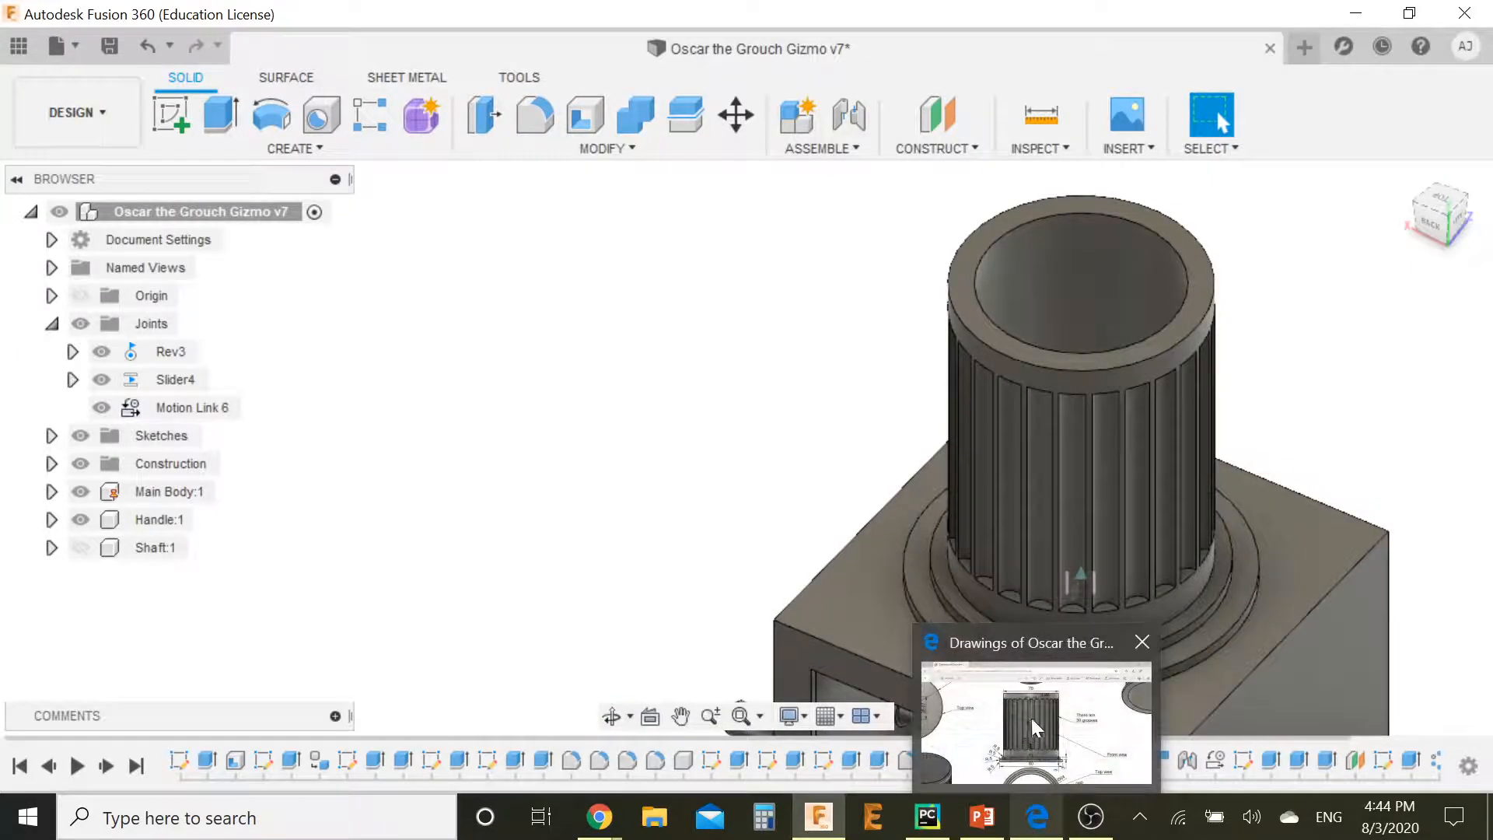
left_click(1036, 723)
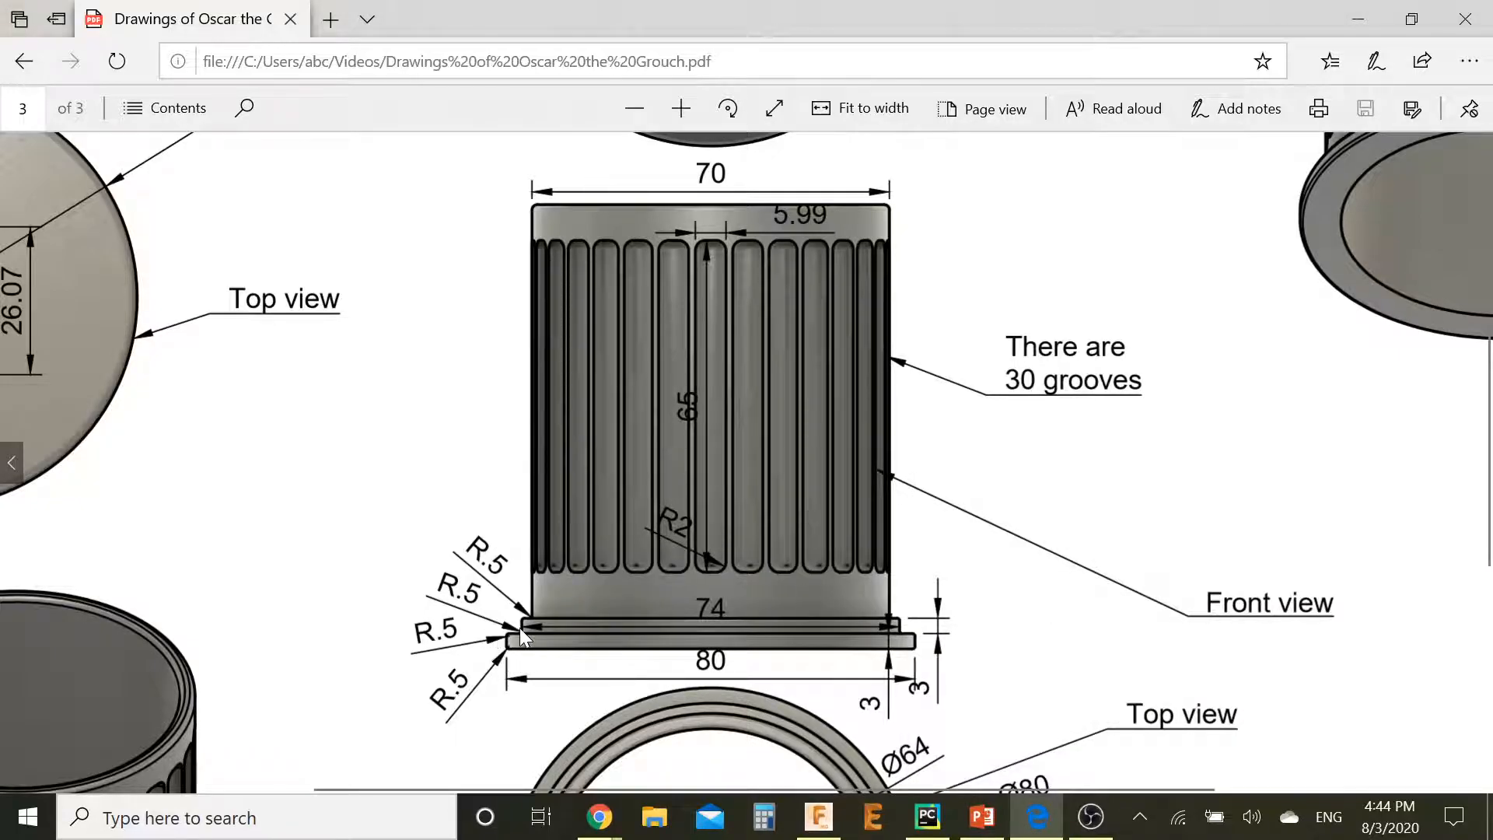
mouse_move(533, 219)
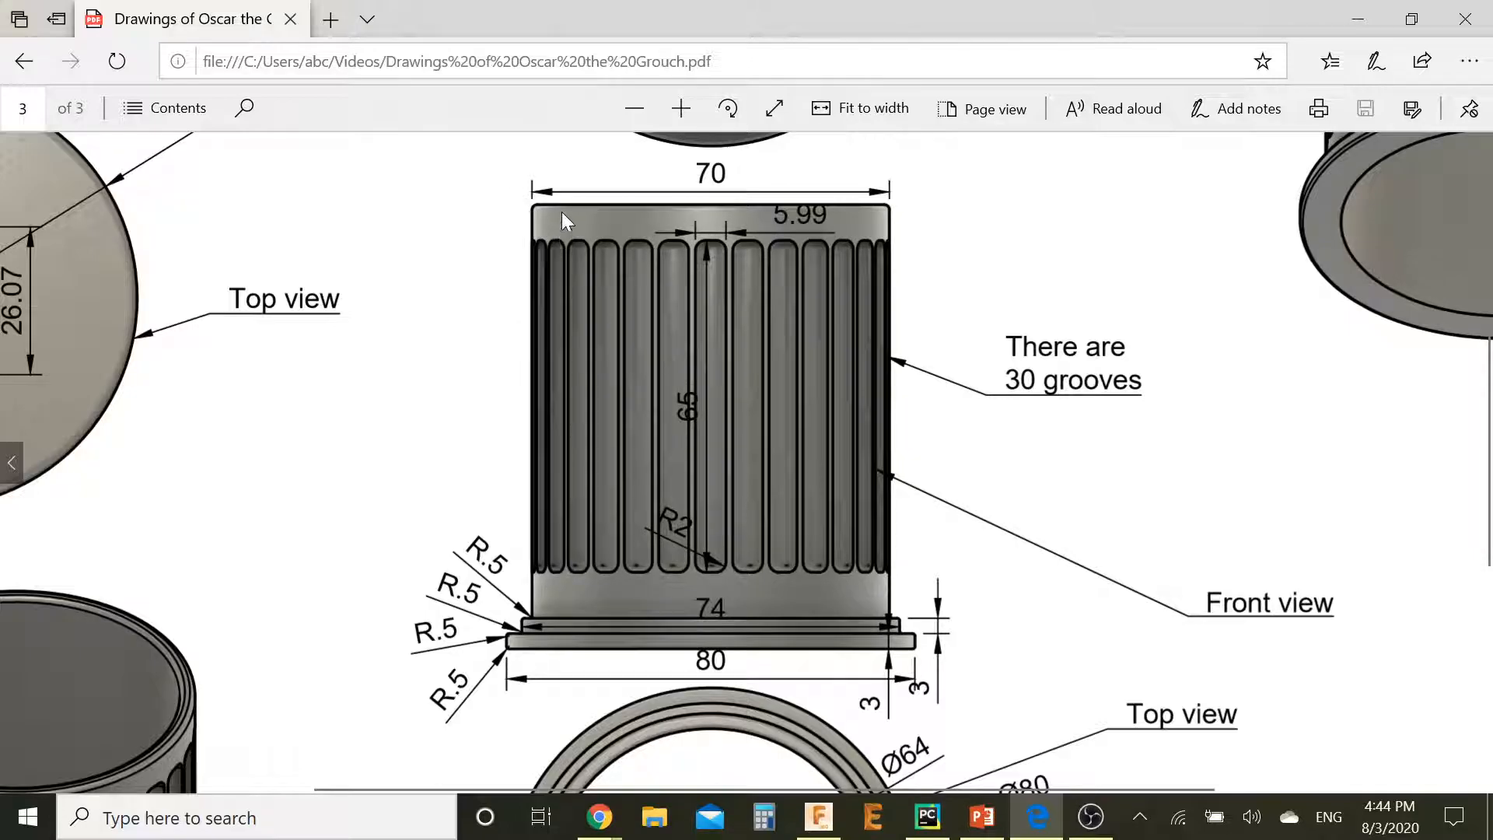
mouse_move(533, 214)
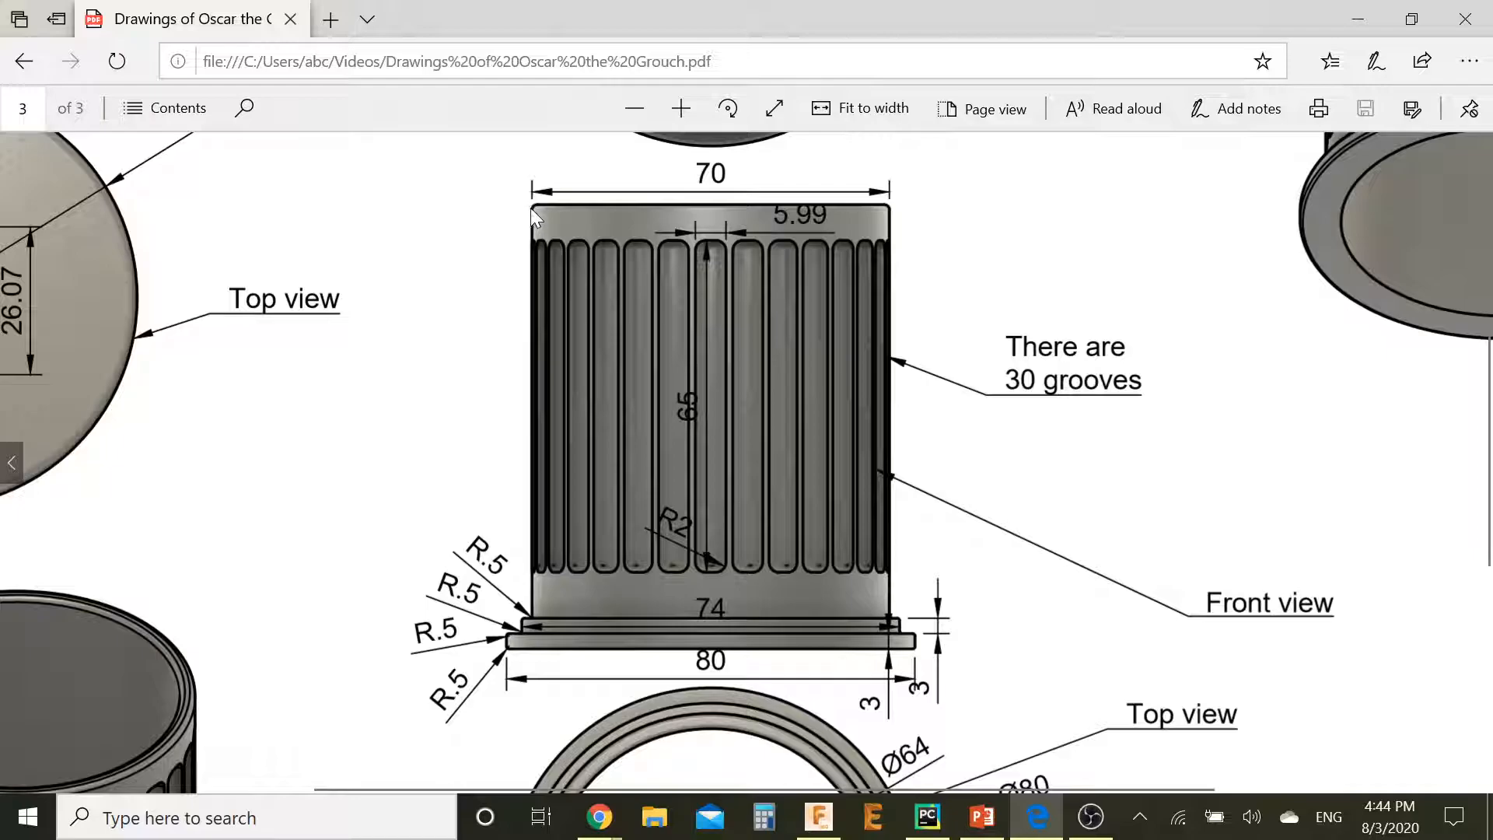
mouse_move(677, 638)
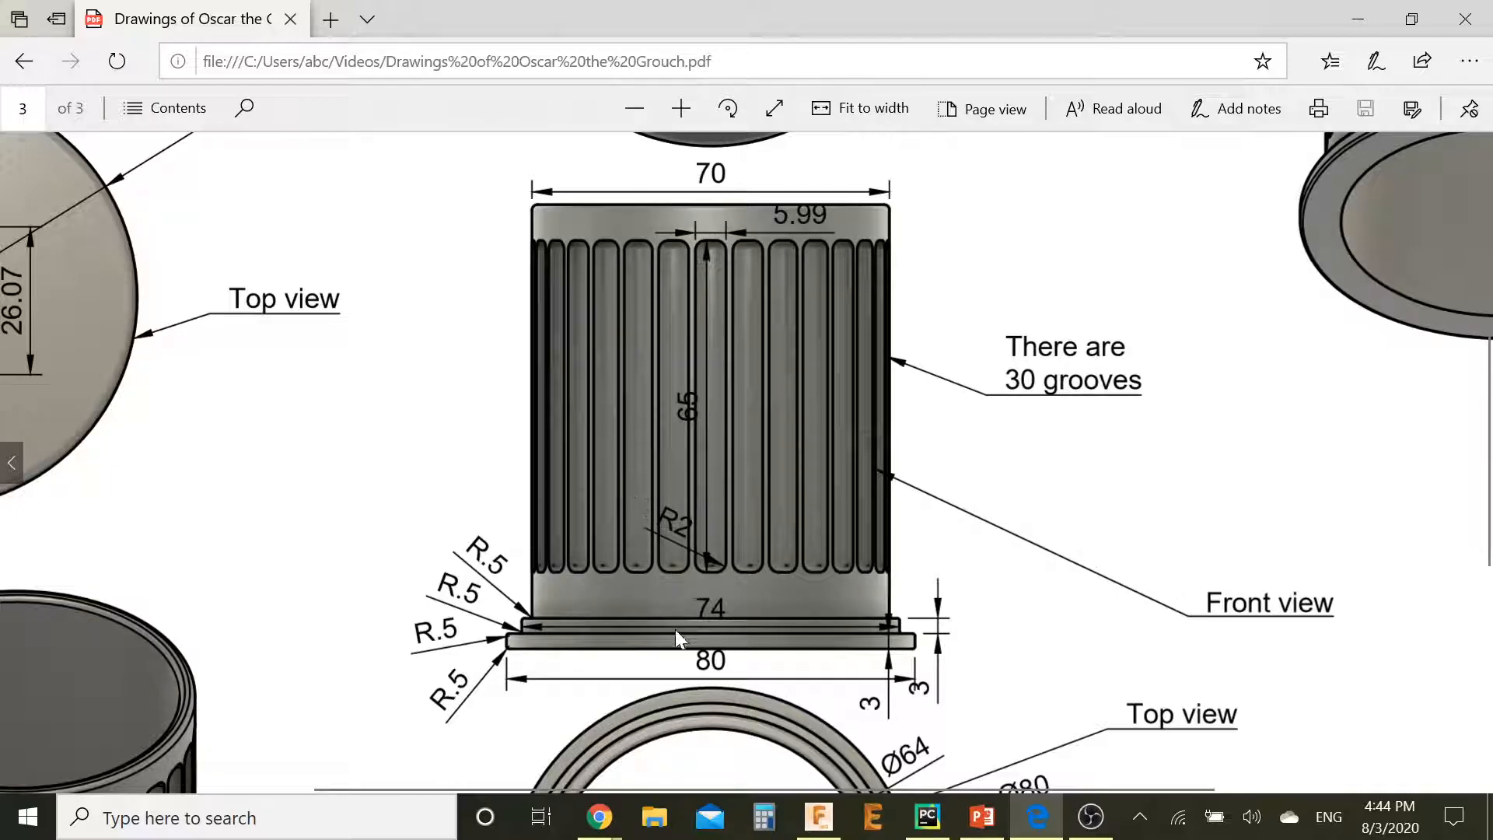
mouse_move(699, 333)
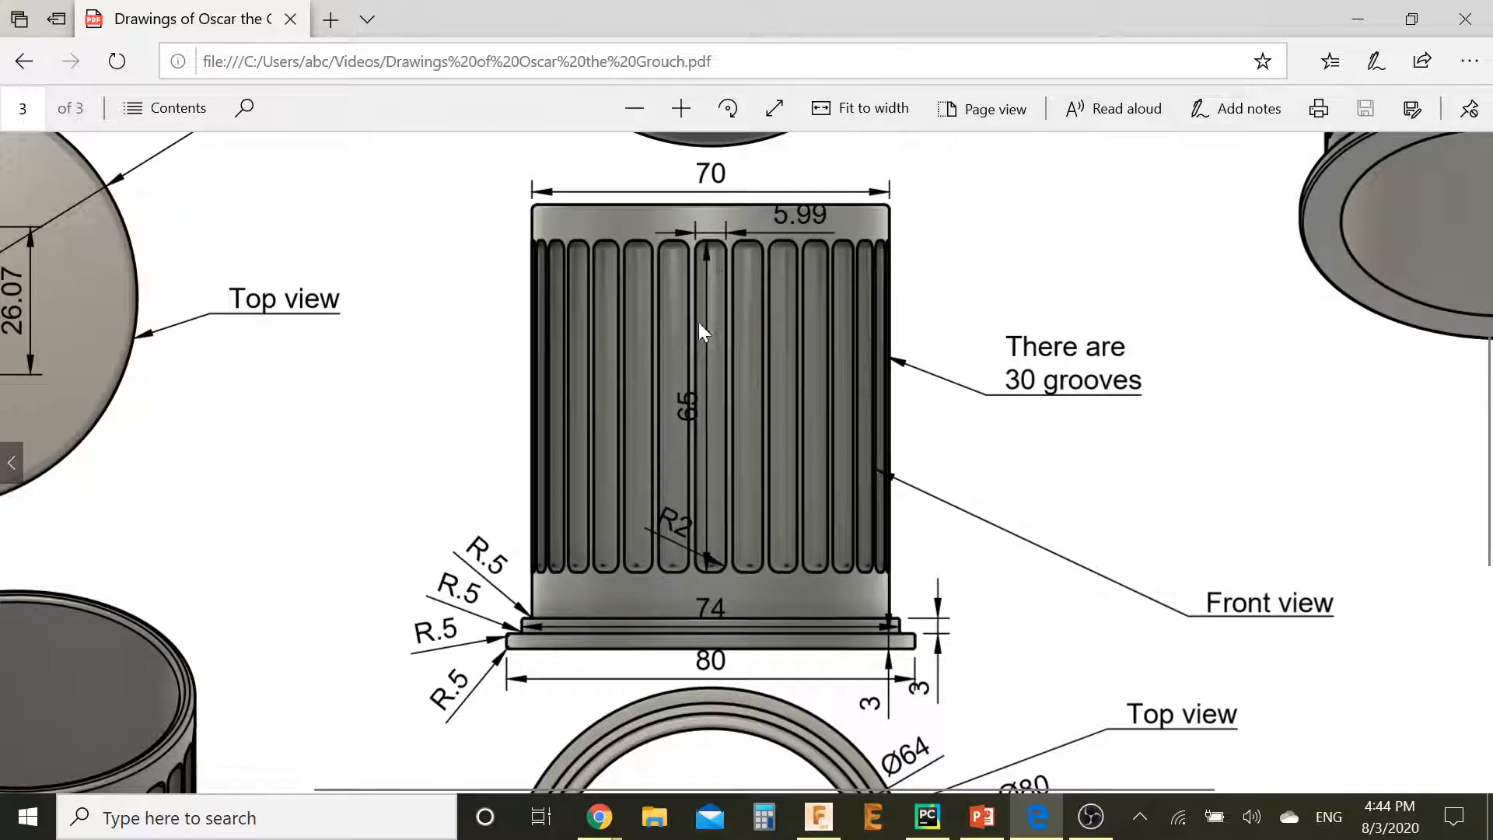
mouse_move(928, 305)
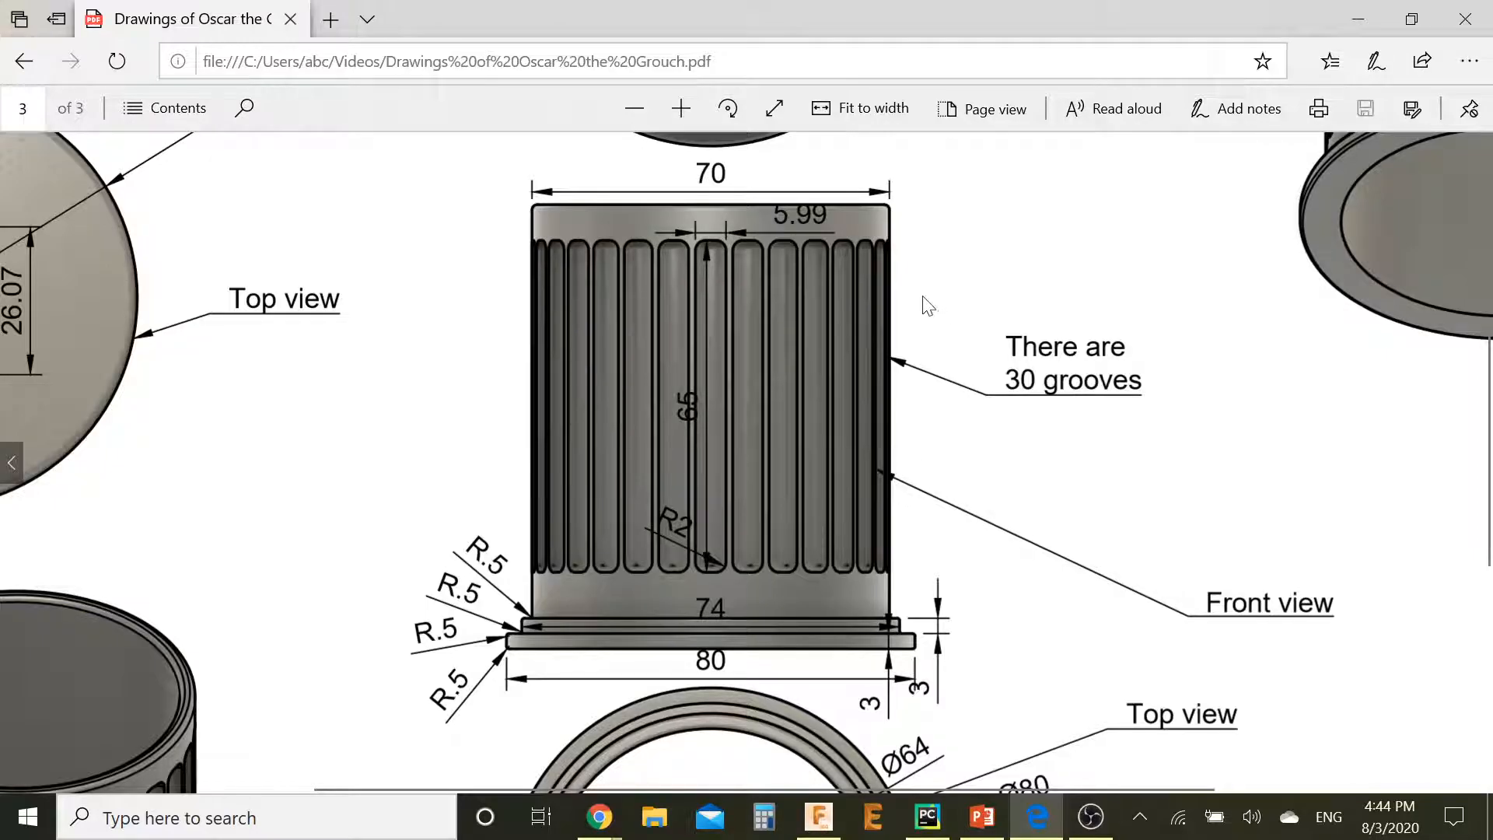
mouse_move(771, 277)
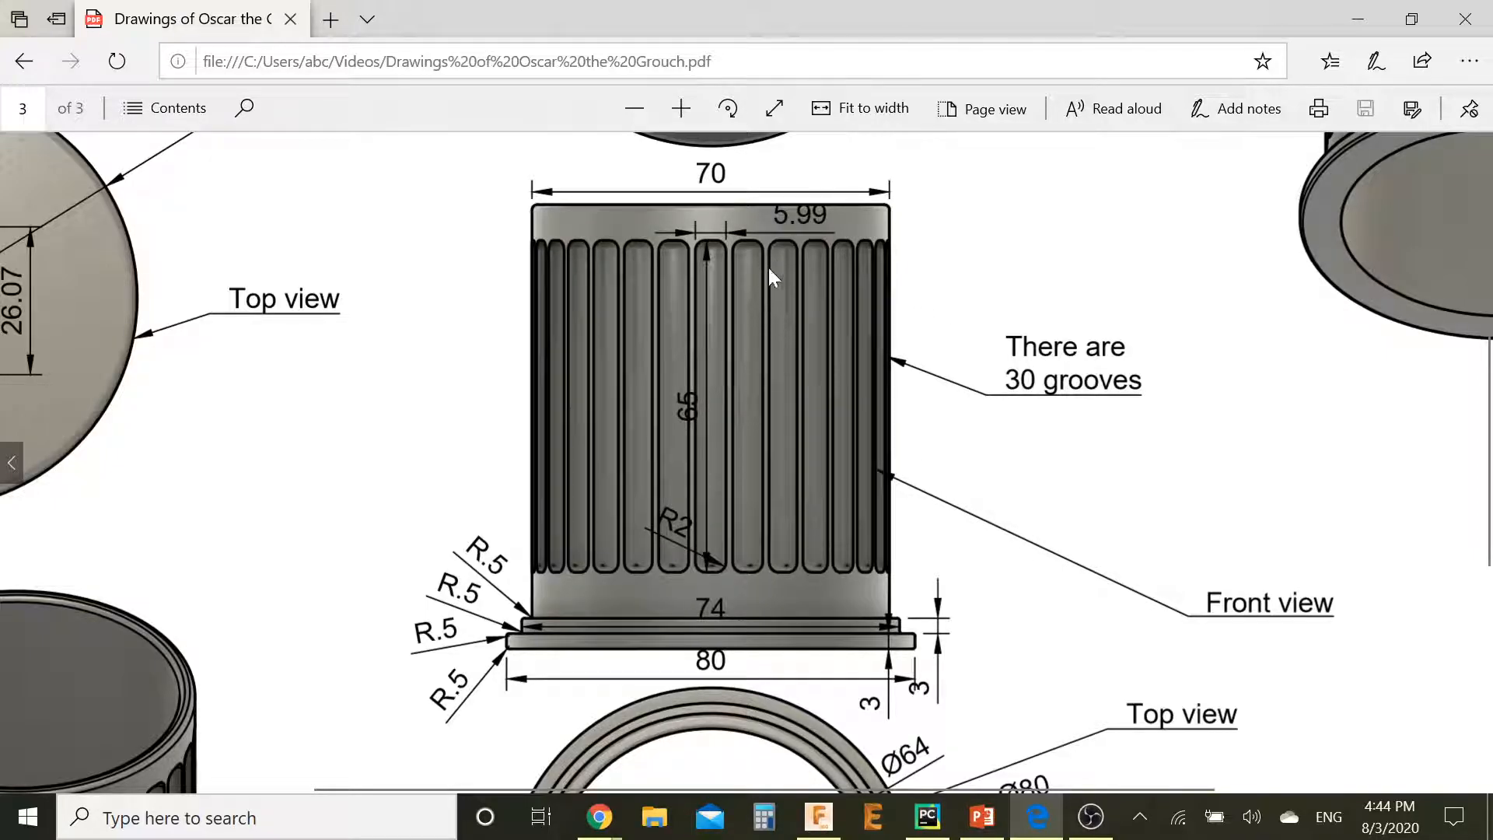
mouse_move(937, 332)
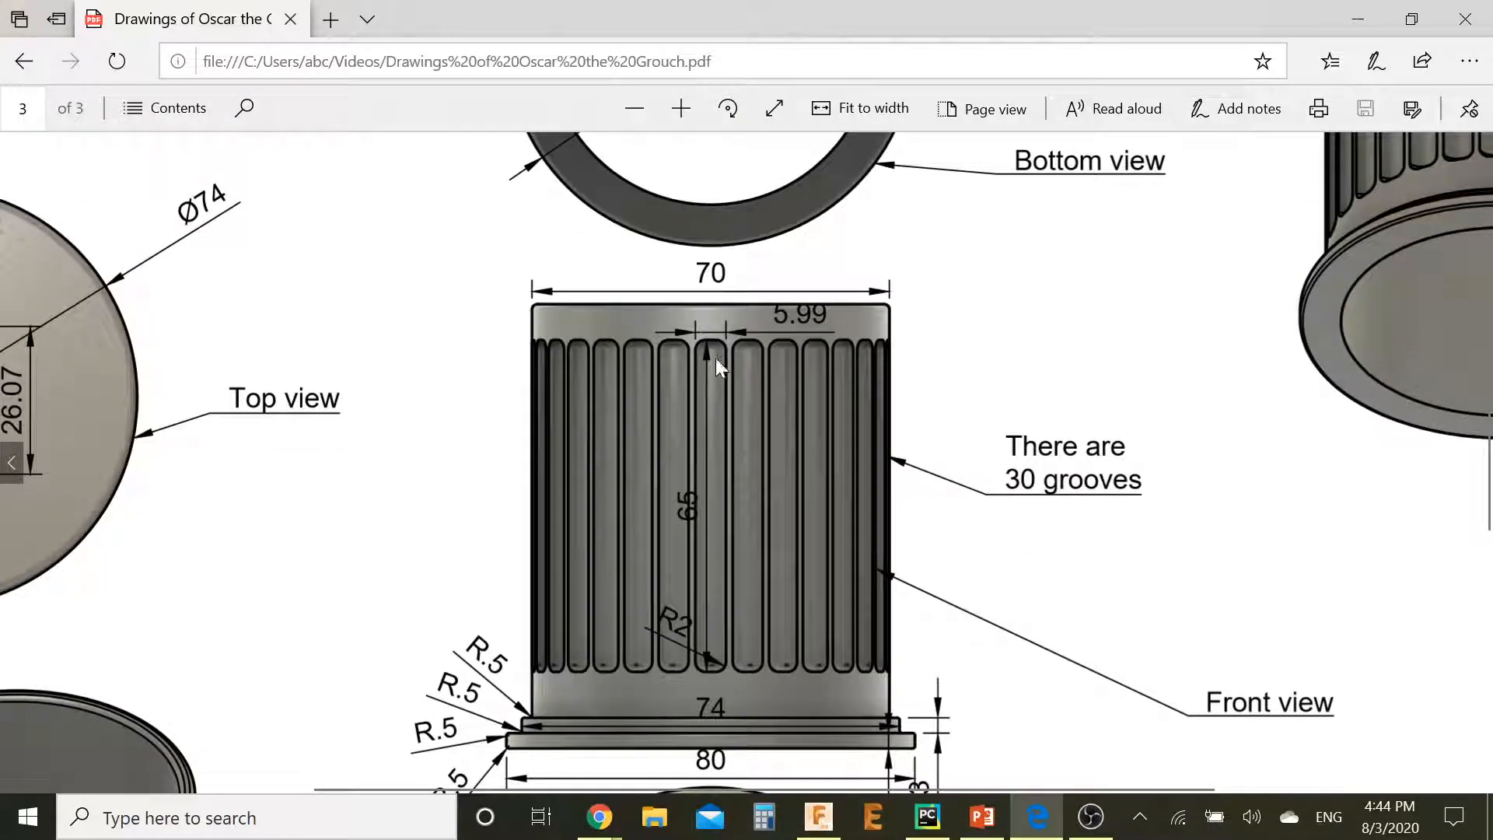
mouse_move(772, 406)
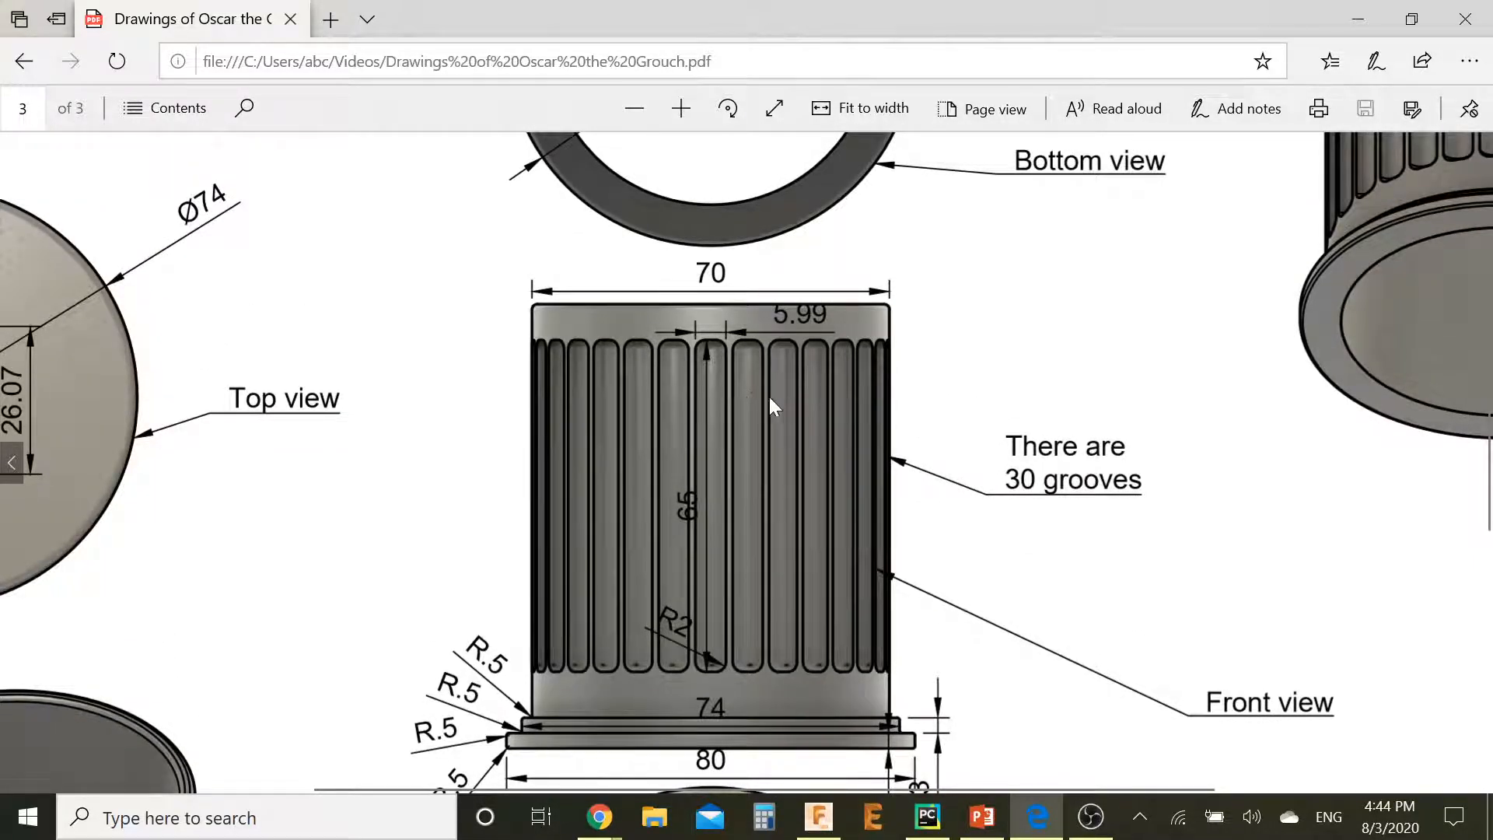
mouse_move(1074, 642)
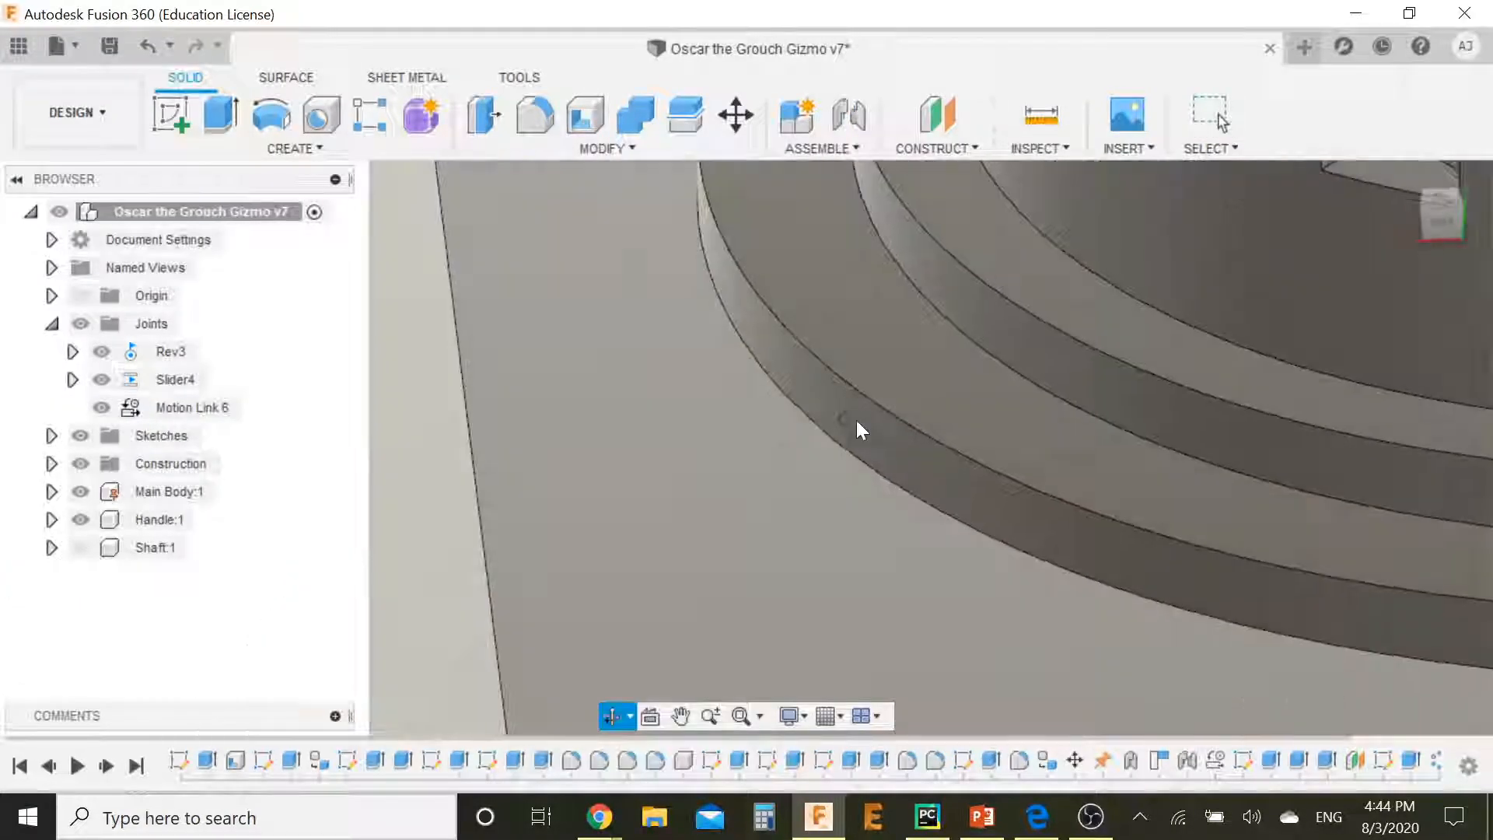
Step: Fillet the base ring edges, then try a 2 mm fillet on a groove face and cancel it
left_click(533, 114)
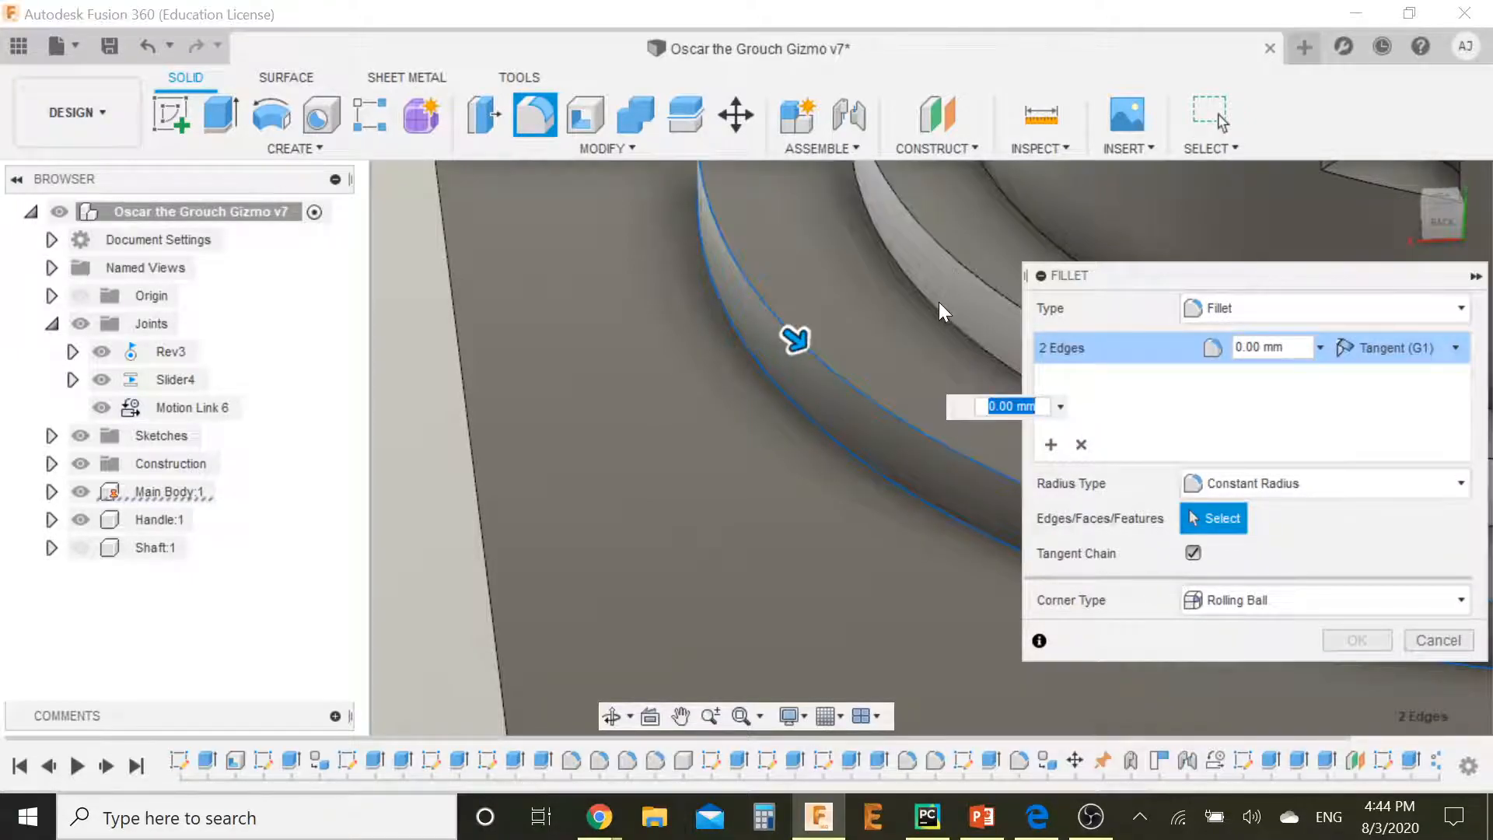
left_click(955, 260)
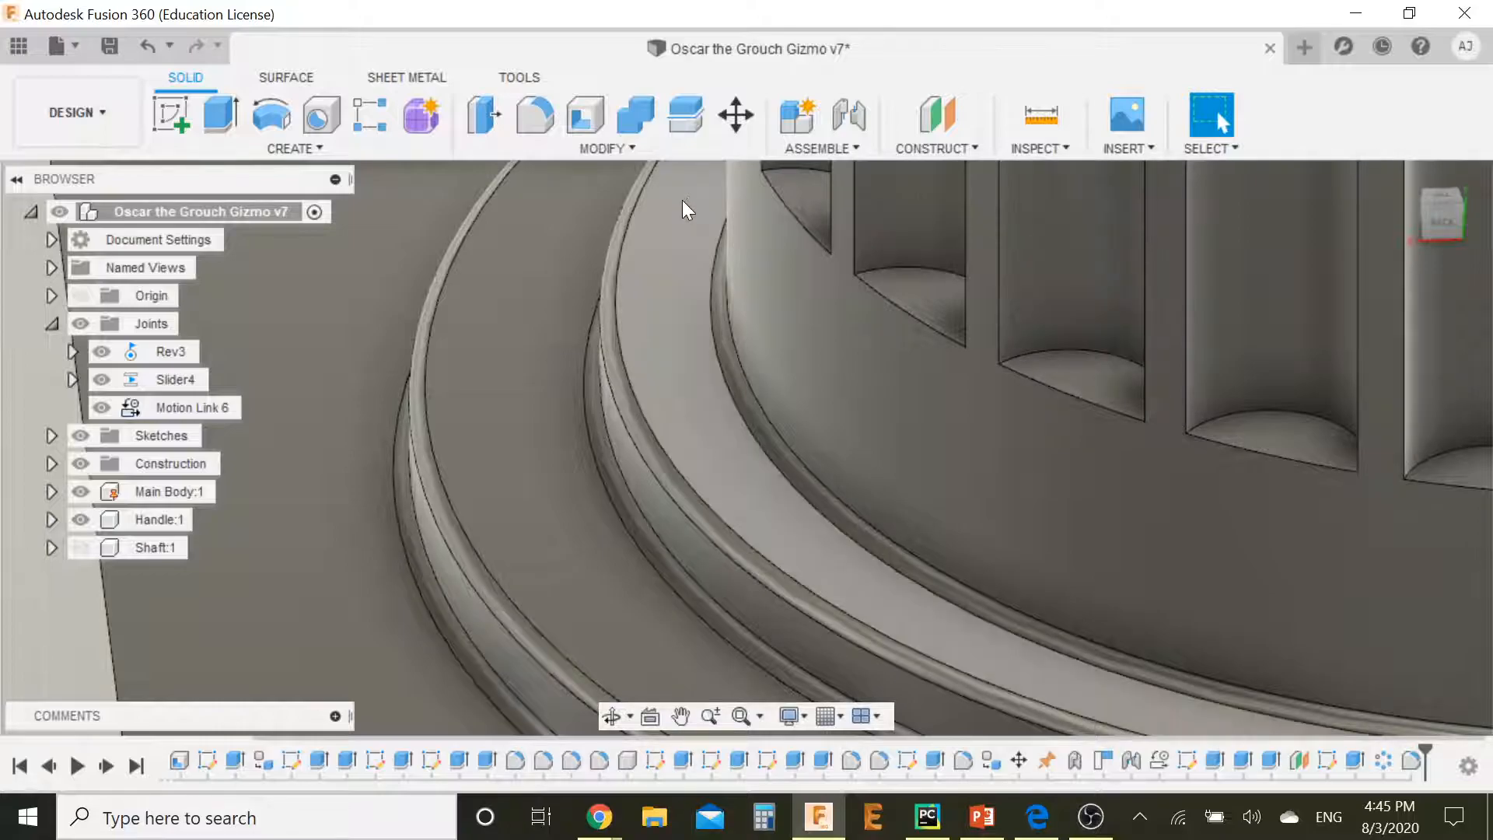
left_click(534, 114)
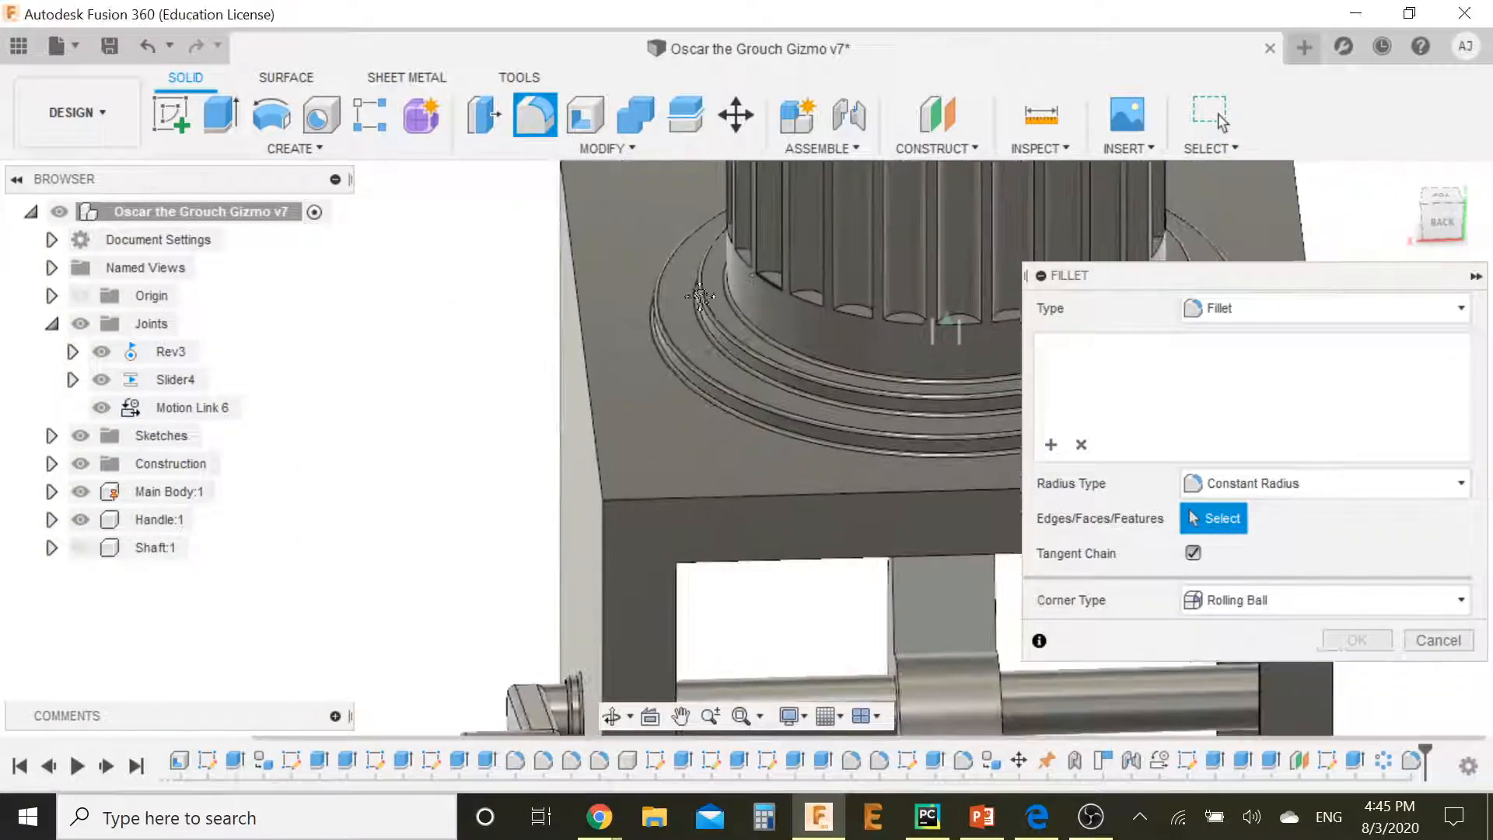
left_click(718, 381)
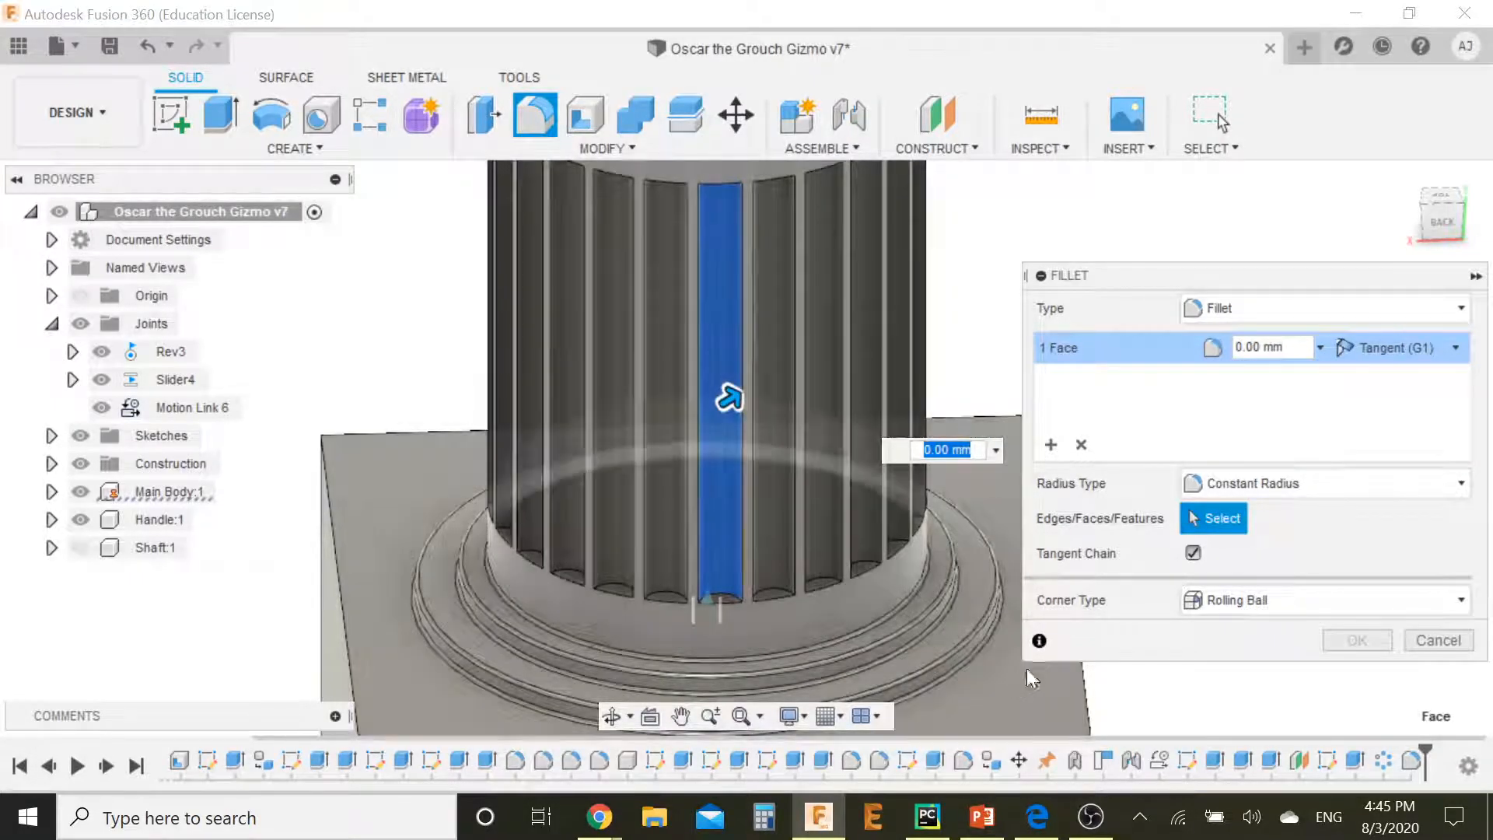
type("2 mm")
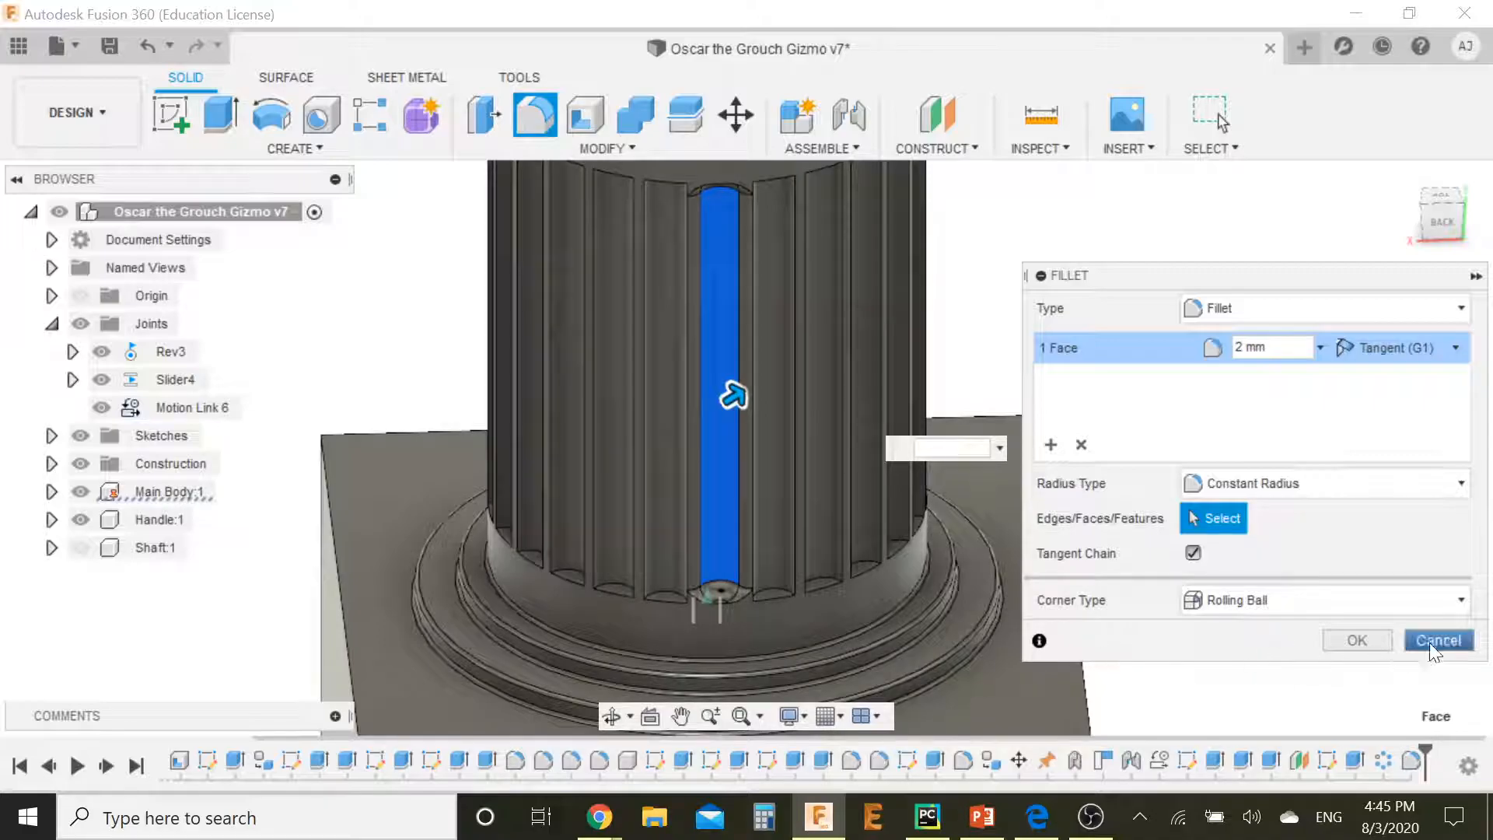
left_click(1436, 639)
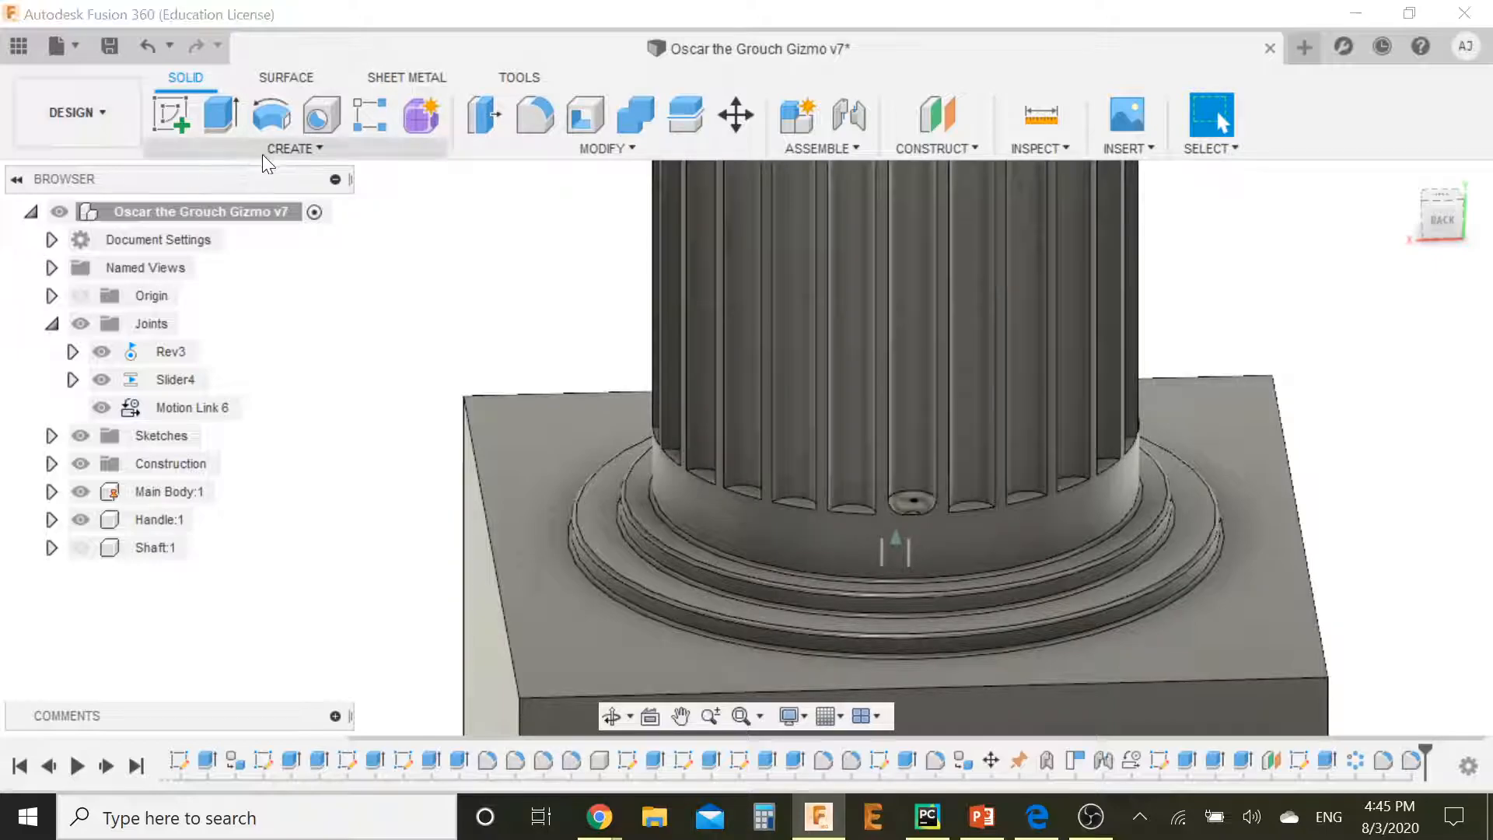
Step: Attempt a second circular pattern of the groove feature, which fails to compute; dismiss the error
left_click(294, 148)
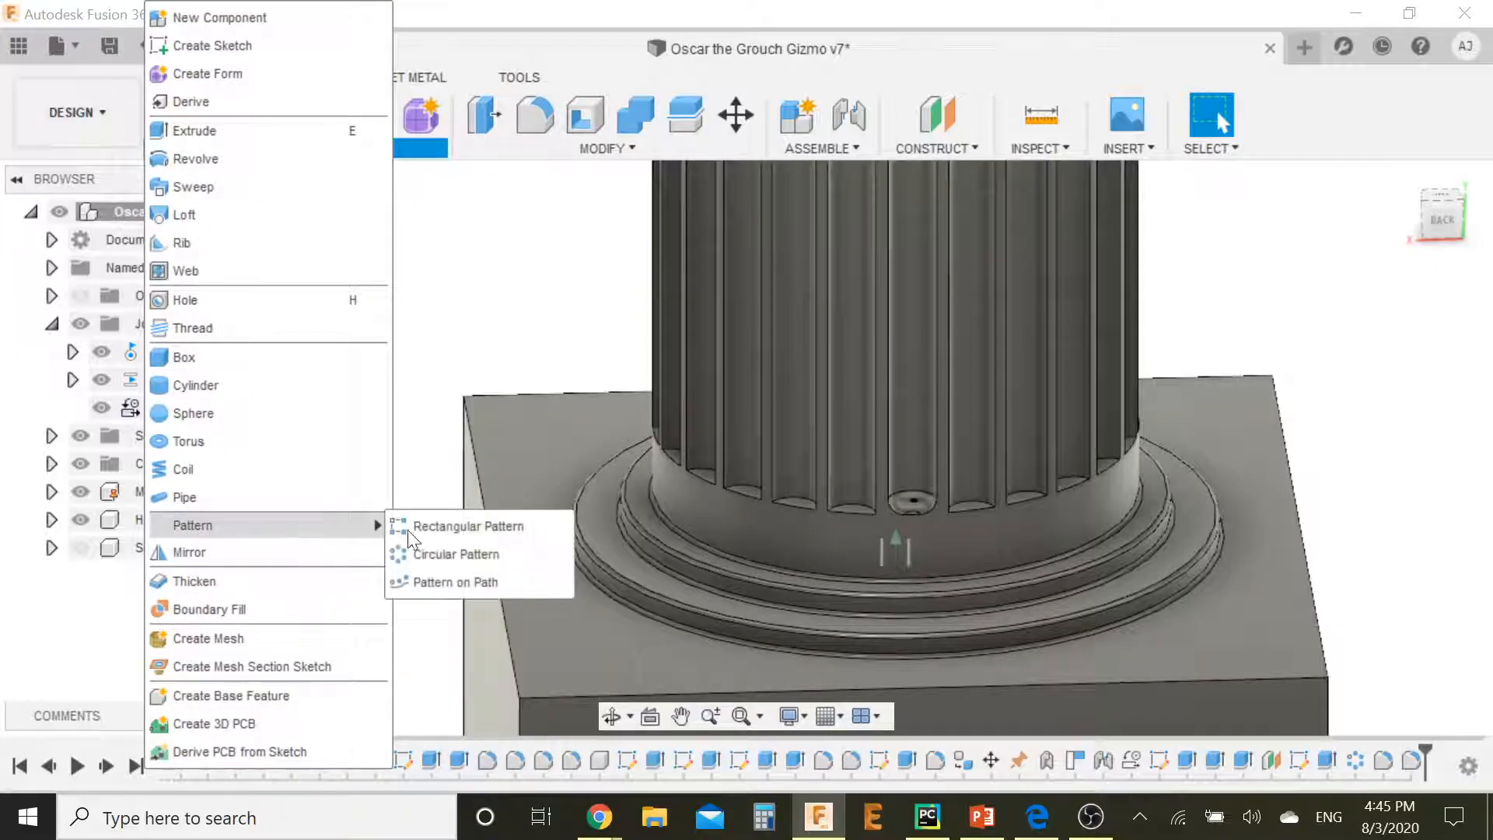
left_click(455, 553)
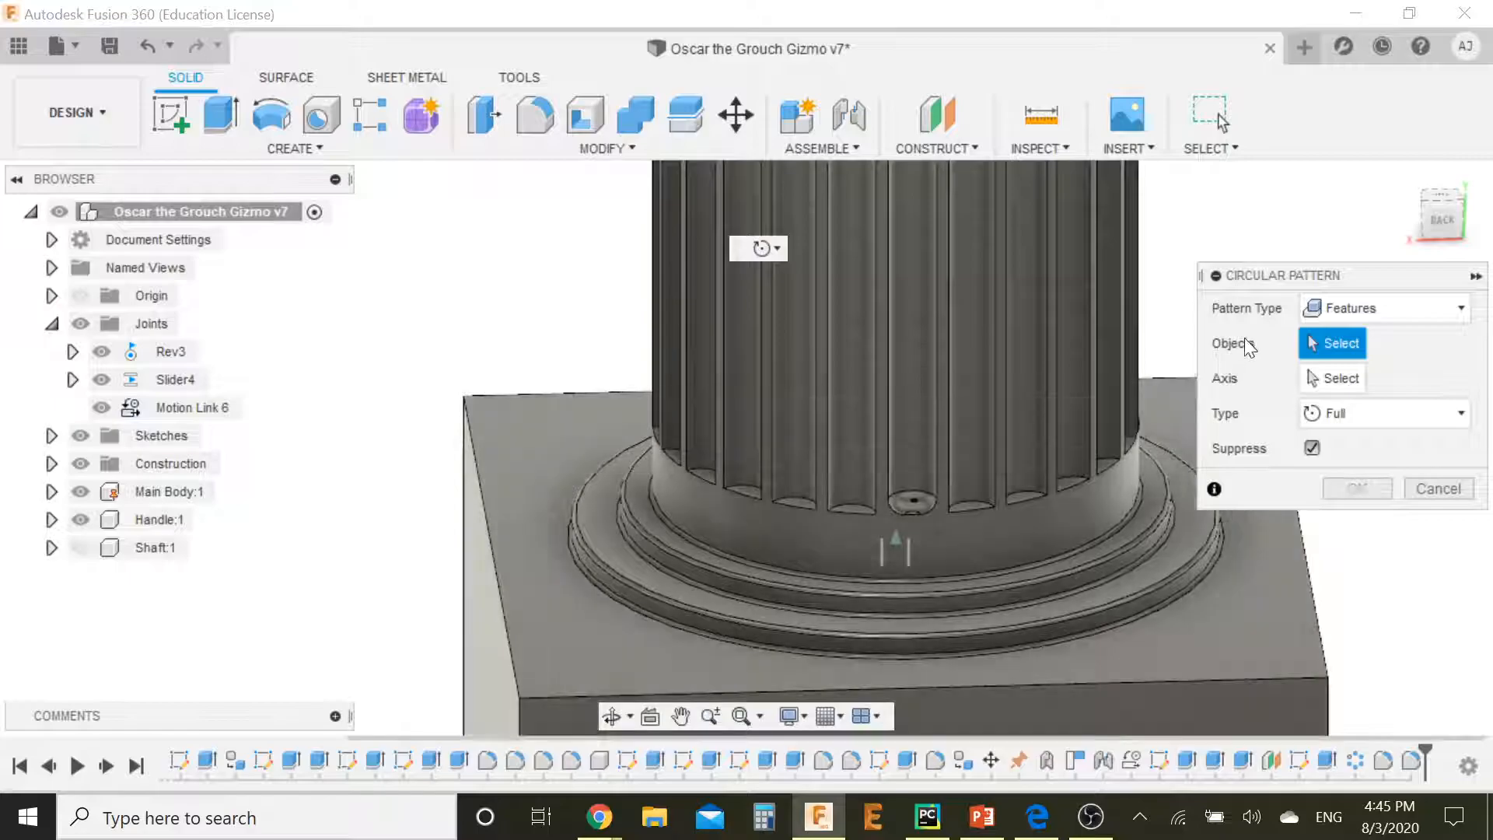
left_click(911, 502)
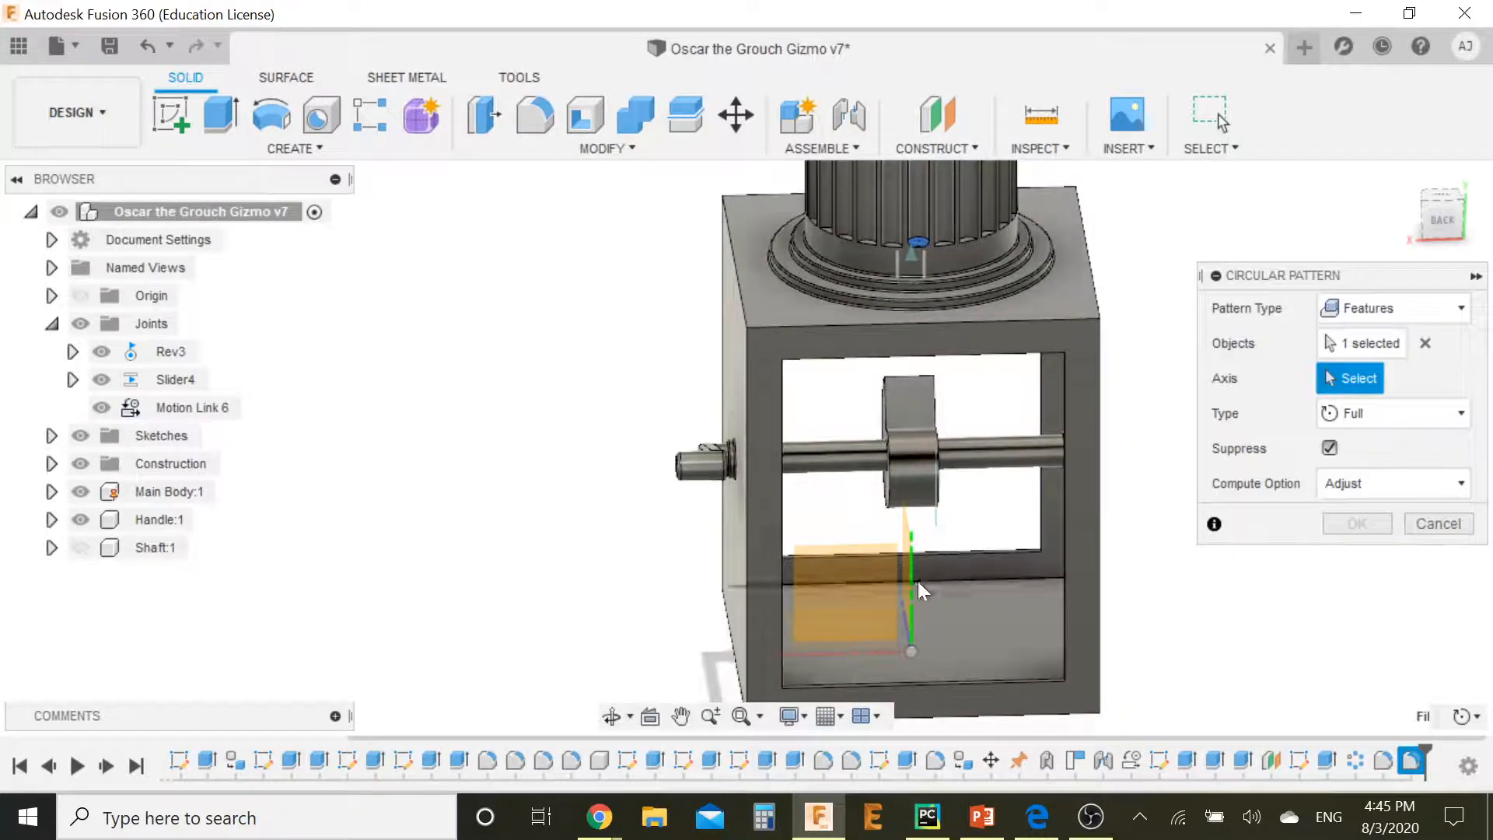
left_click(909, 591)
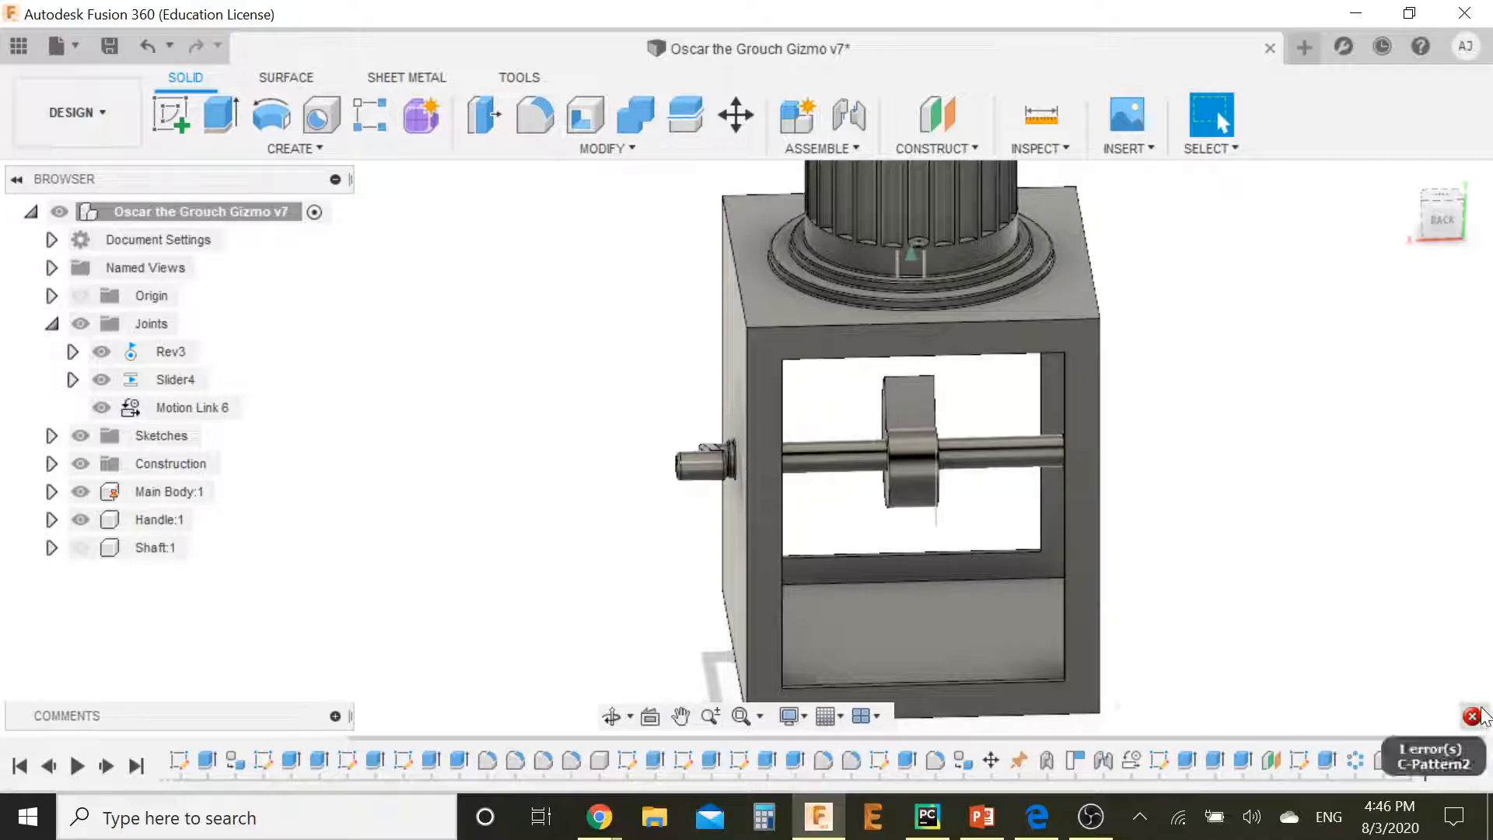
left_click(1471, 716)
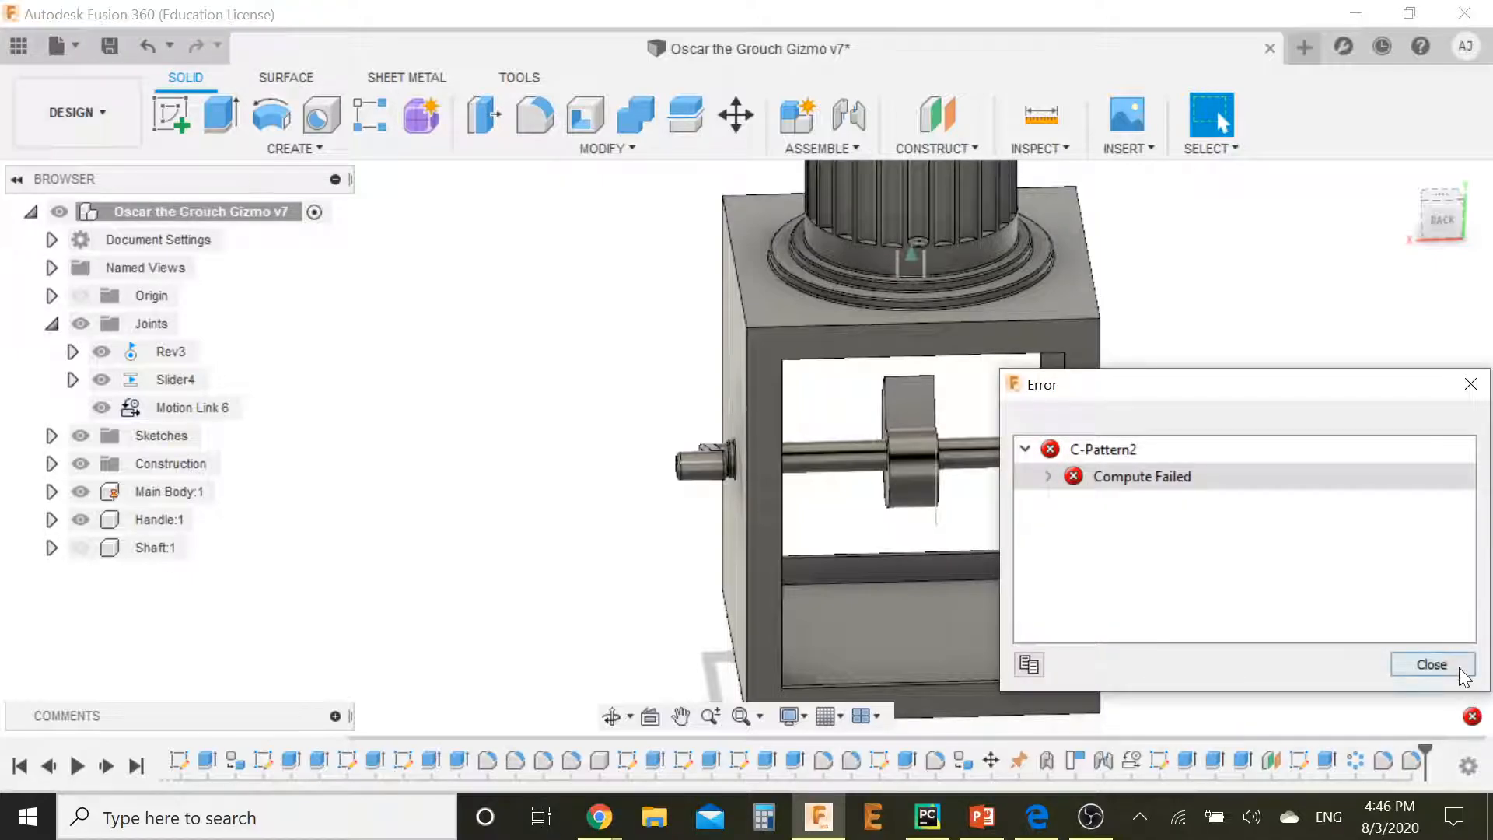
left_click(1431, 664)
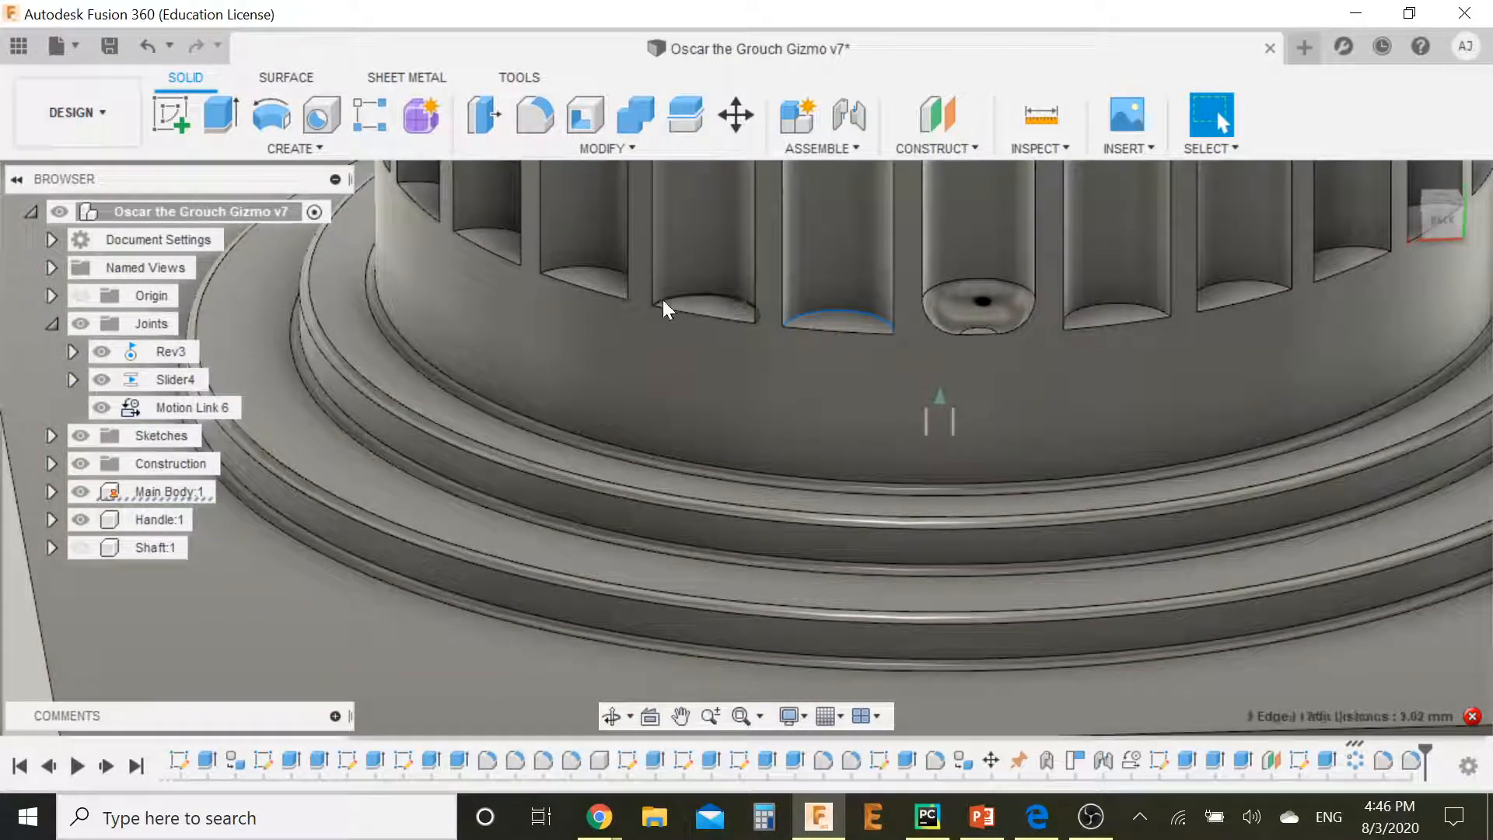
Step: Add a groove bottom edge to the selection, then start a 1 mm fillet on the top rim edge
left_click(685, 305)
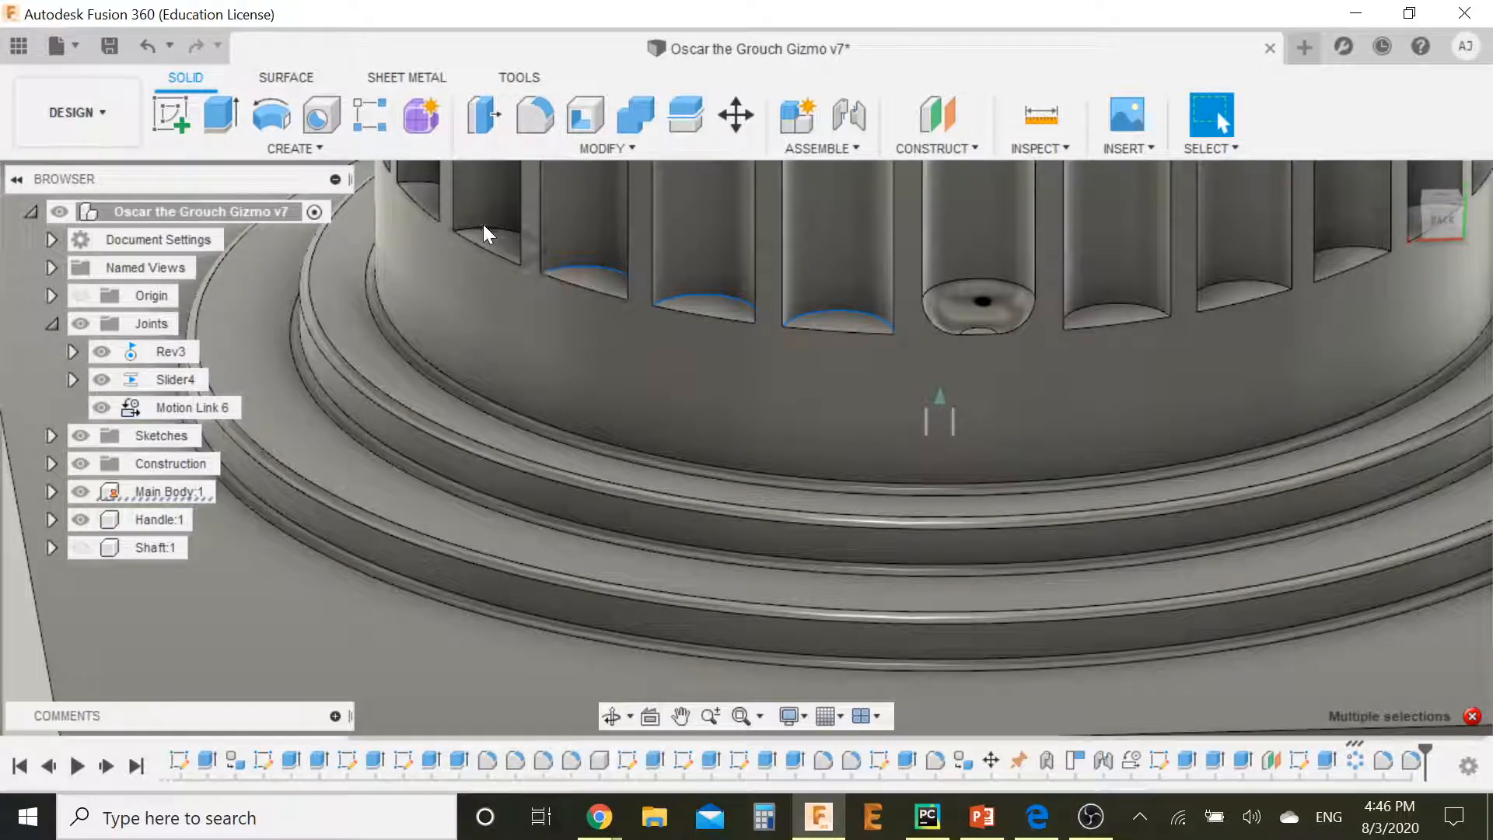
mouse_move(1118, 317)
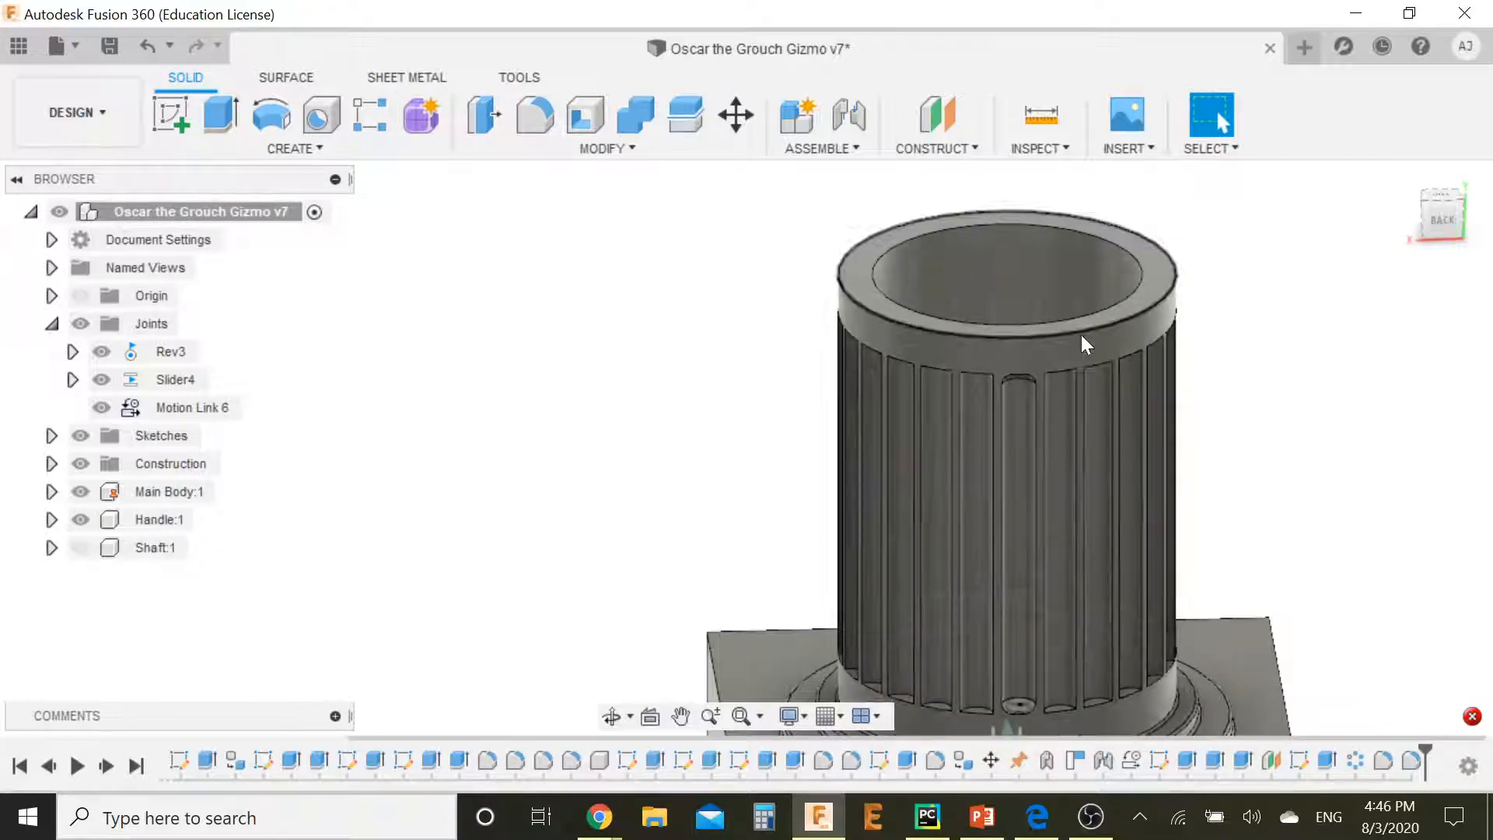
left_click(533, 113)
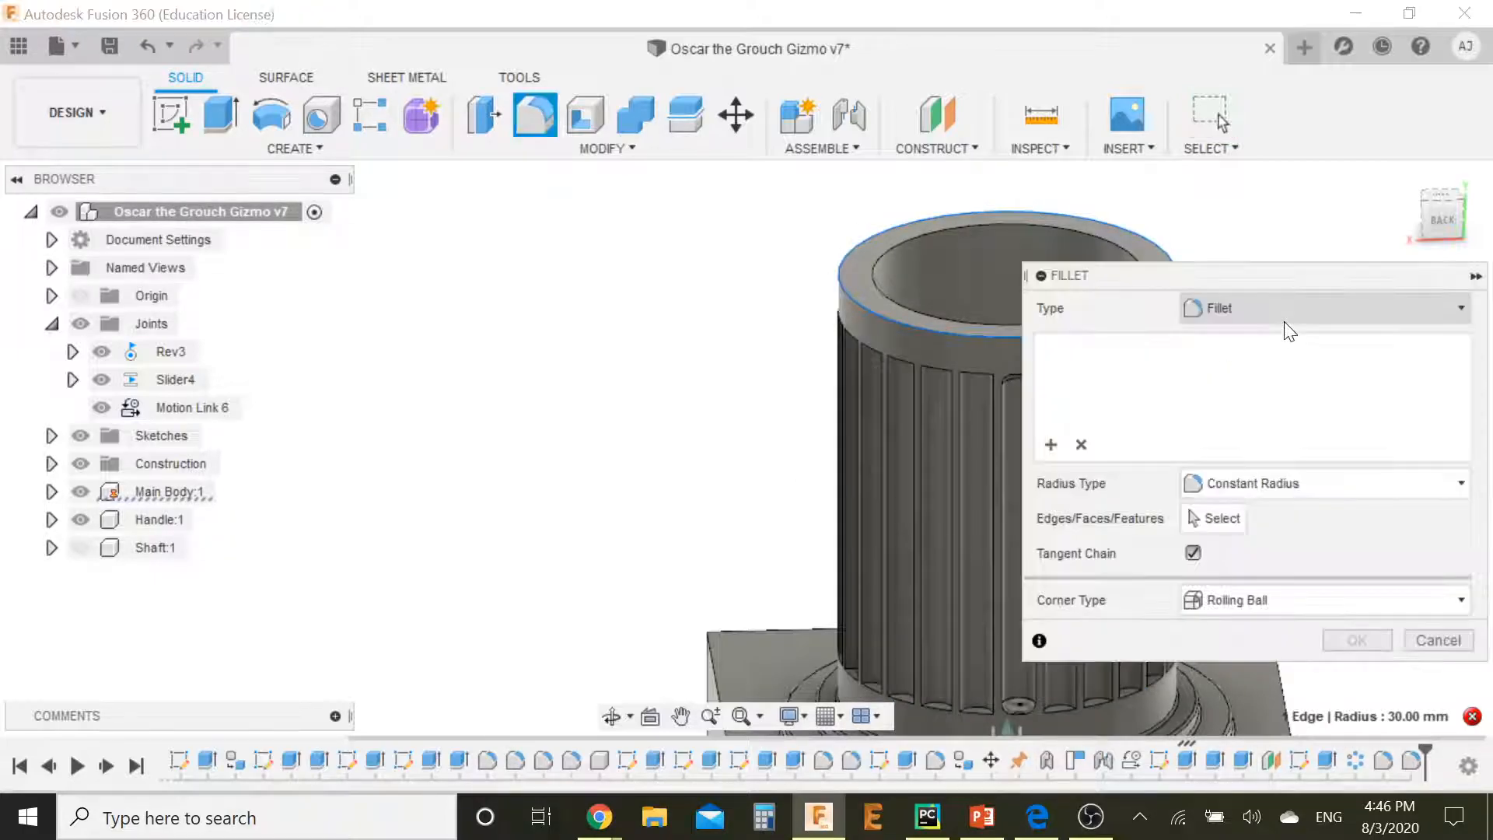
left_click(970, 220)
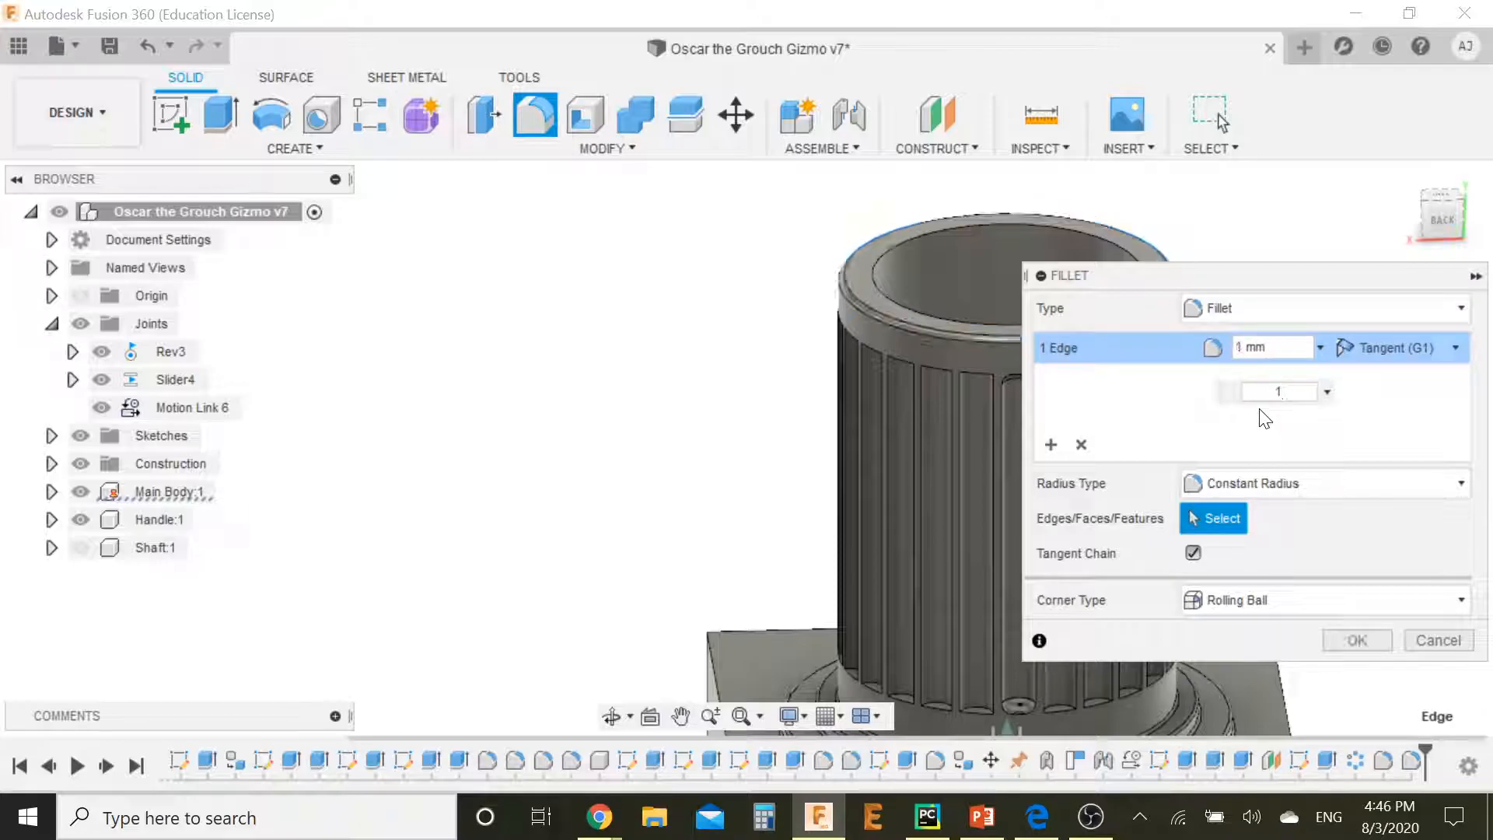